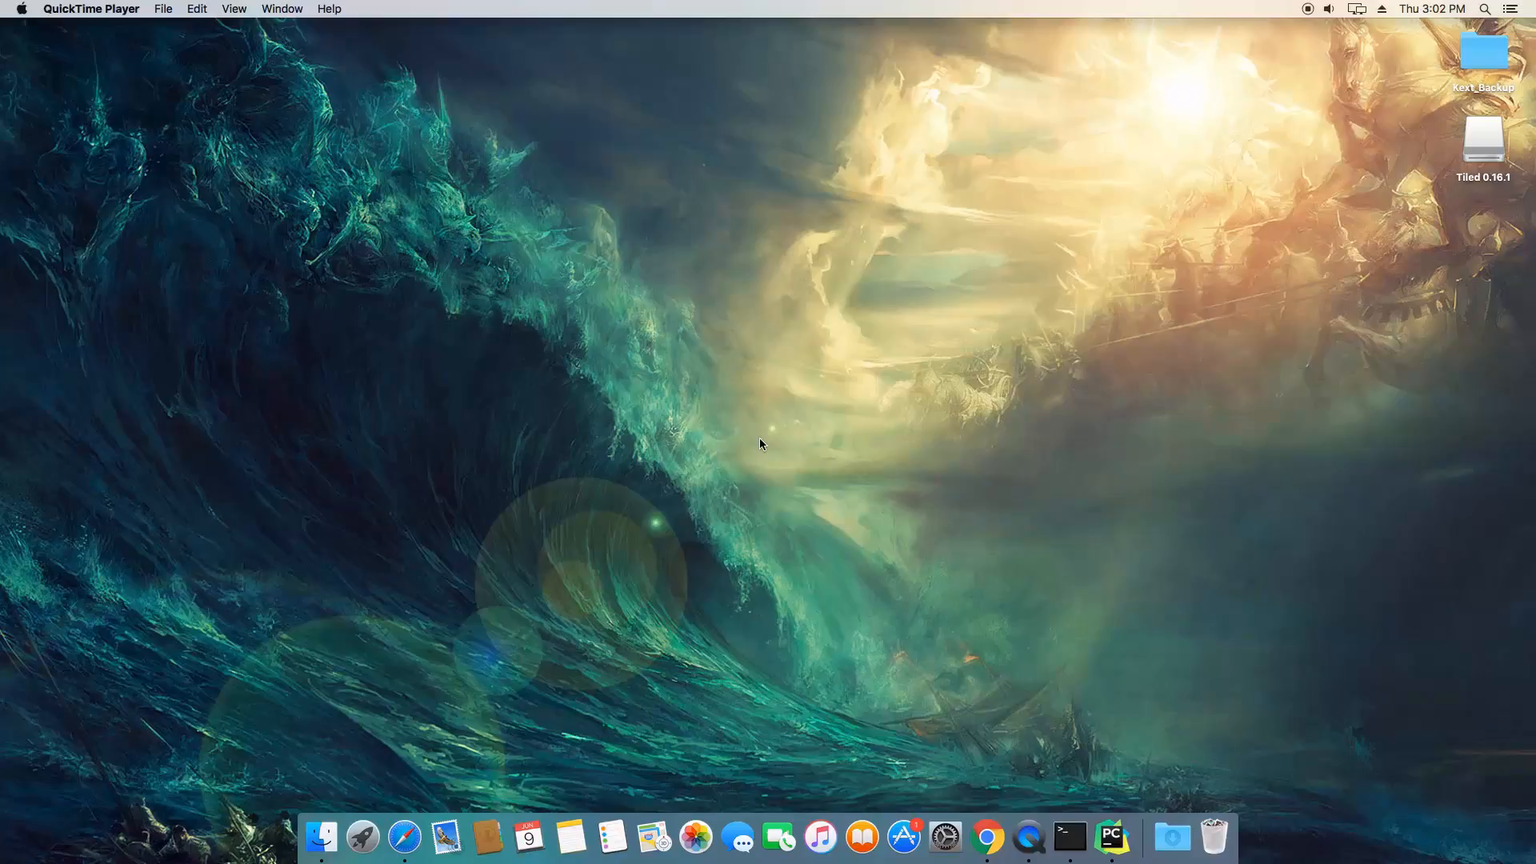
mouse_move(763, 448)
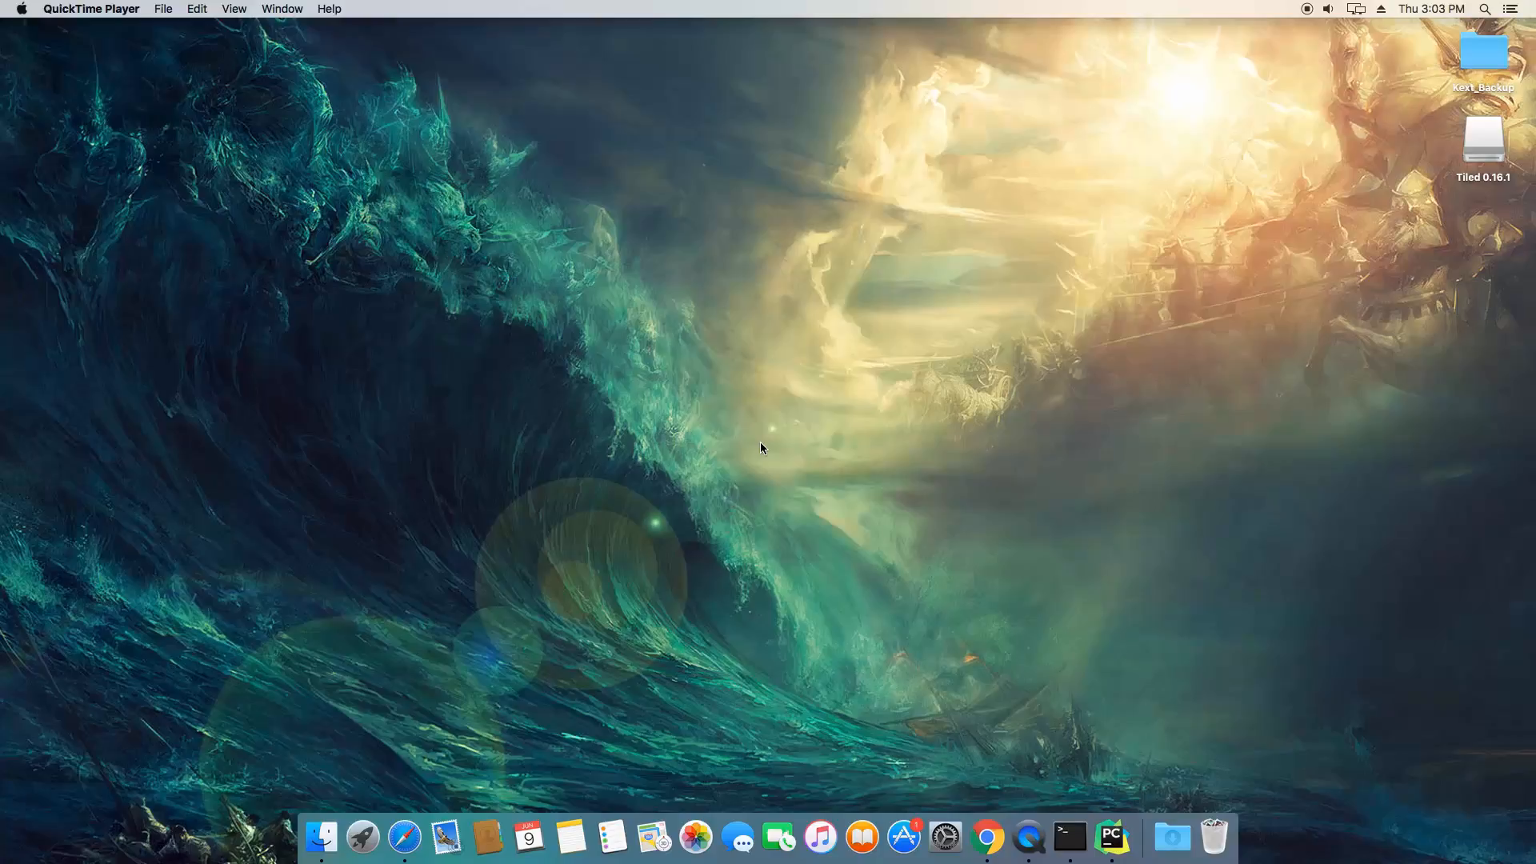
mouse_move(1080, 771)
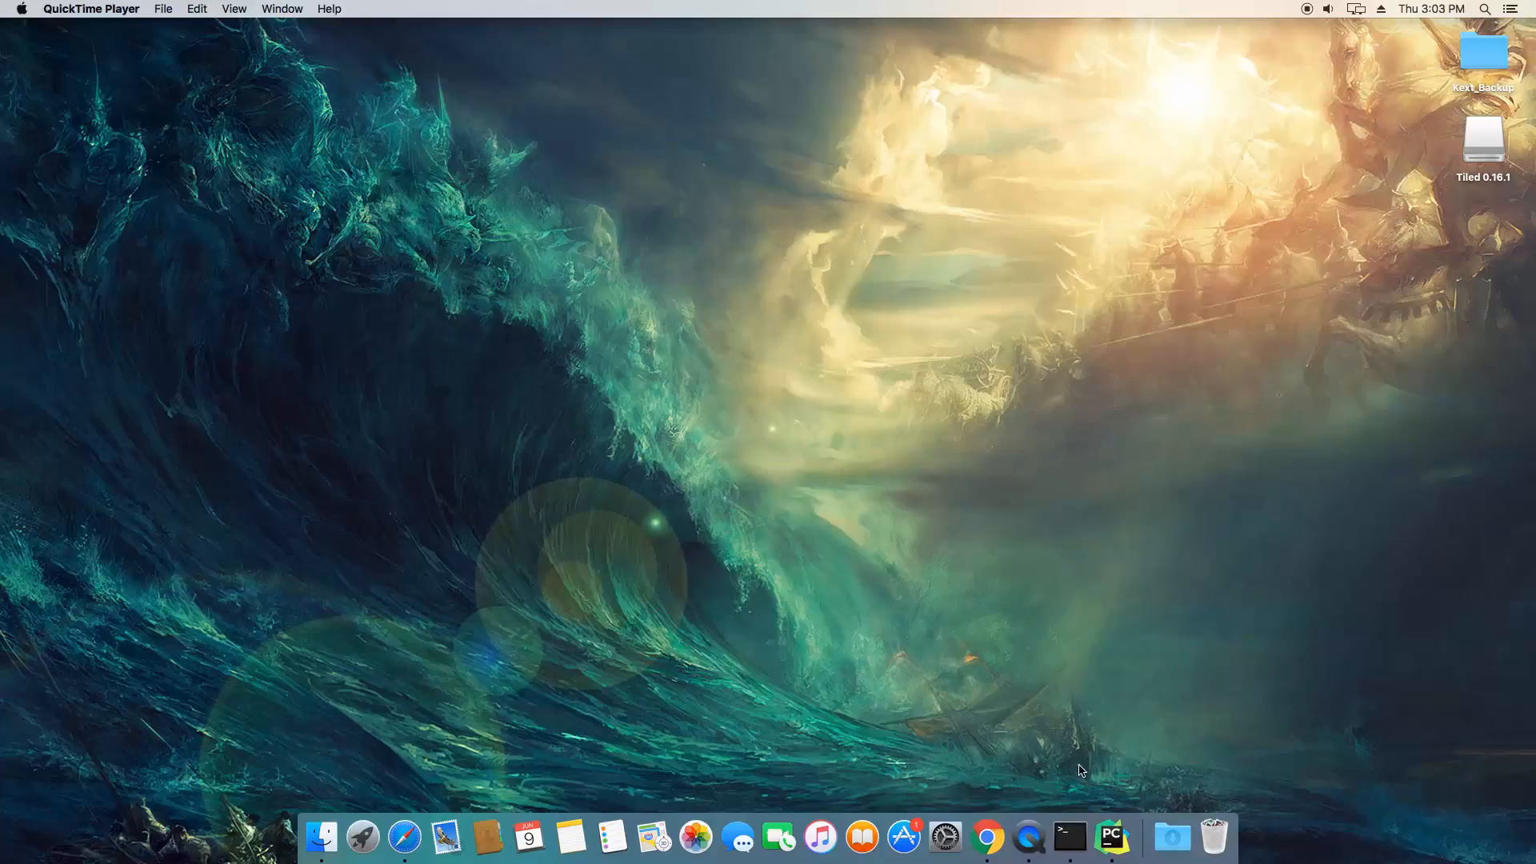
Launch Terminal from the Dock to get a new bash prompt
left_click(1069, 837)
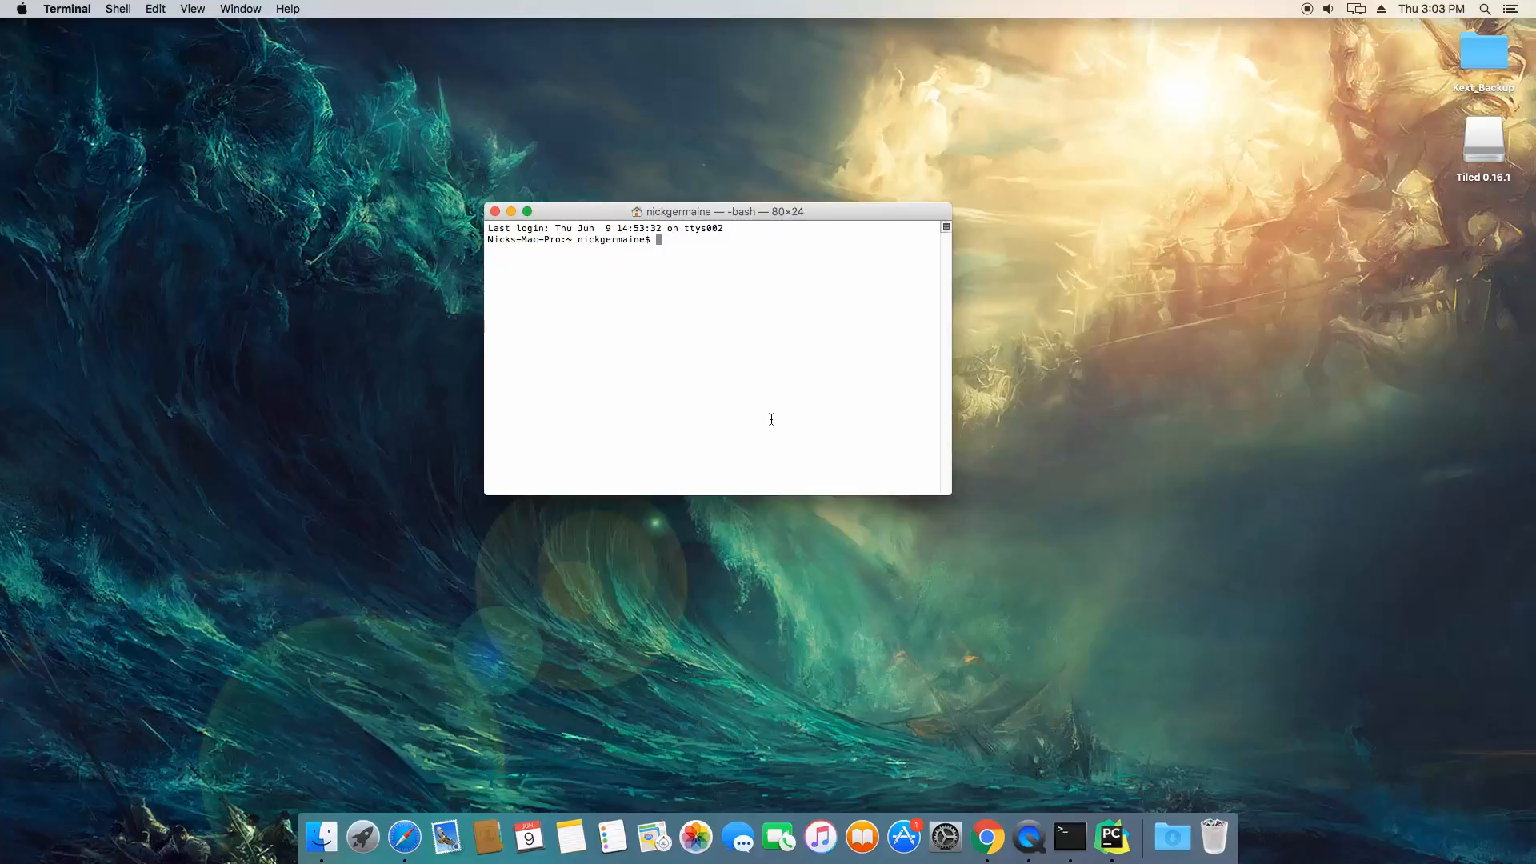
mouse_move(773, 424)
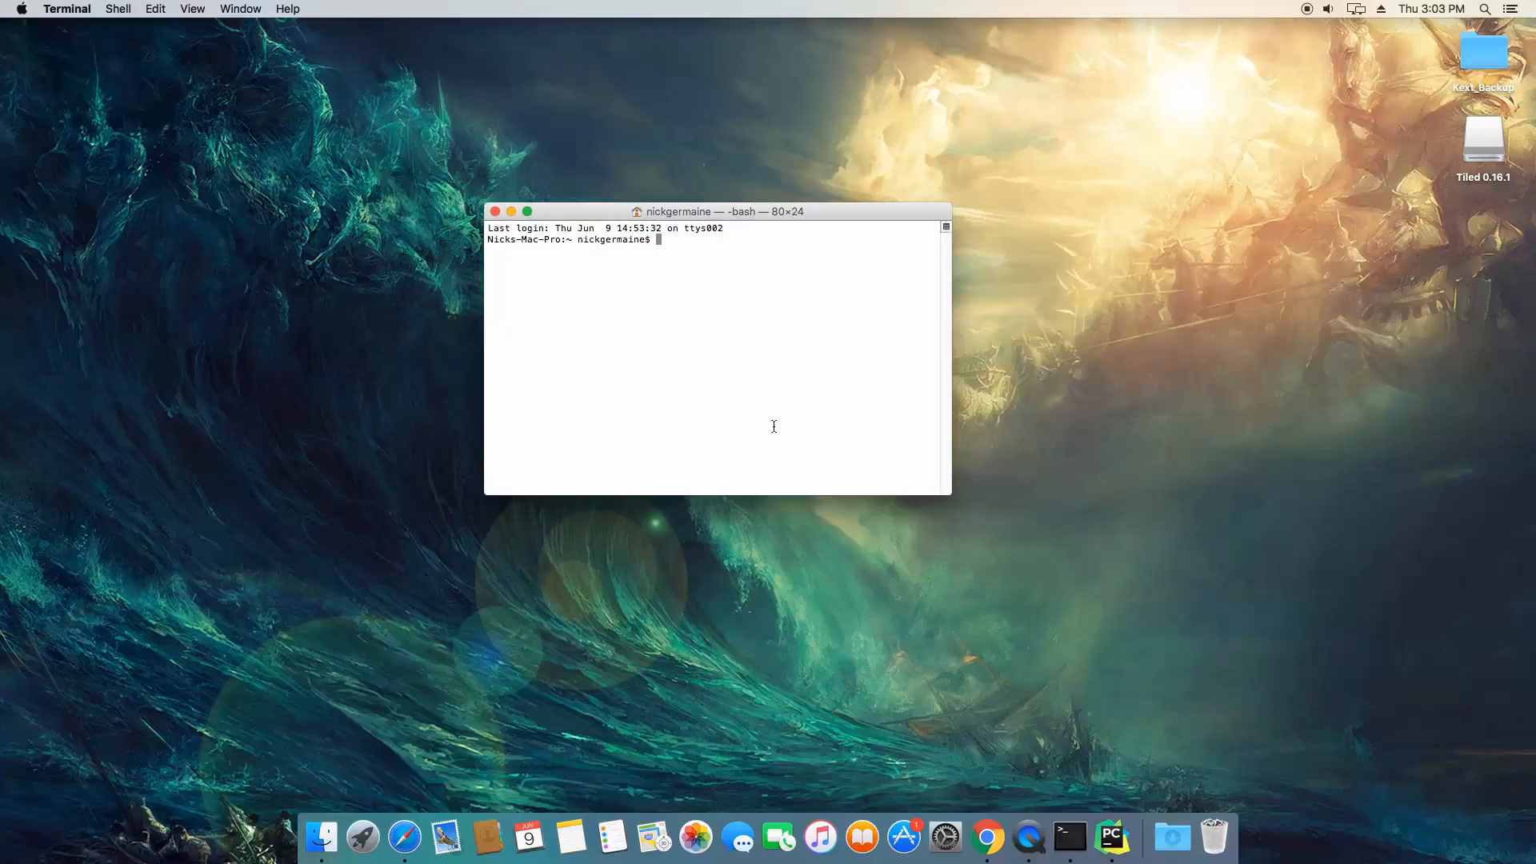
Start python3, run print("Hi"), then str(5), str(5.6) and str(True)
type("python3")
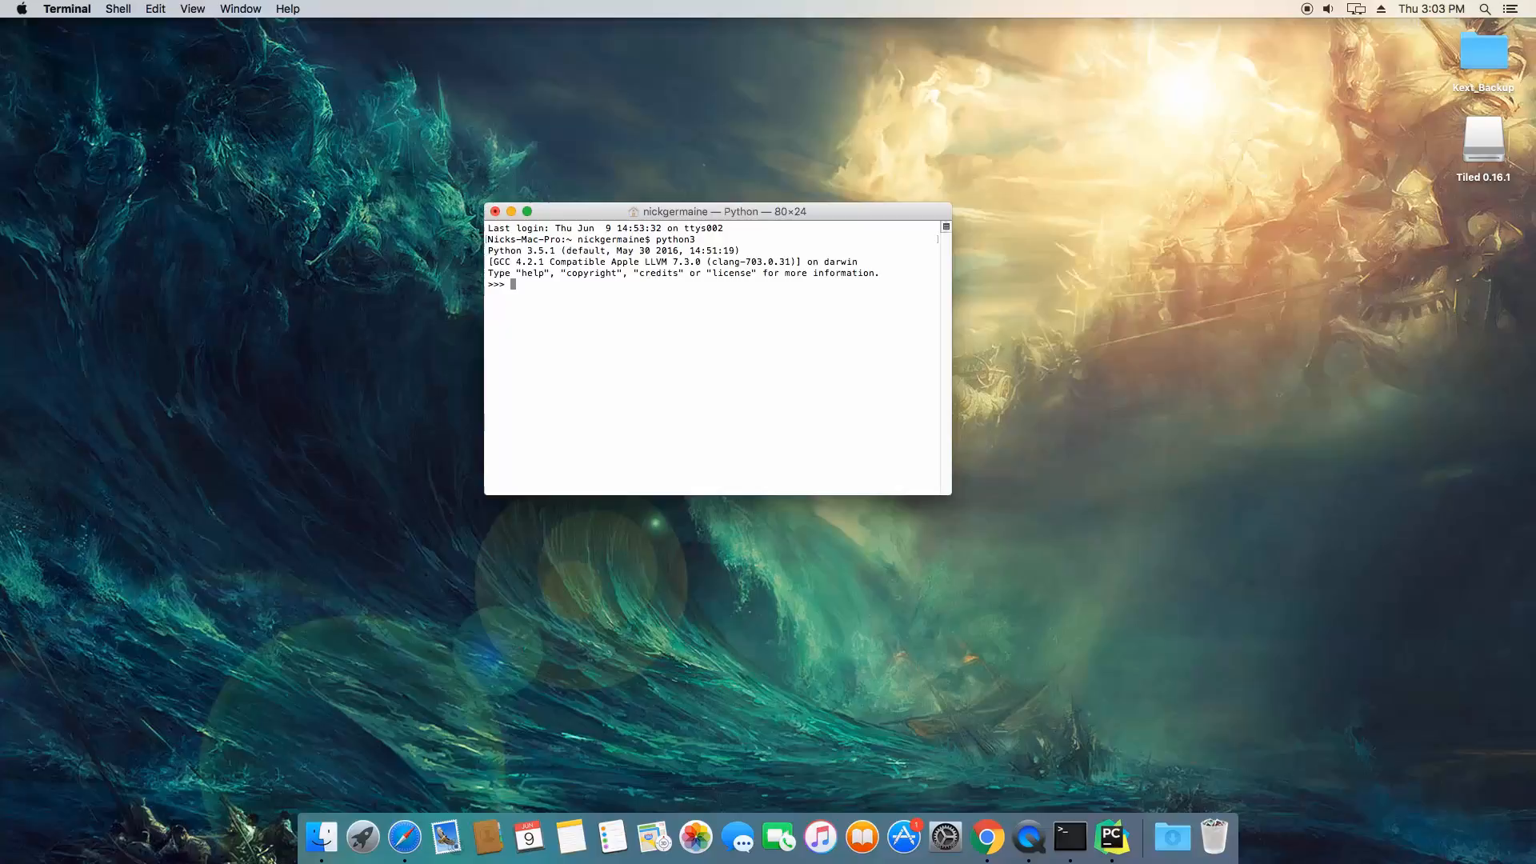
mouse_move(774, 429)
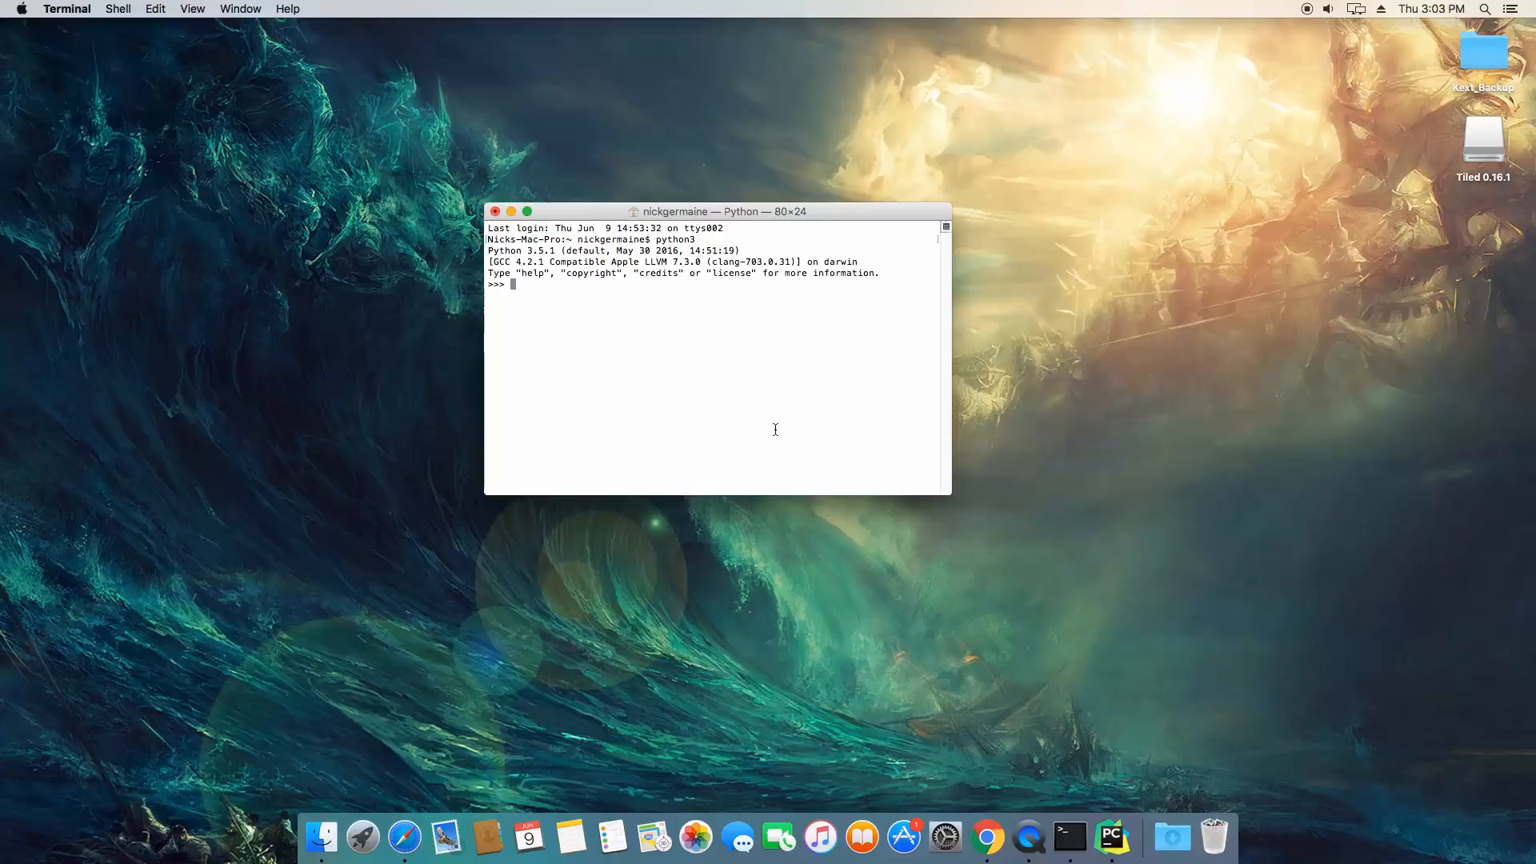
type("print(\"Hi")
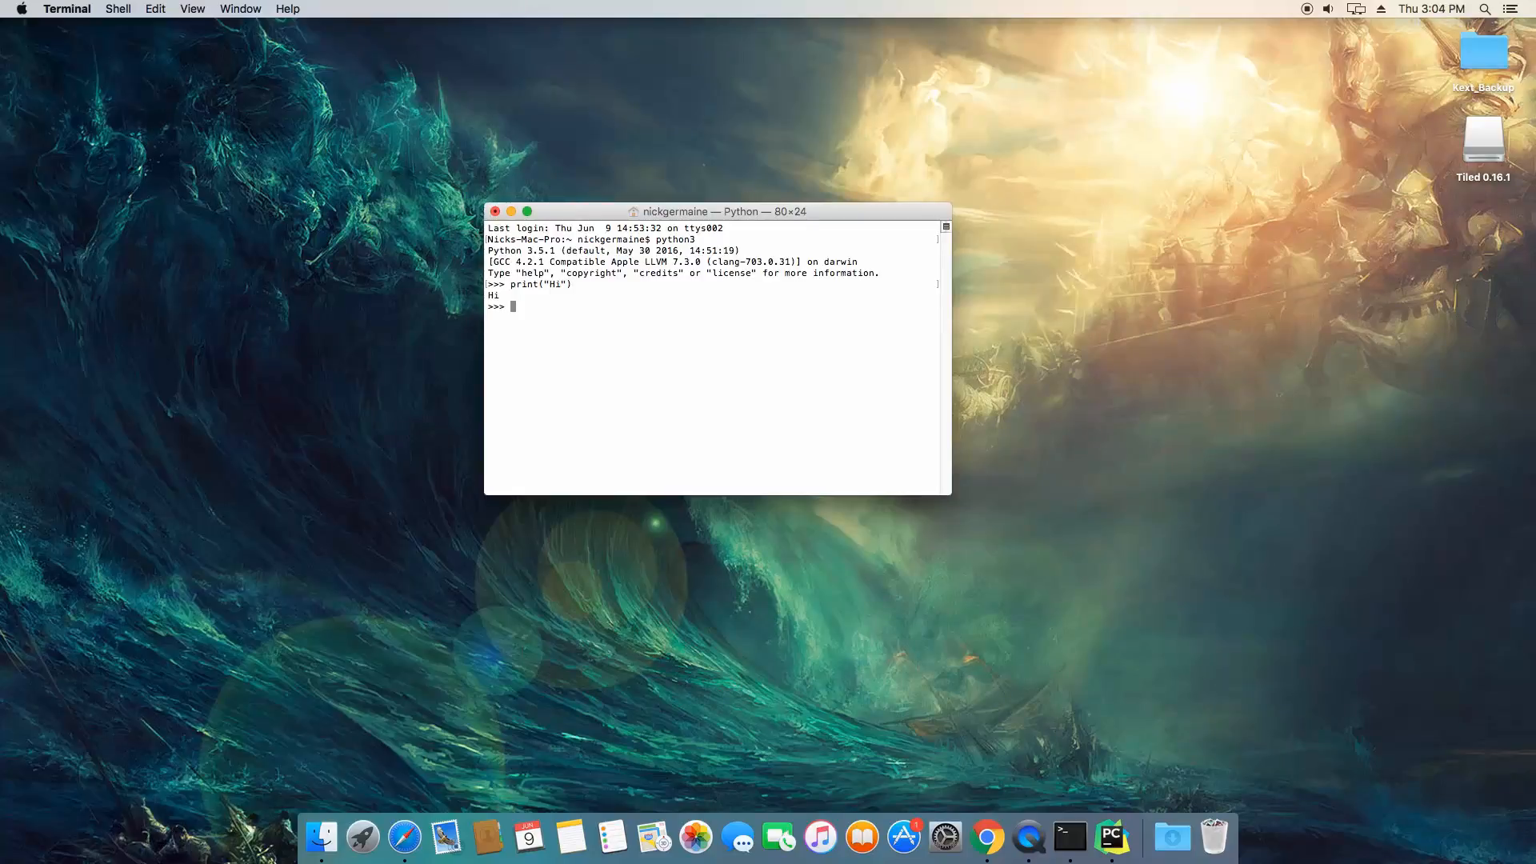
type("str(5")
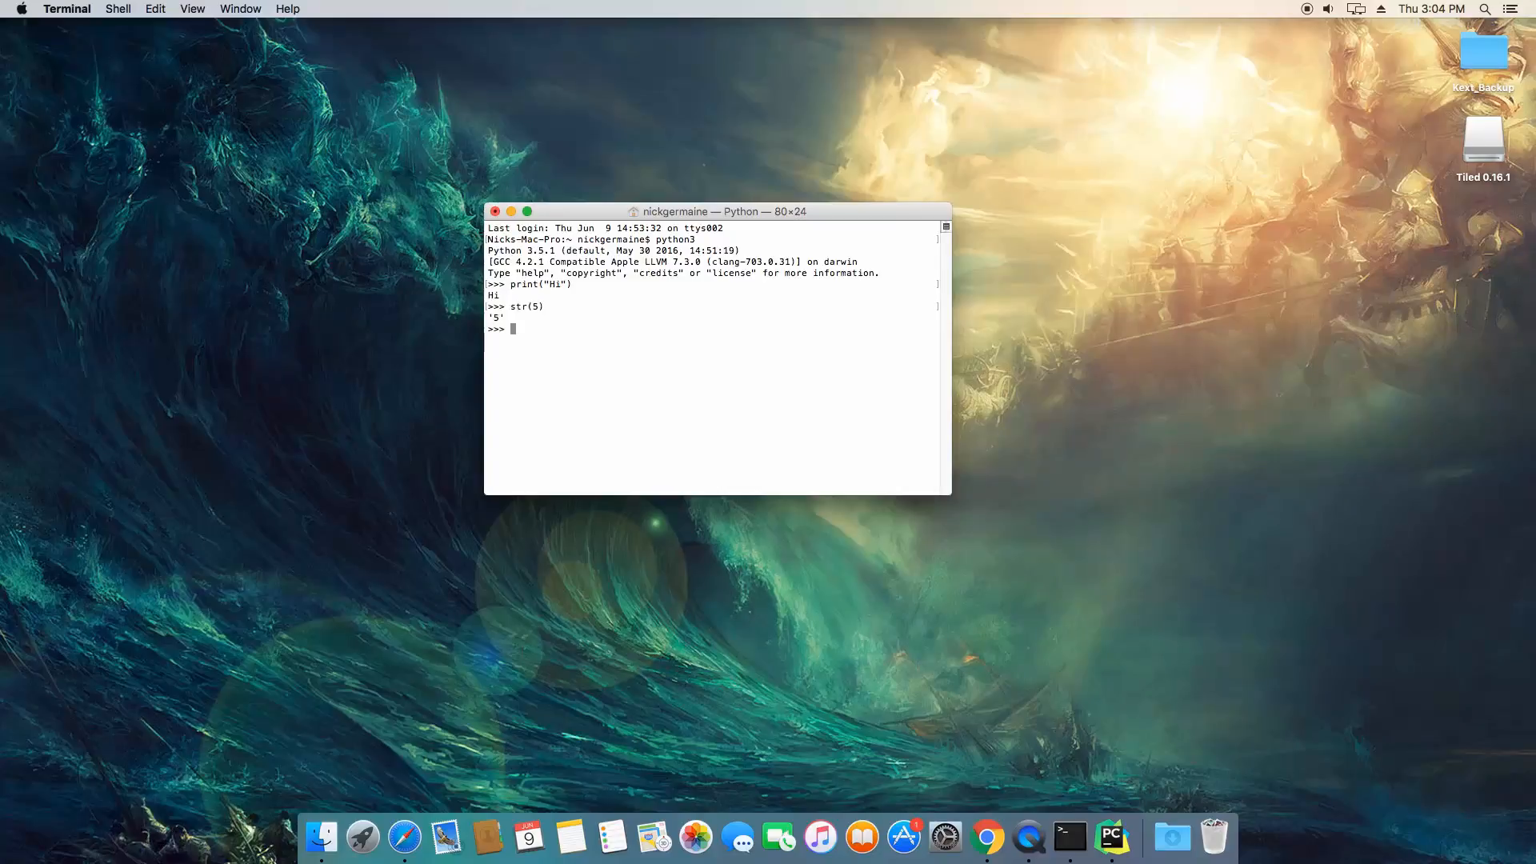
type("str(5")
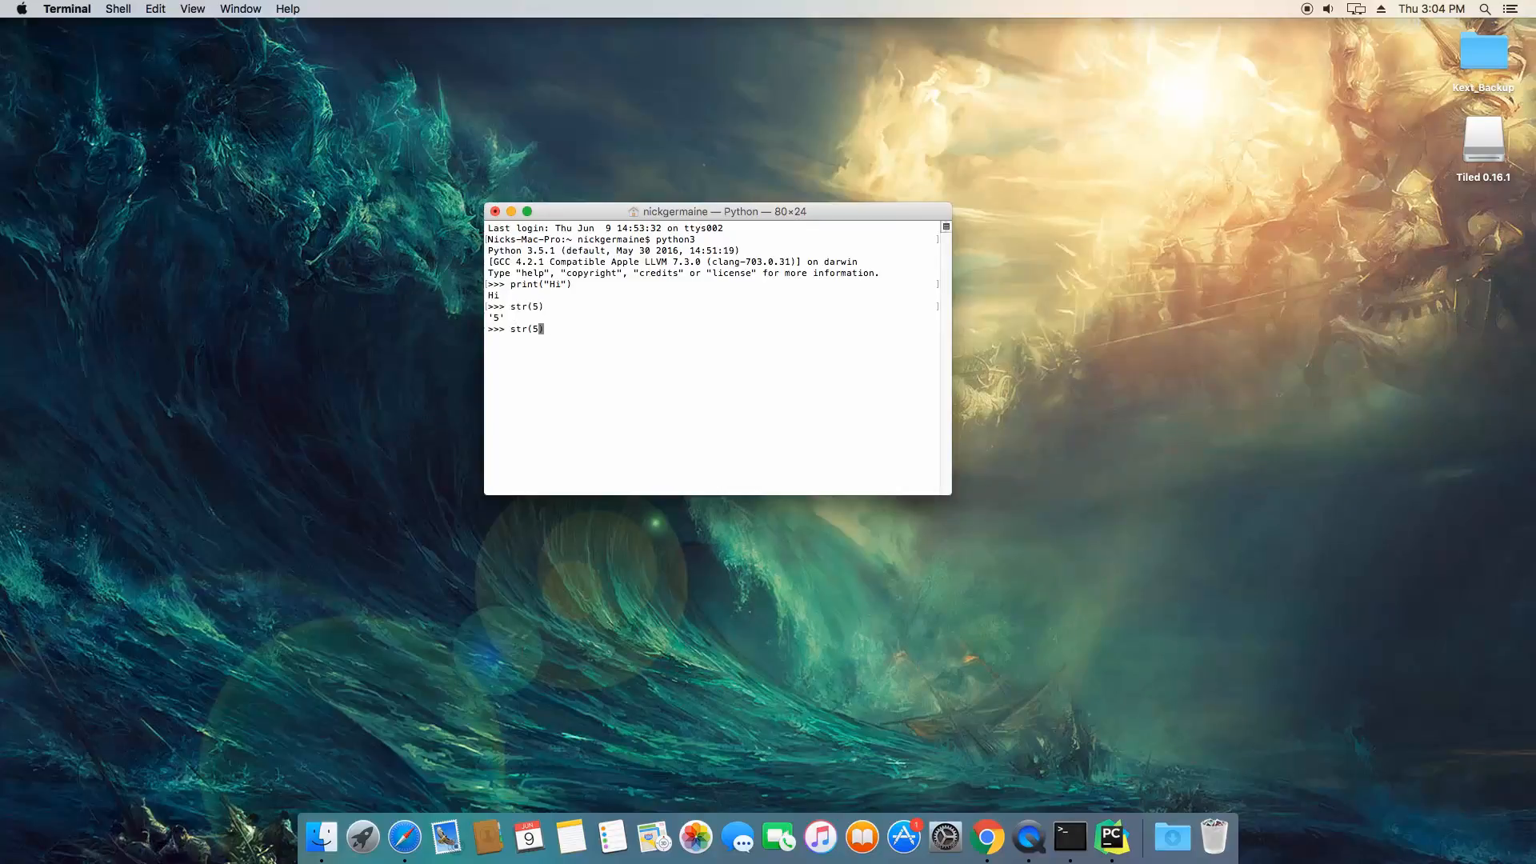
key("Backspace")
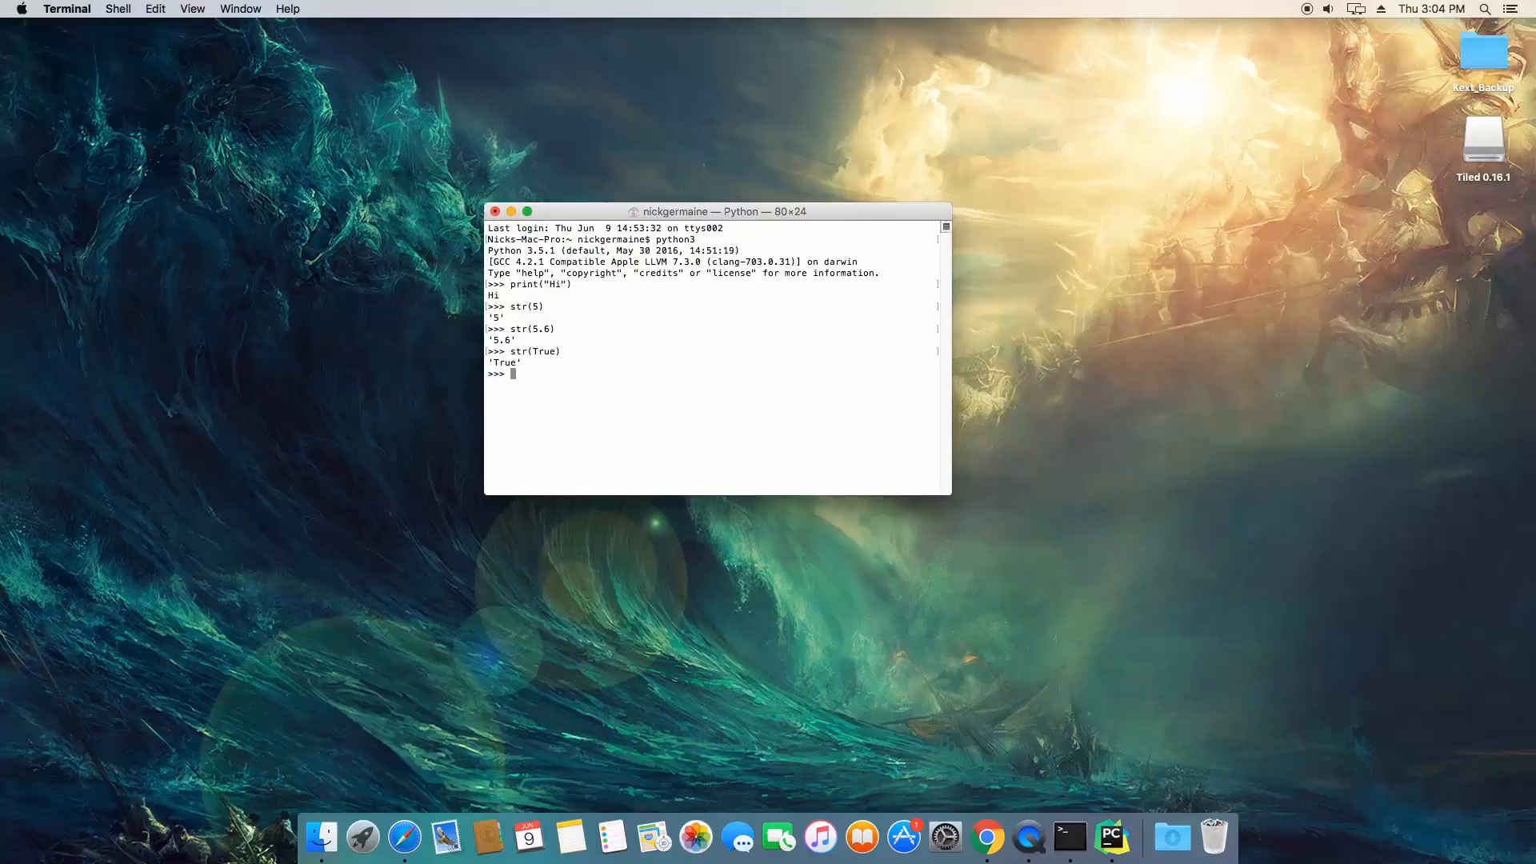
Run int("5") giving 5, int("5.6") raising ValueError, and float("5.6") giving 5.6
type("int(\"")
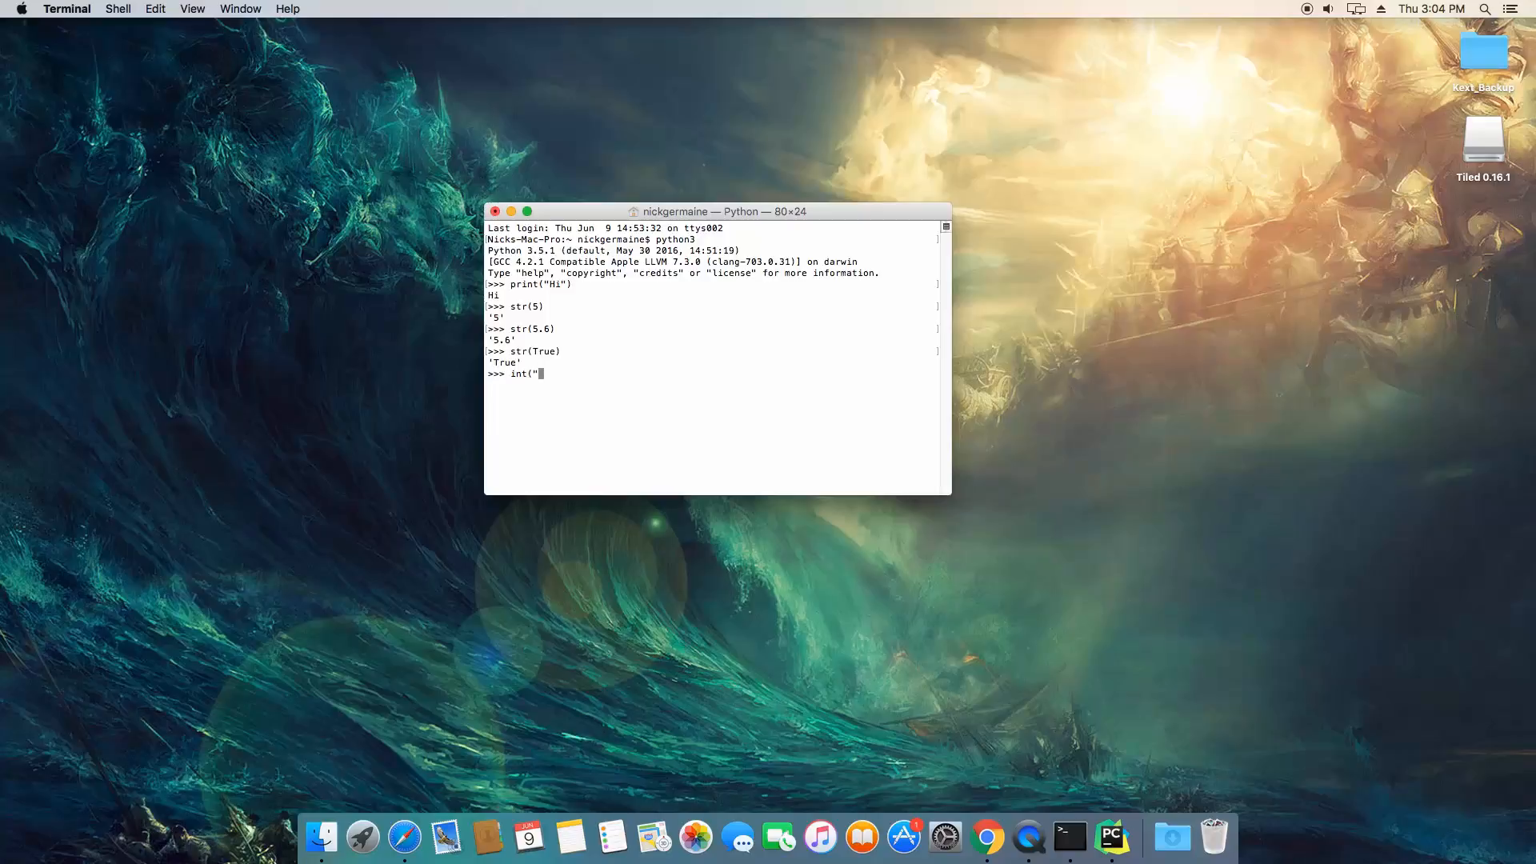
key("Return")
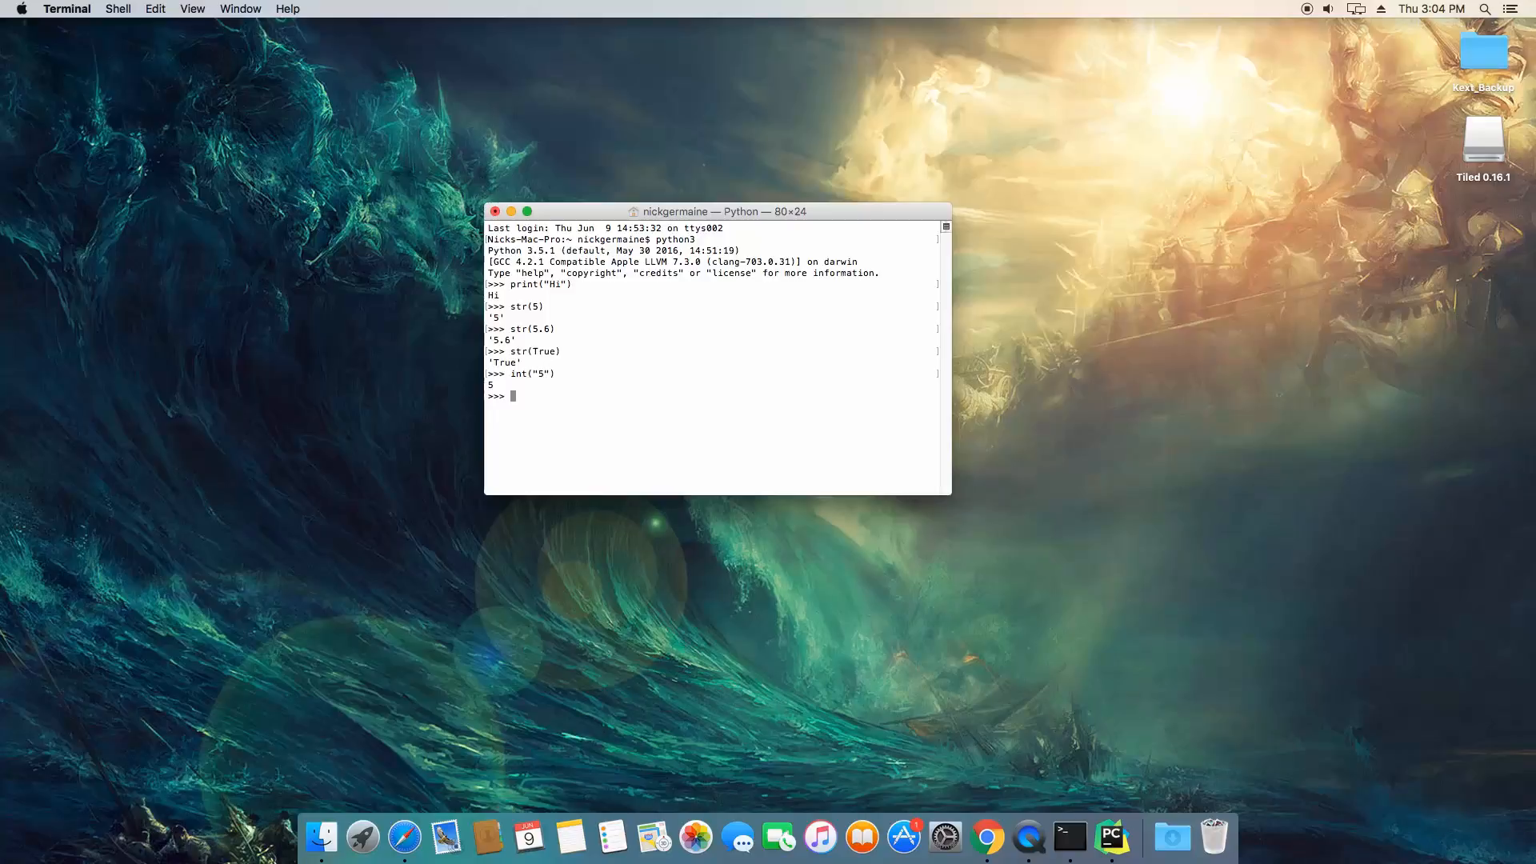
type("int(")
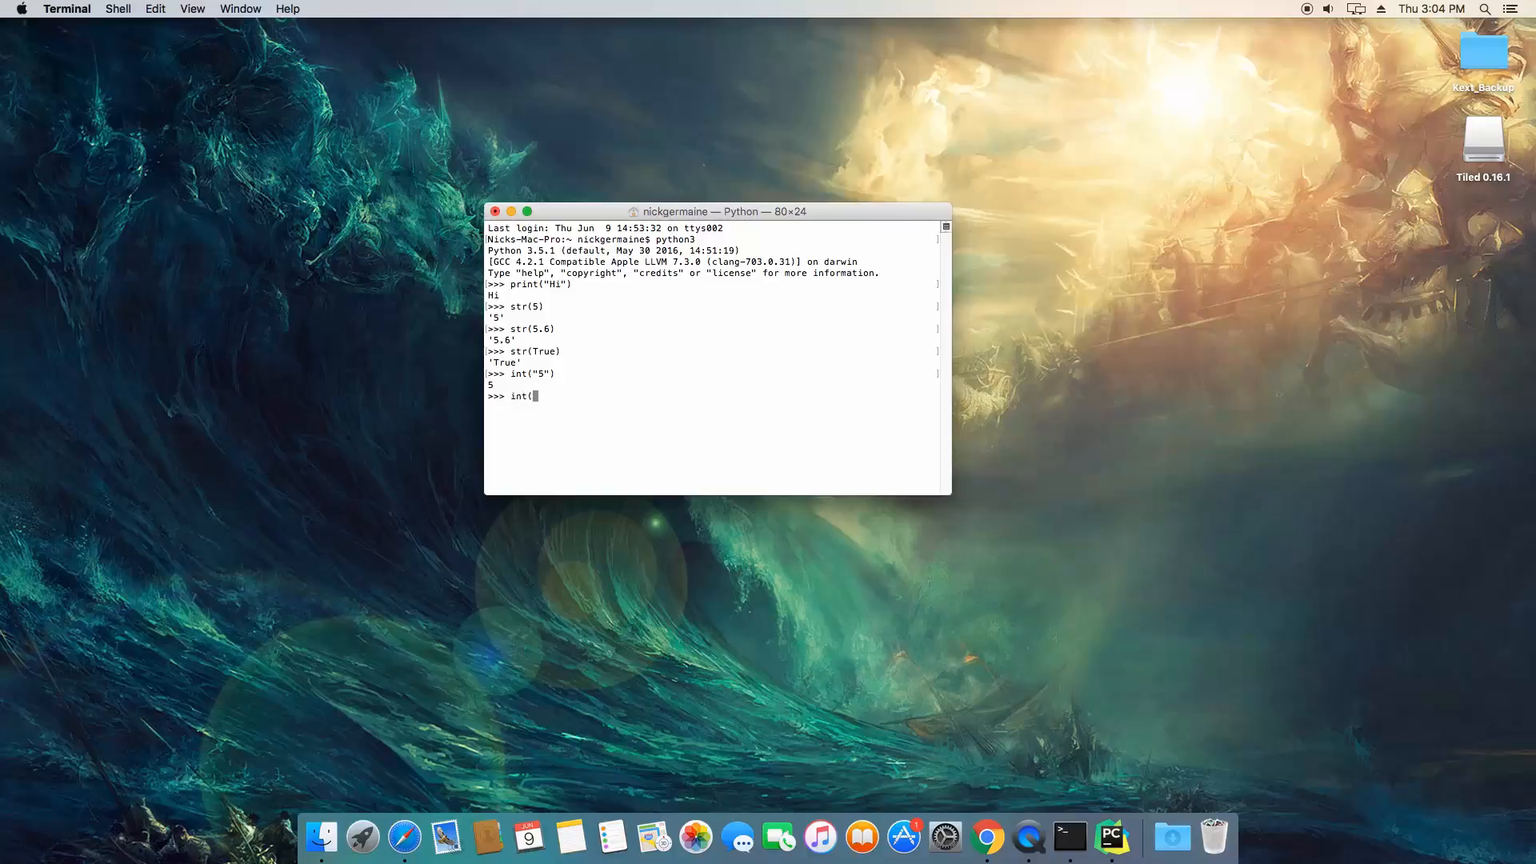
type("\"5.6")
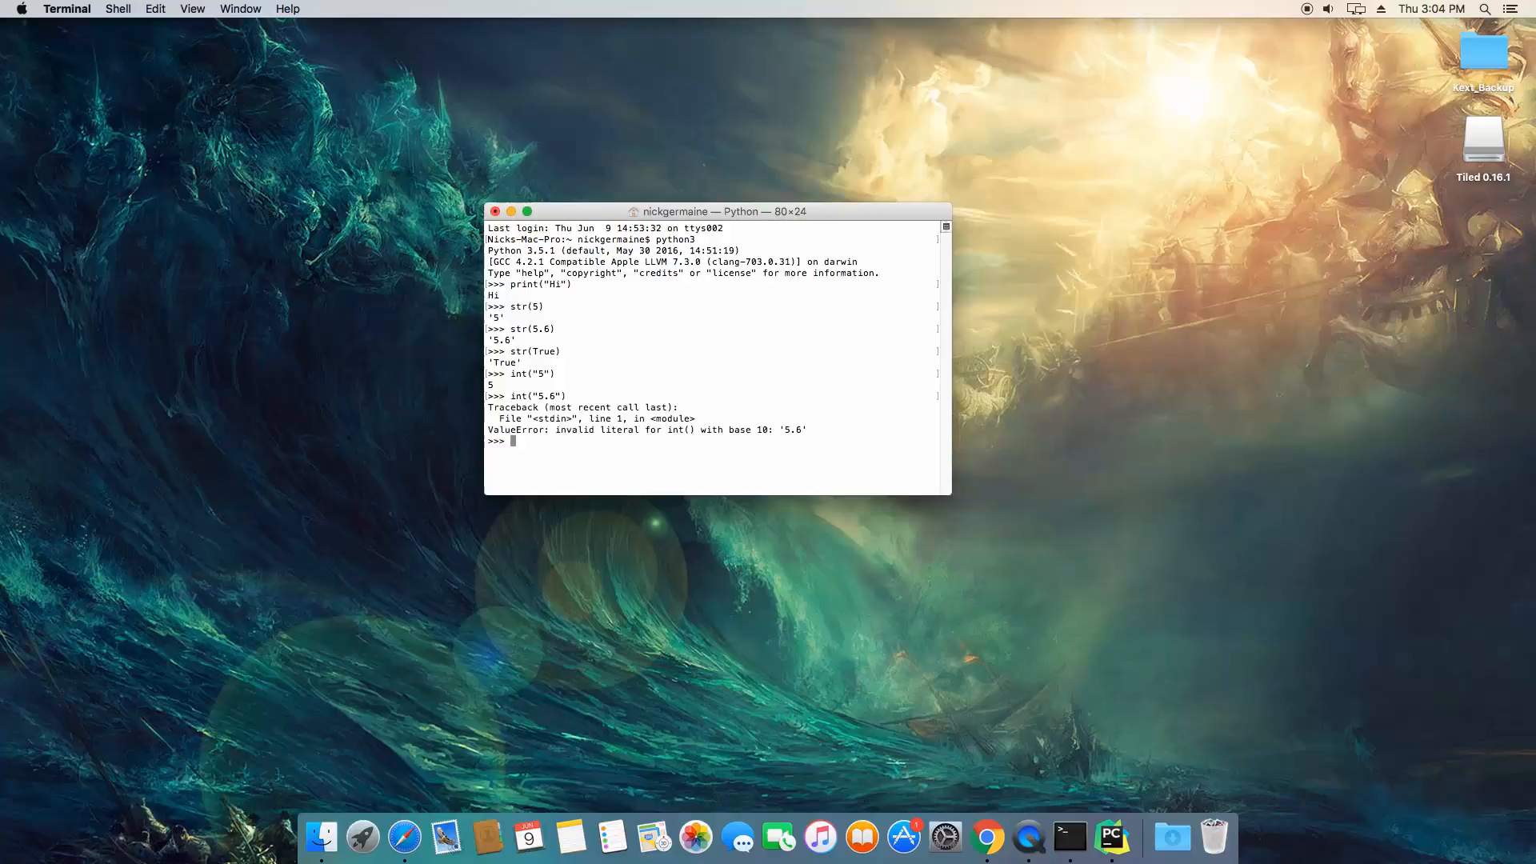
type("int(\"5.6\")")
type("float(\"5.6\")")
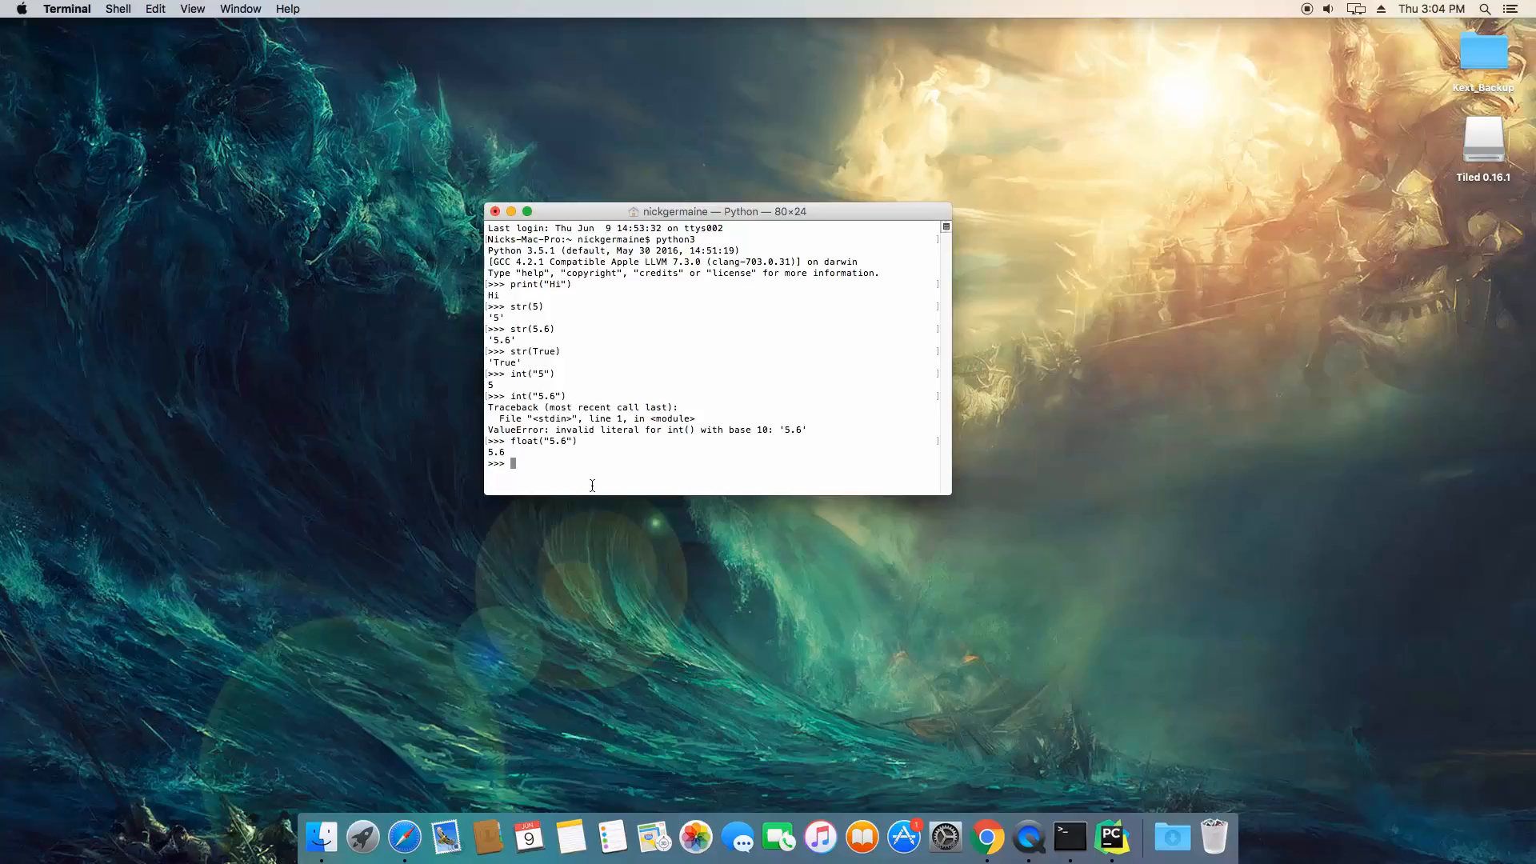
mouse_move(600, 514)
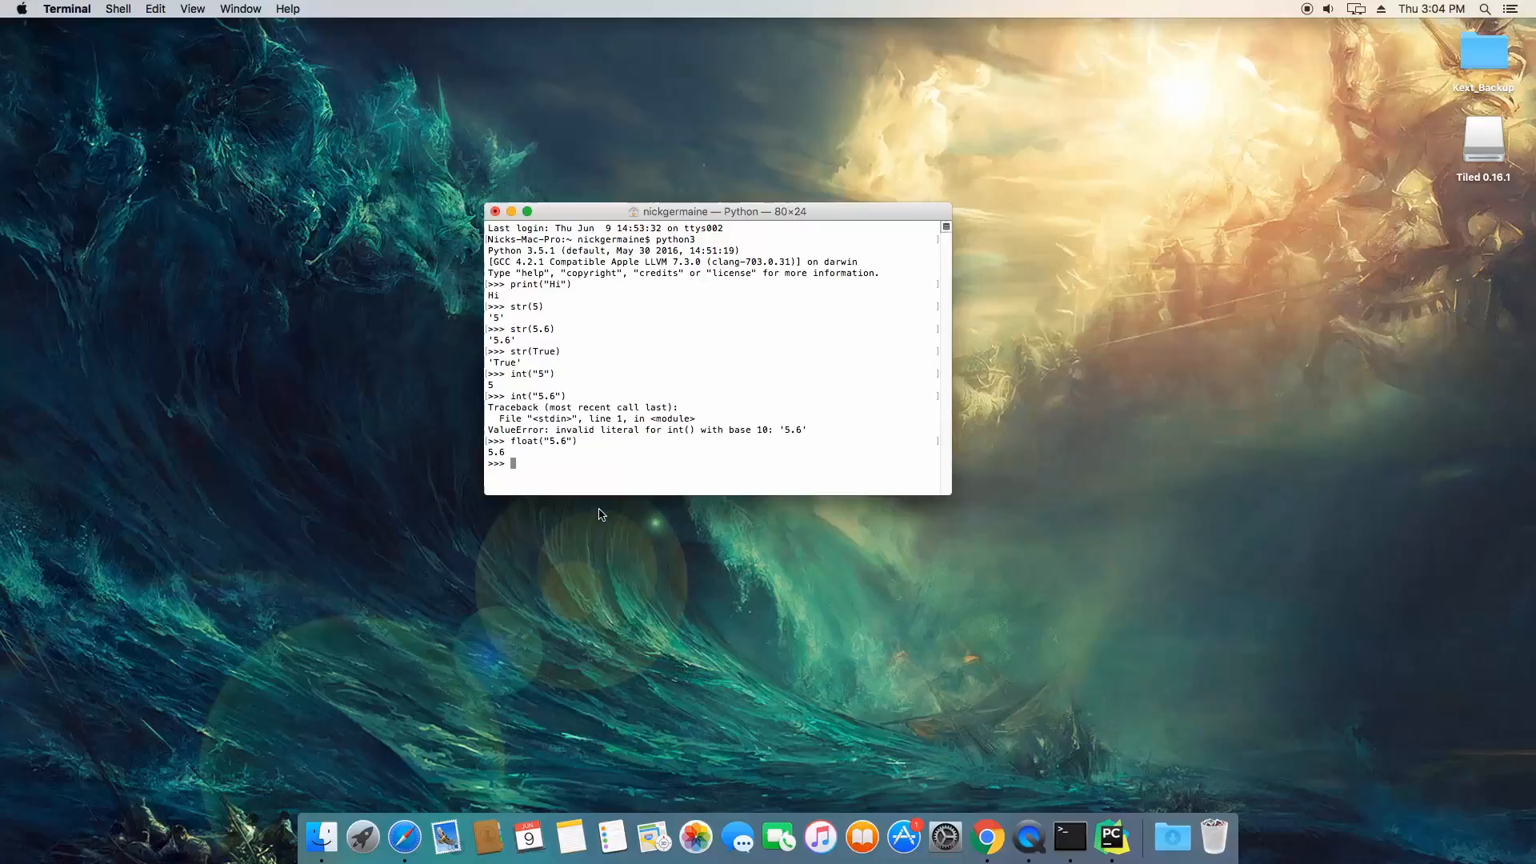
Run bool("True") returning True, then begin a len call
type("\"T")
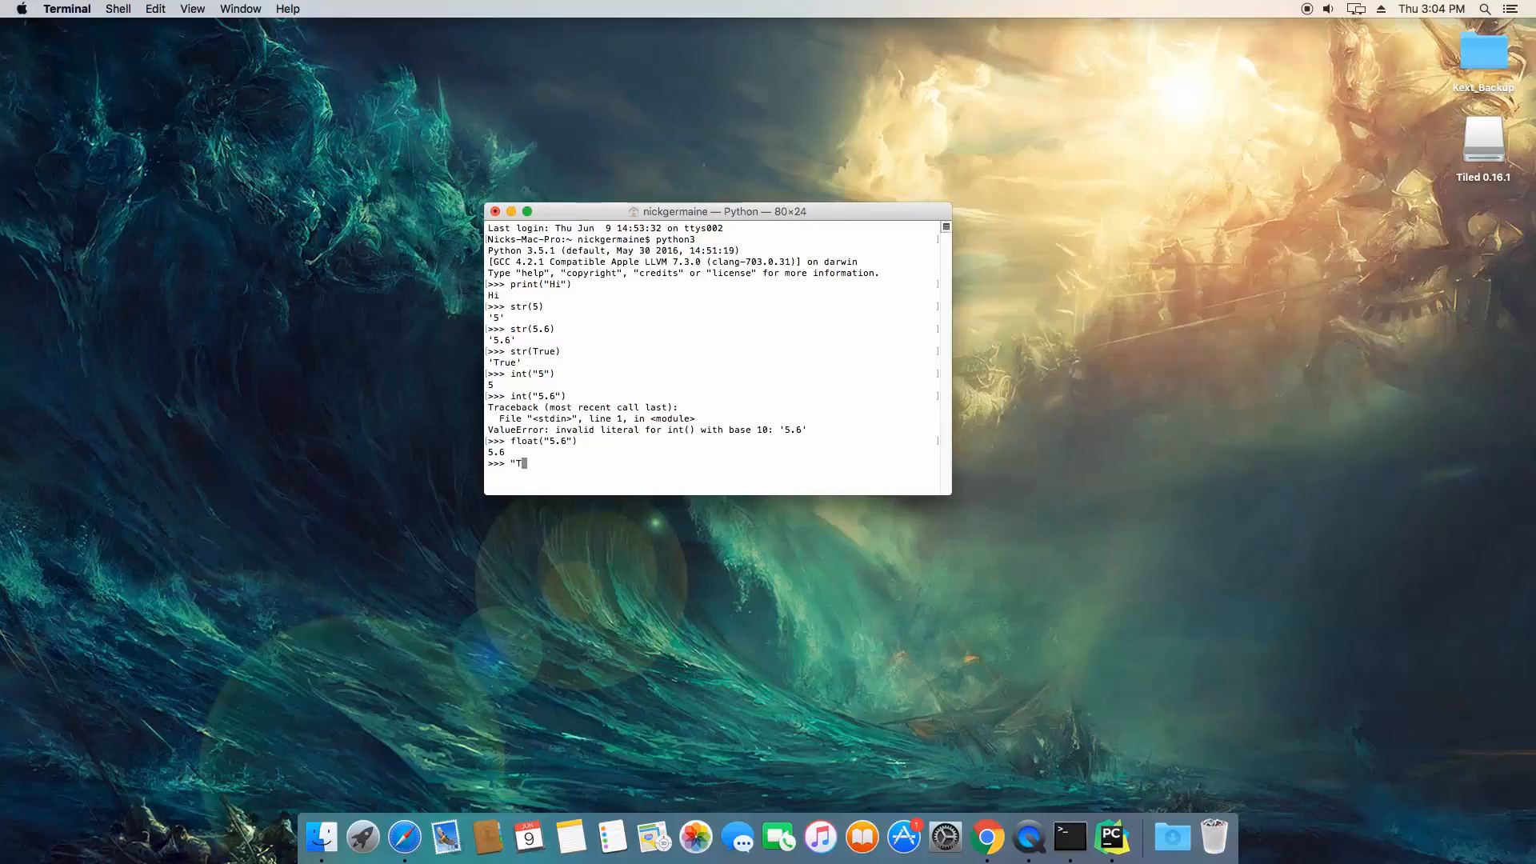
type("rue\"")
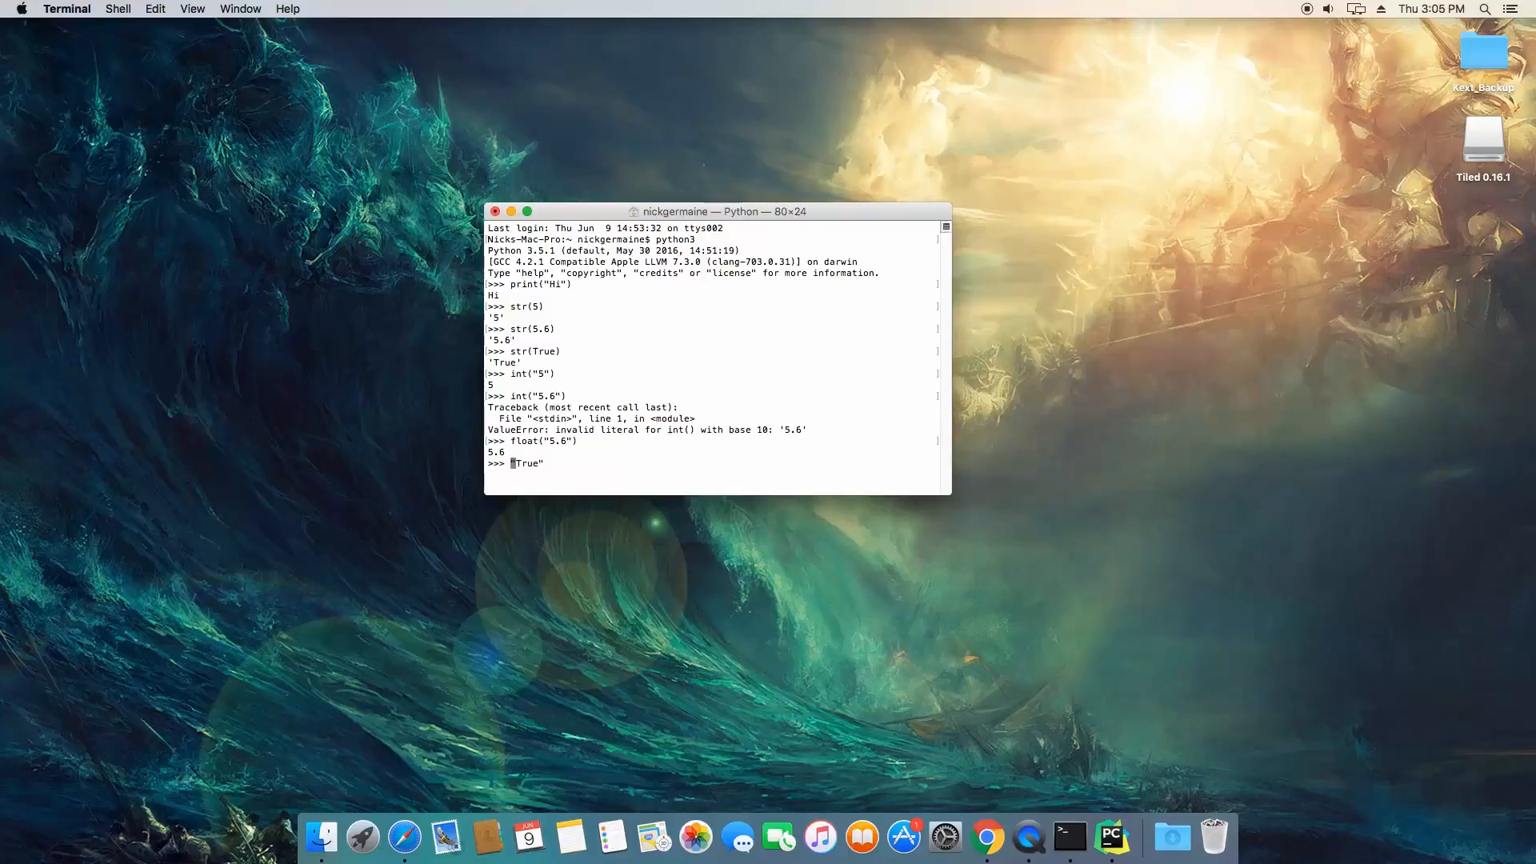
type("bool(")
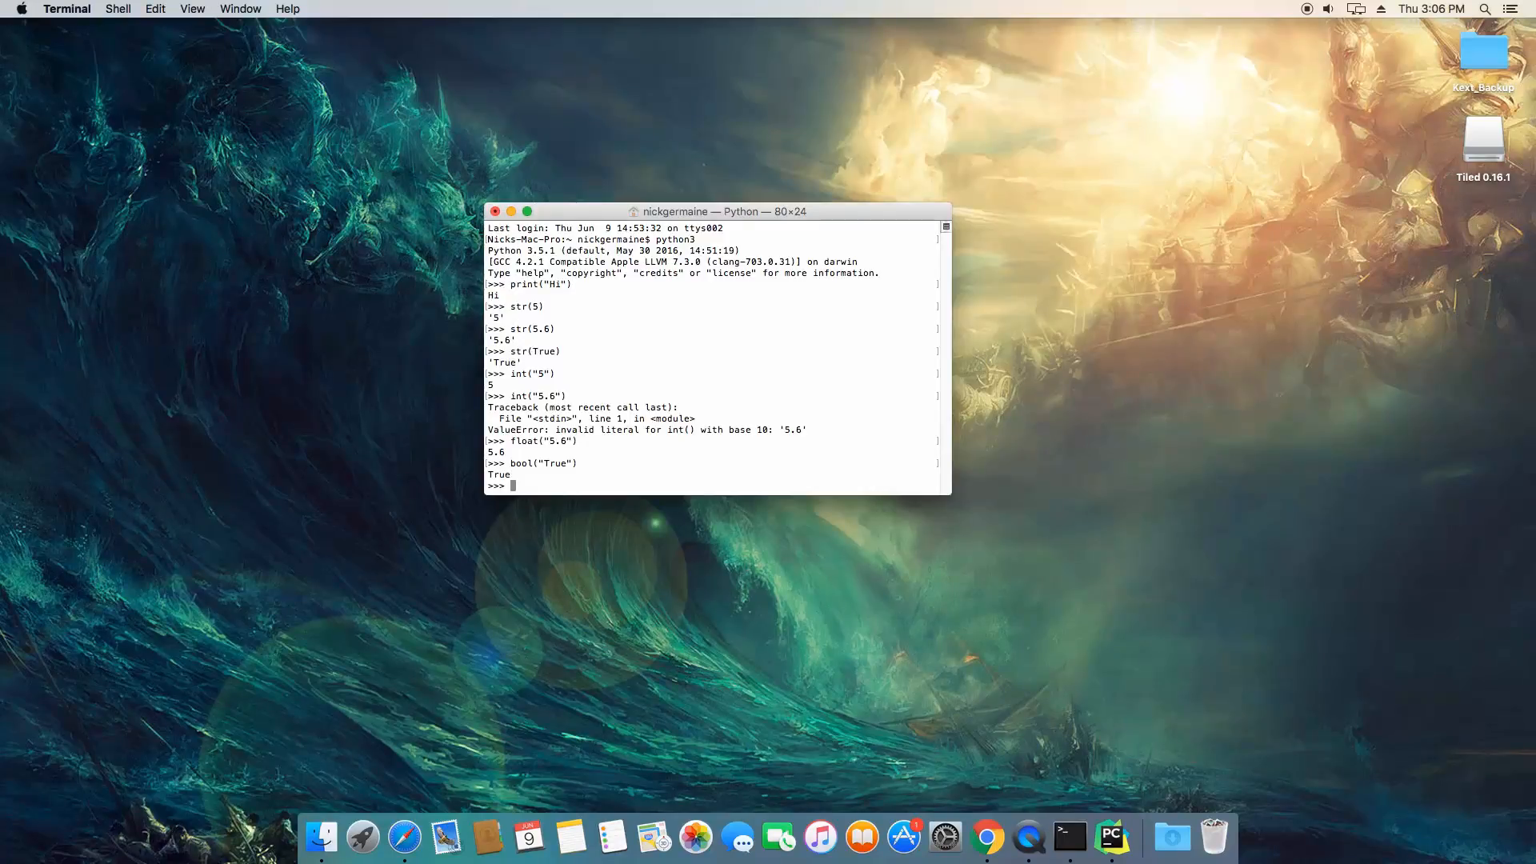
type("len")
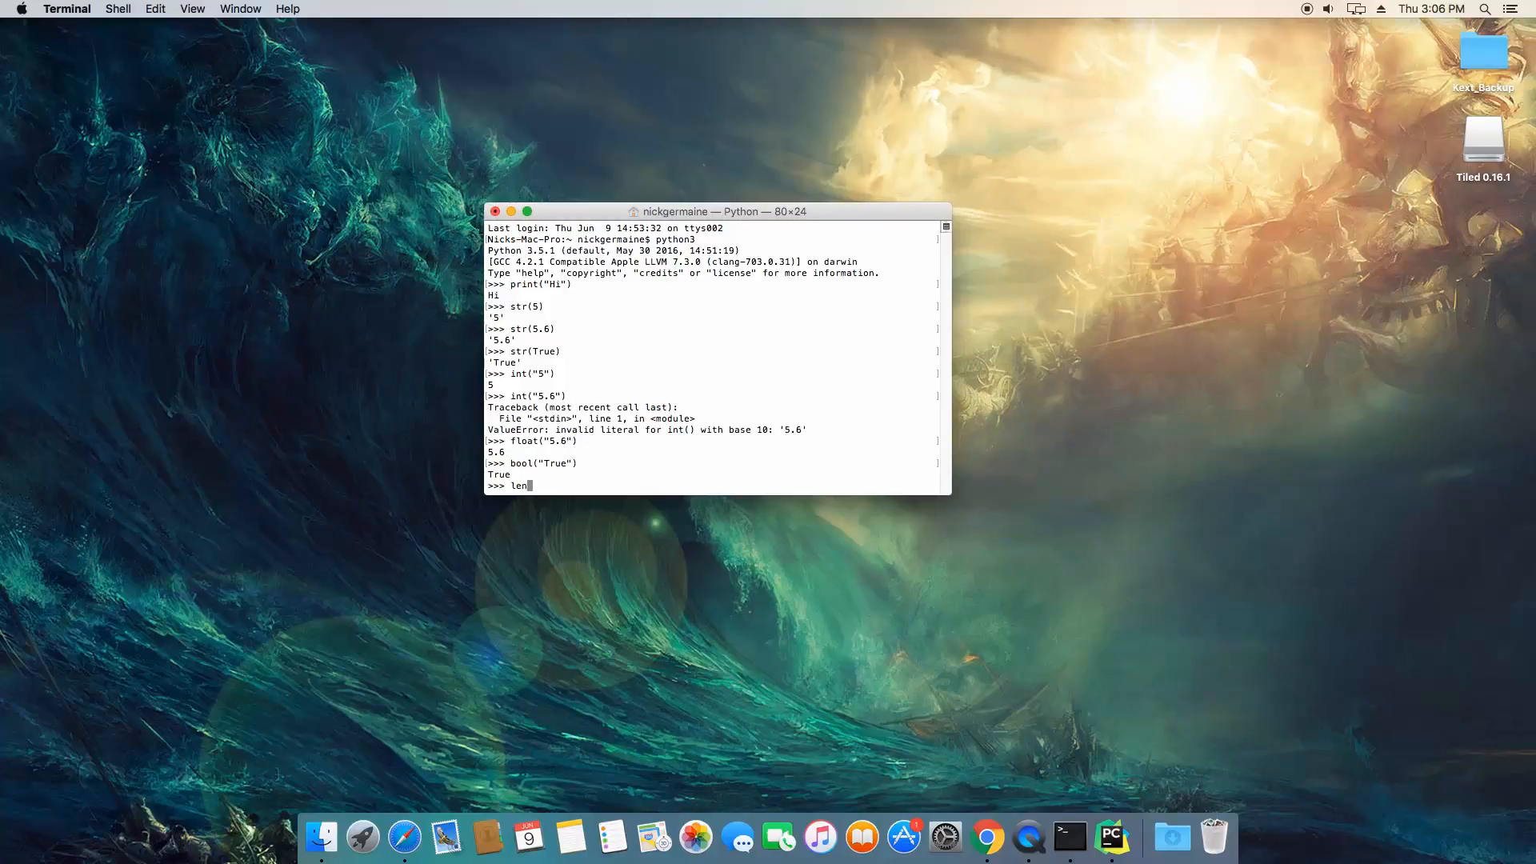
Run len("Hello") and len([1, 2, 6, 3, 4]), both returning 5
type("(")
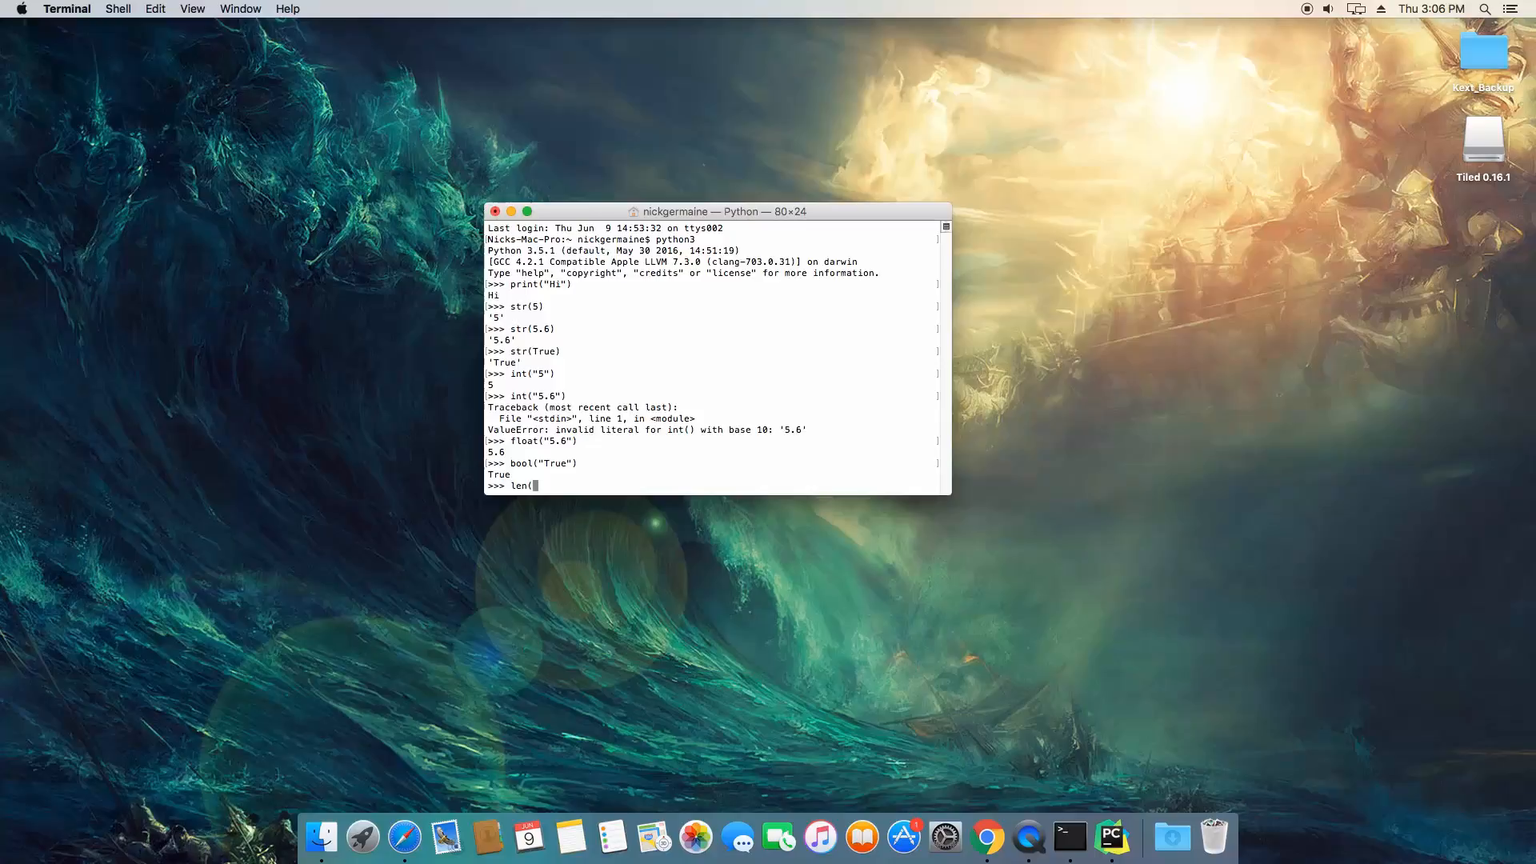
type("\"")
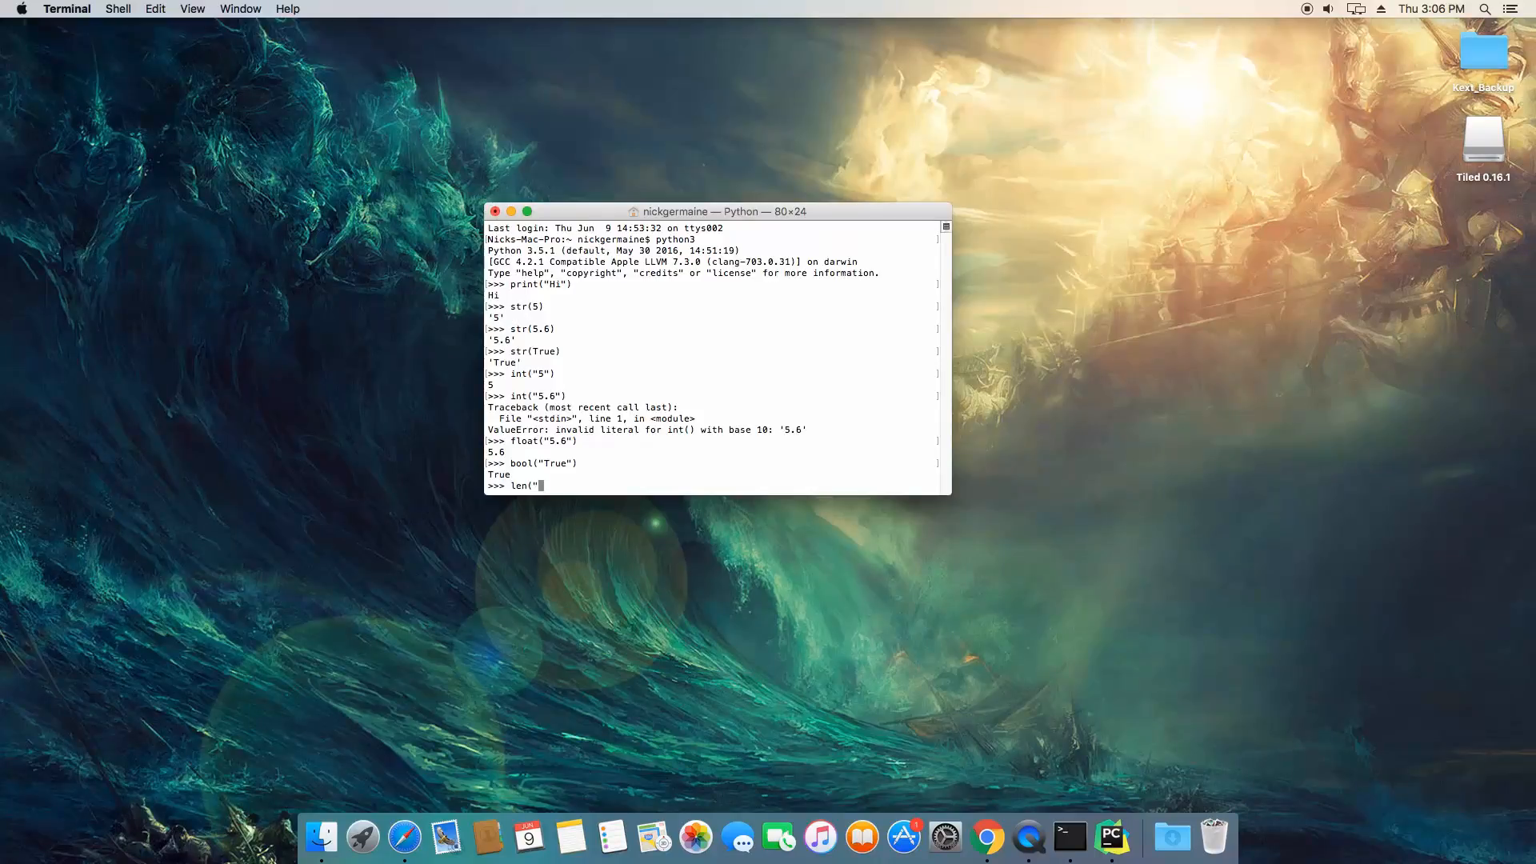
type("Hello\"")
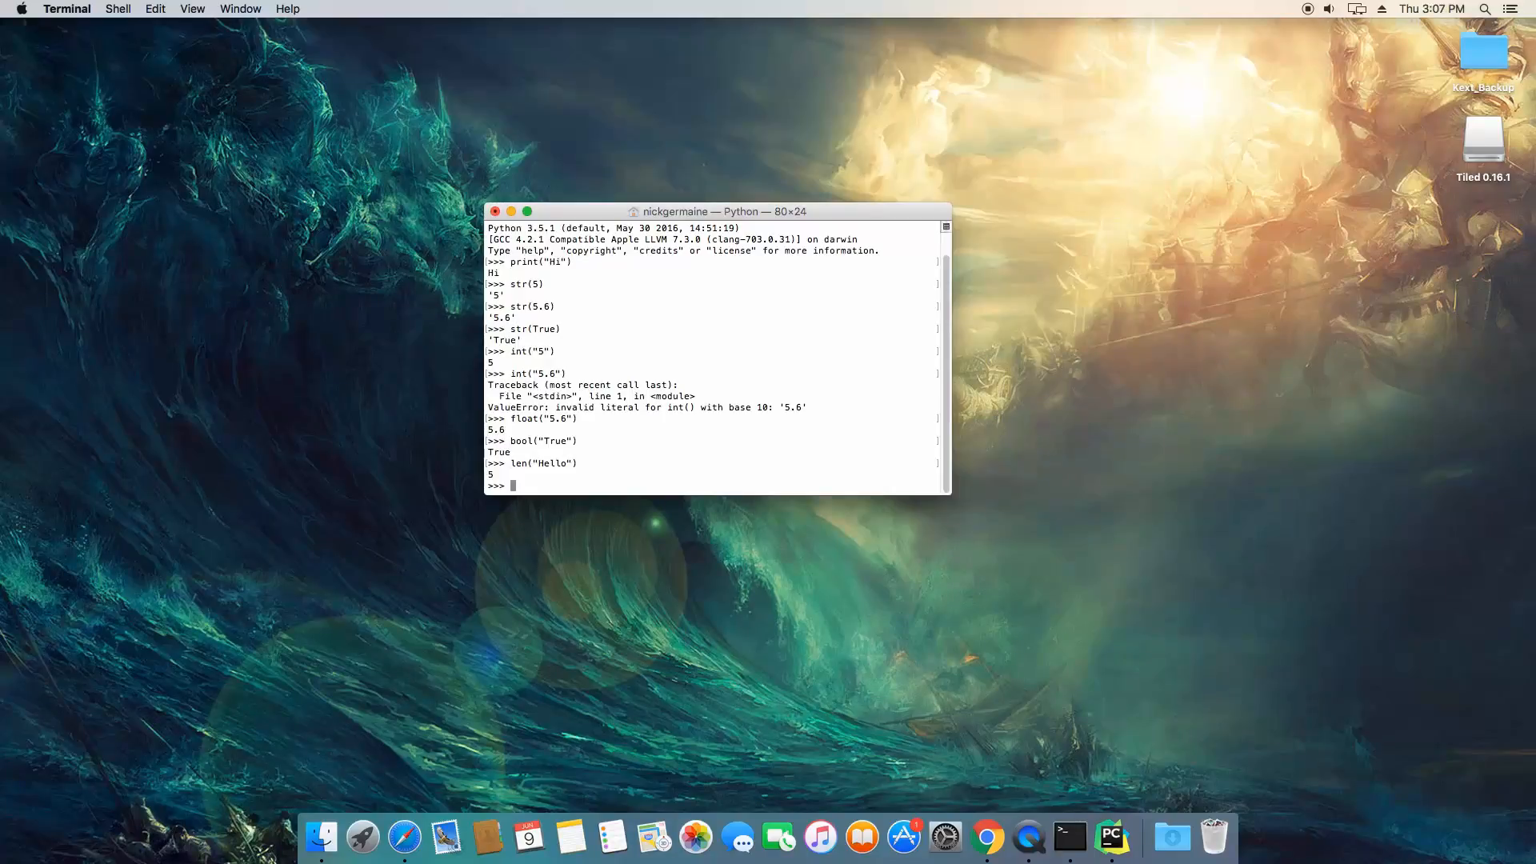
type("len")
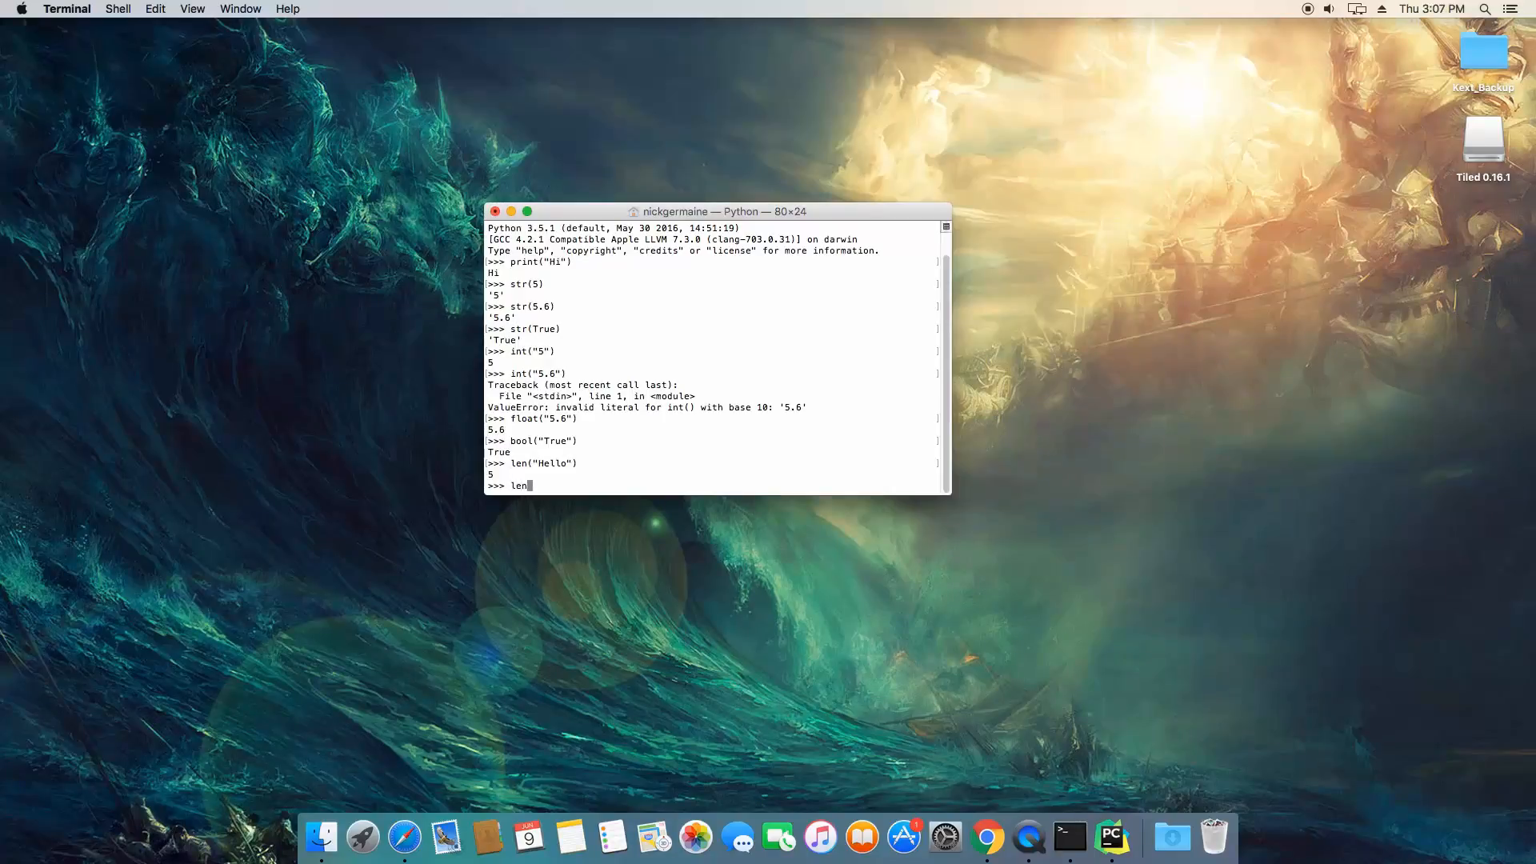
type("([1, 2, 6, 3, 4")
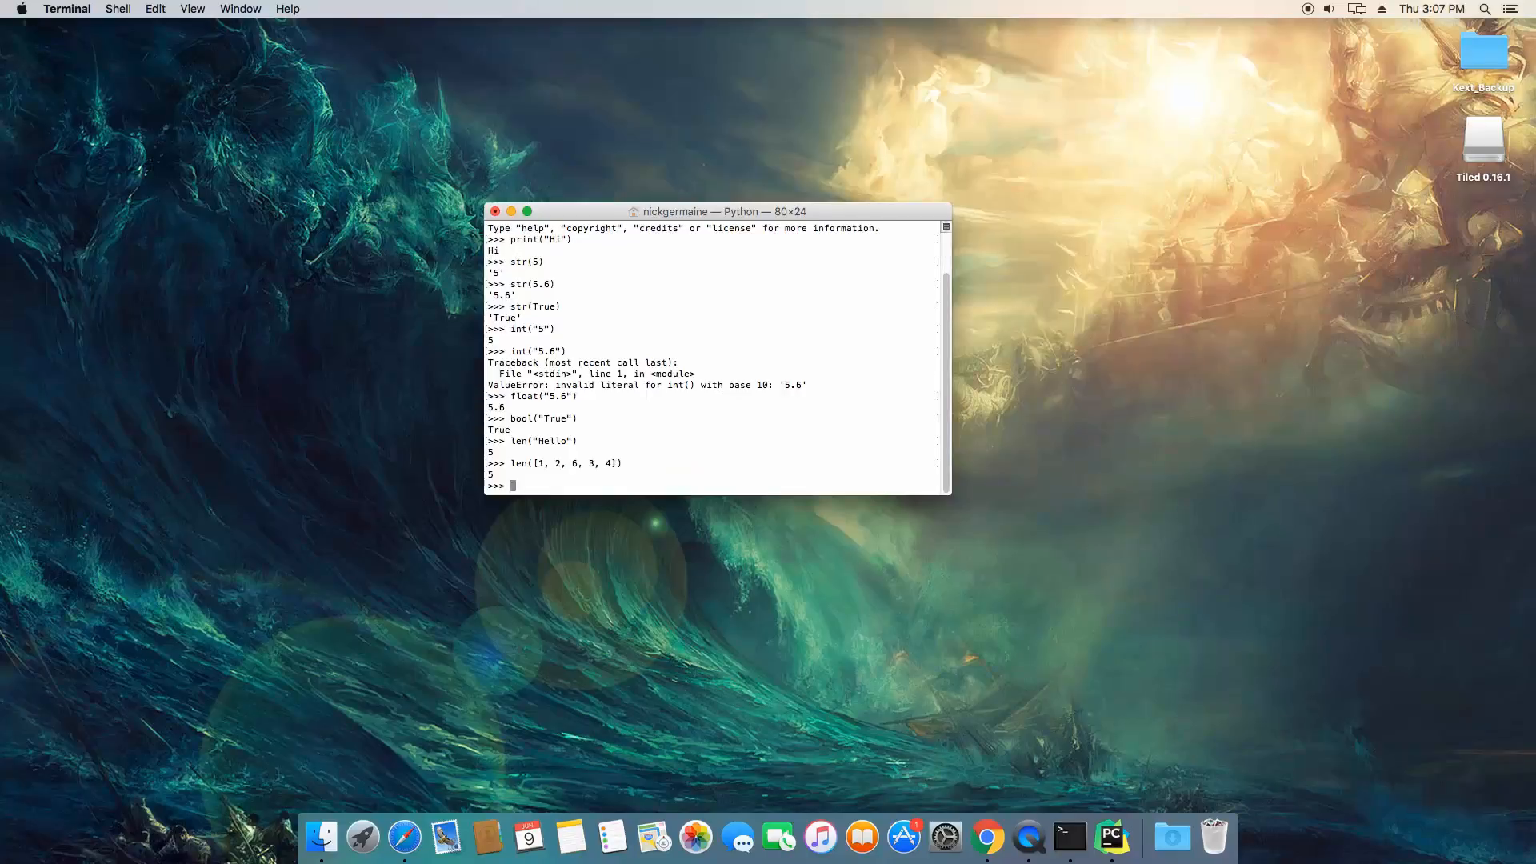
type("len([1, 2, 6, 3, 4])")
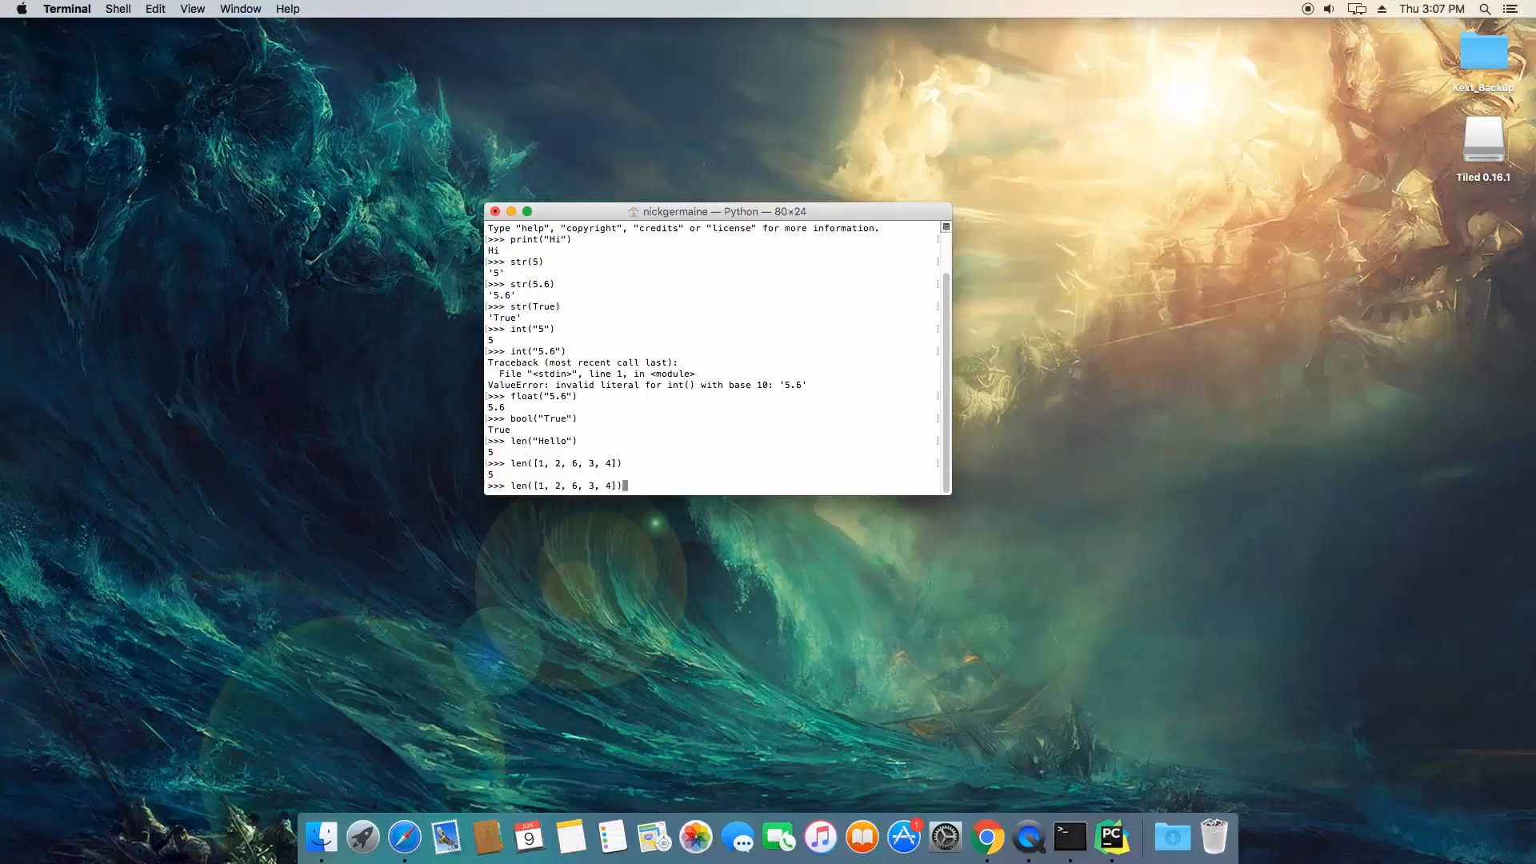
Run len(["Hello", "Nick"]) returning 2, then begin a sorted list
key("Backspace")
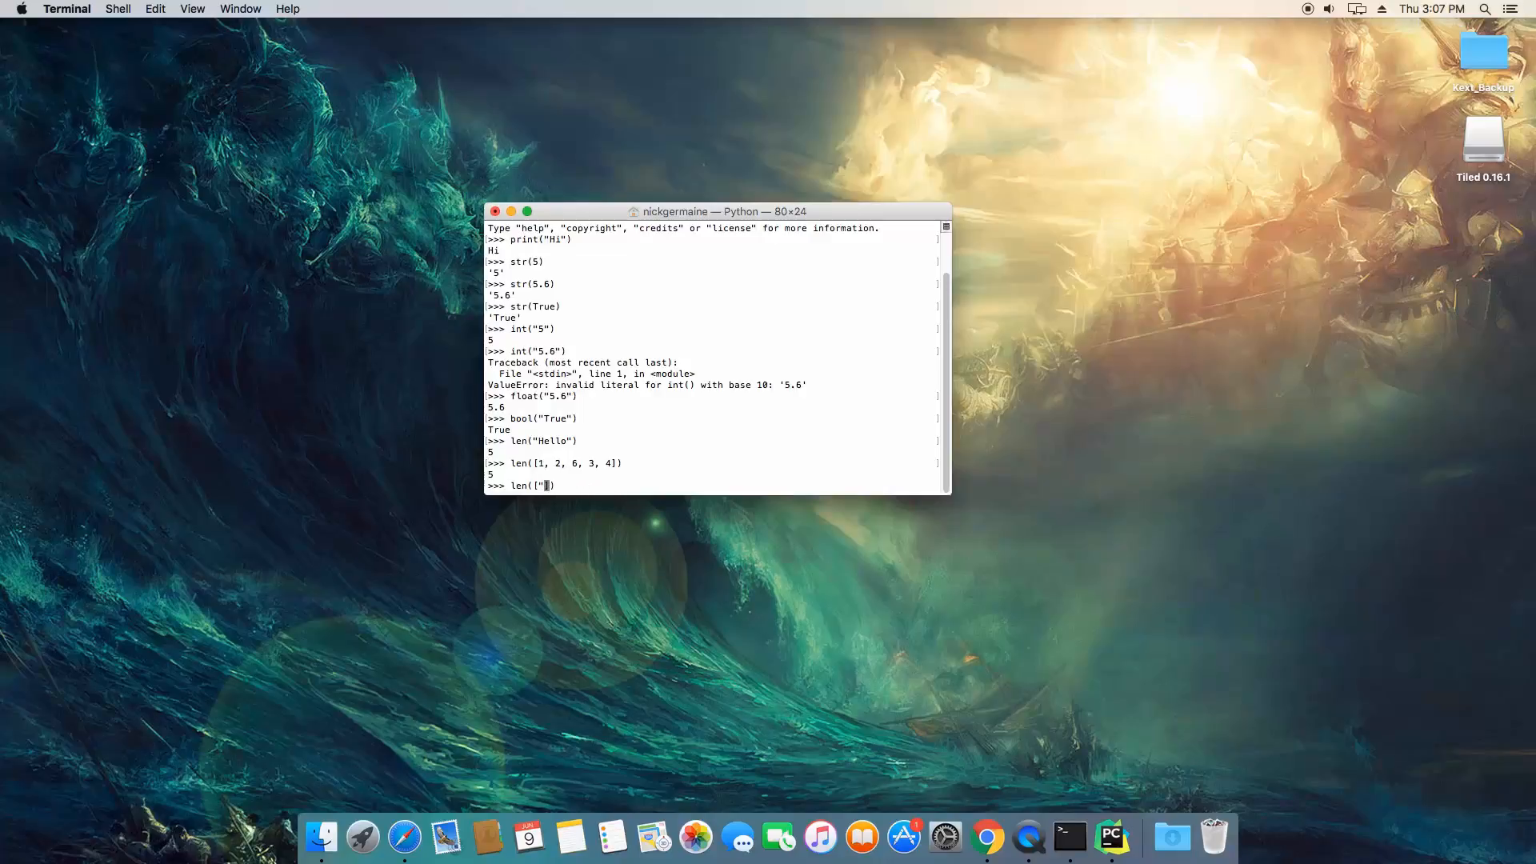
type("ello\"")
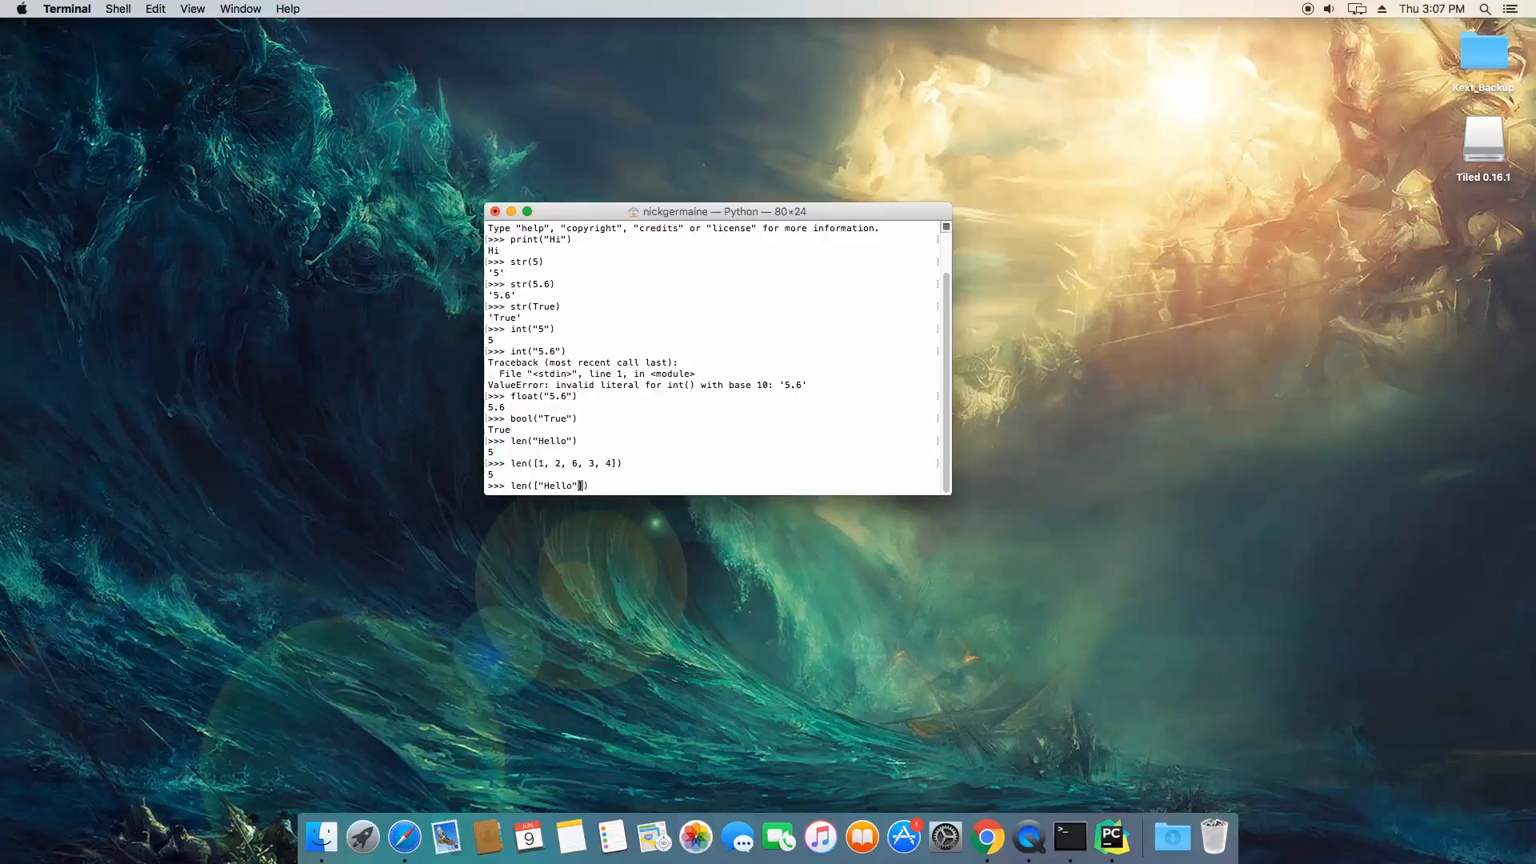
type(", \"Nik")
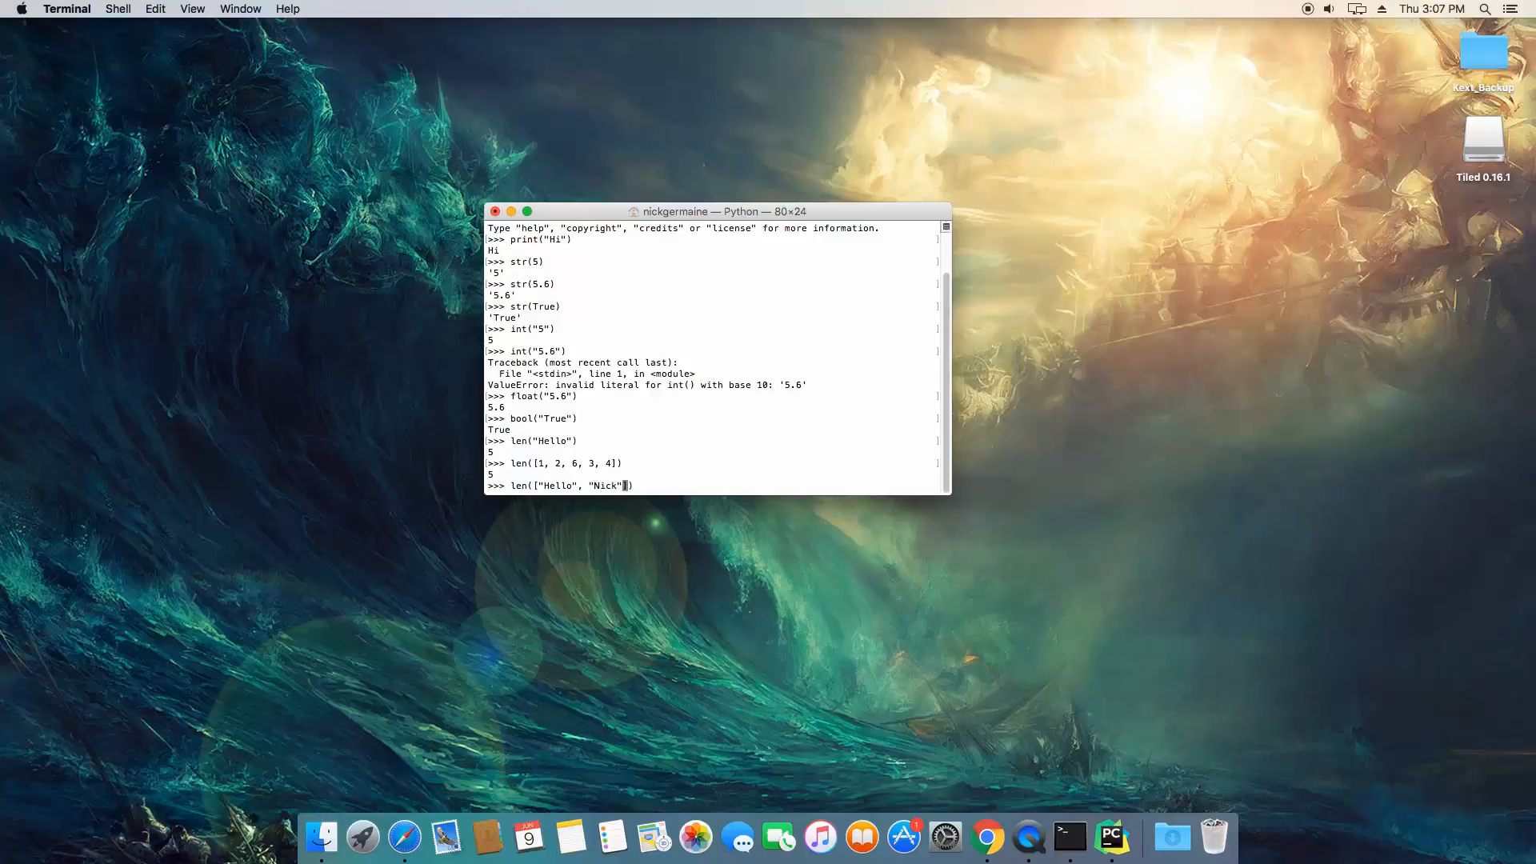
key("enter")
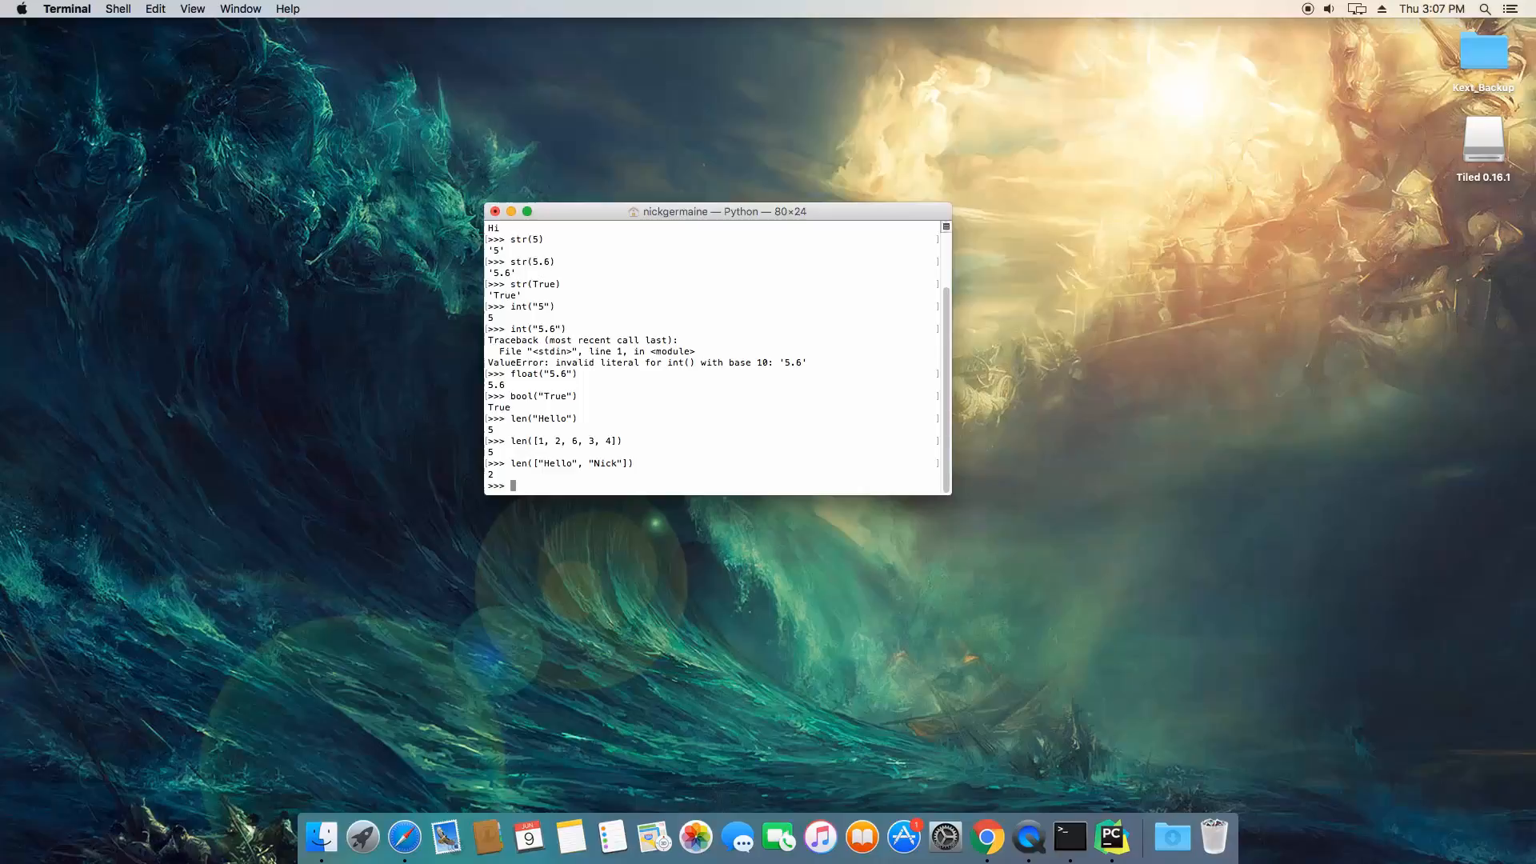
type("[")
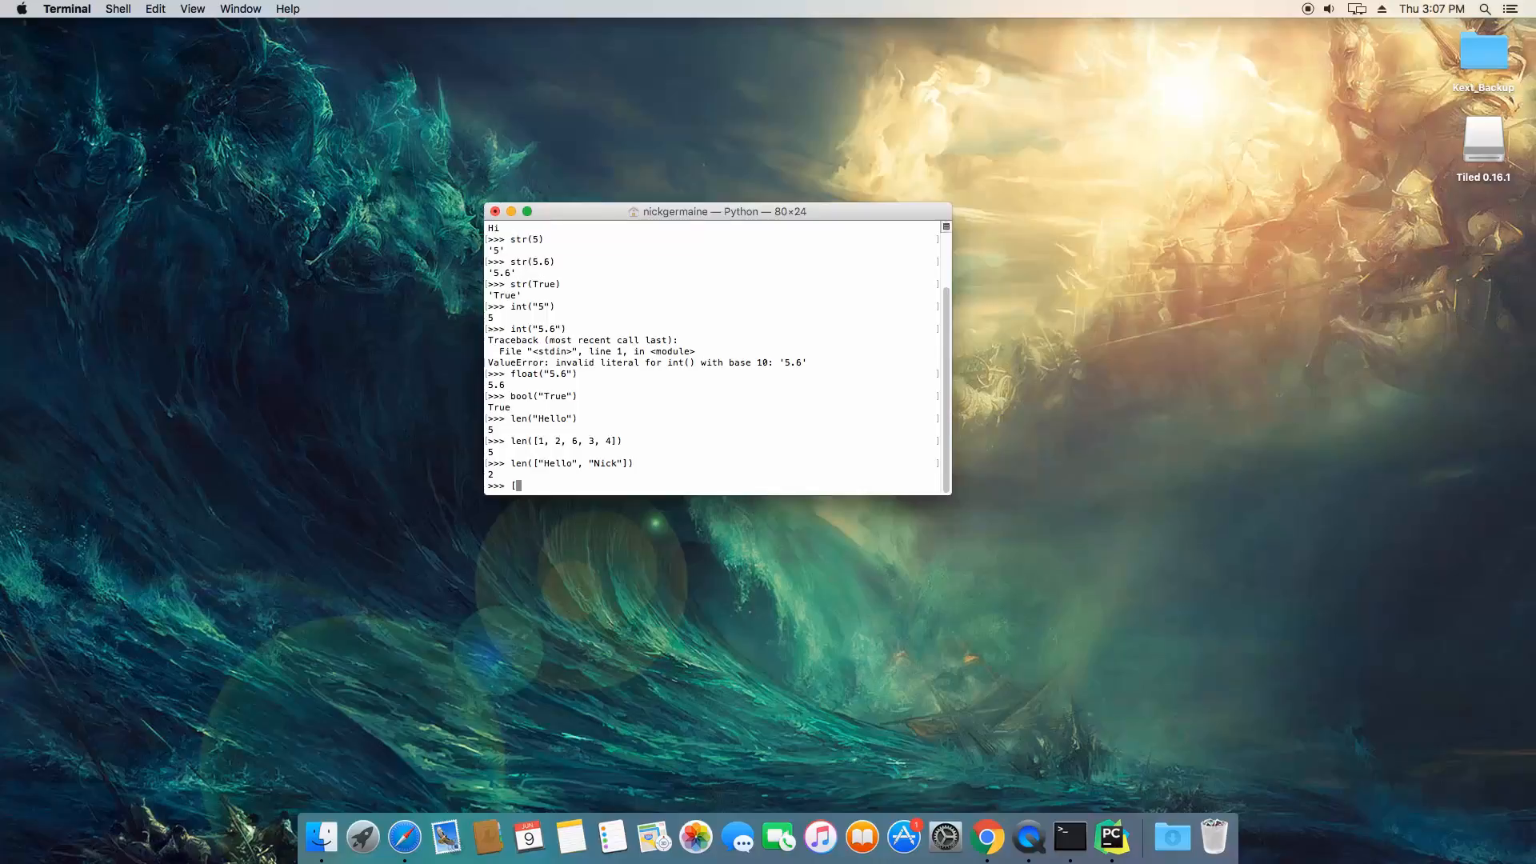
Run sorted([16, 3, 8, 6, 9, 133, 435, 21, 823, 45]) giving [3, 6, 8, 9, 16, 21, 45, 133, 435, 823]
type("16, 3, 8,")
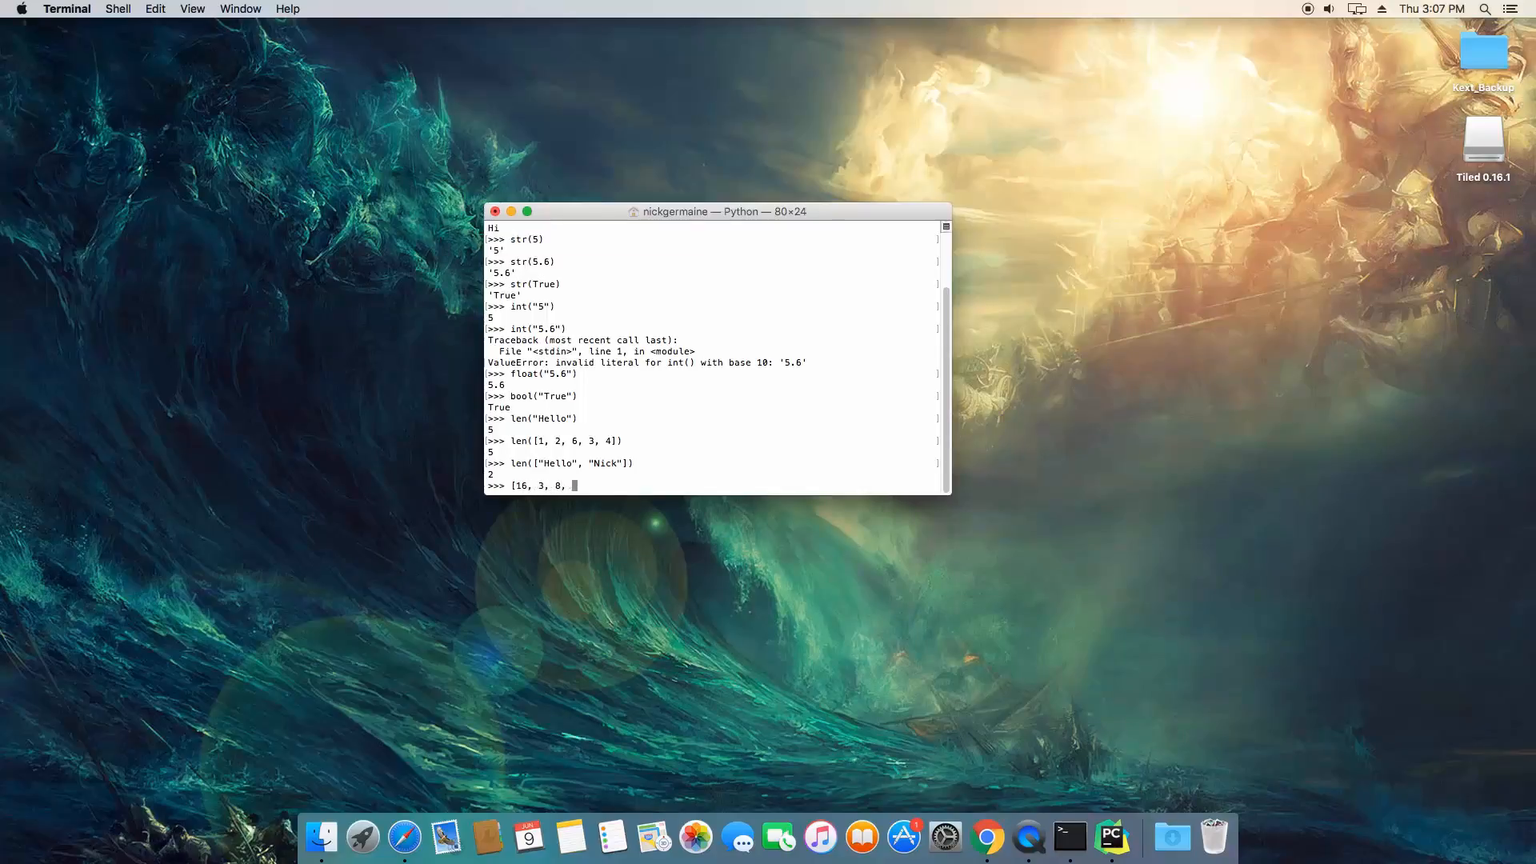
type("6, 9")
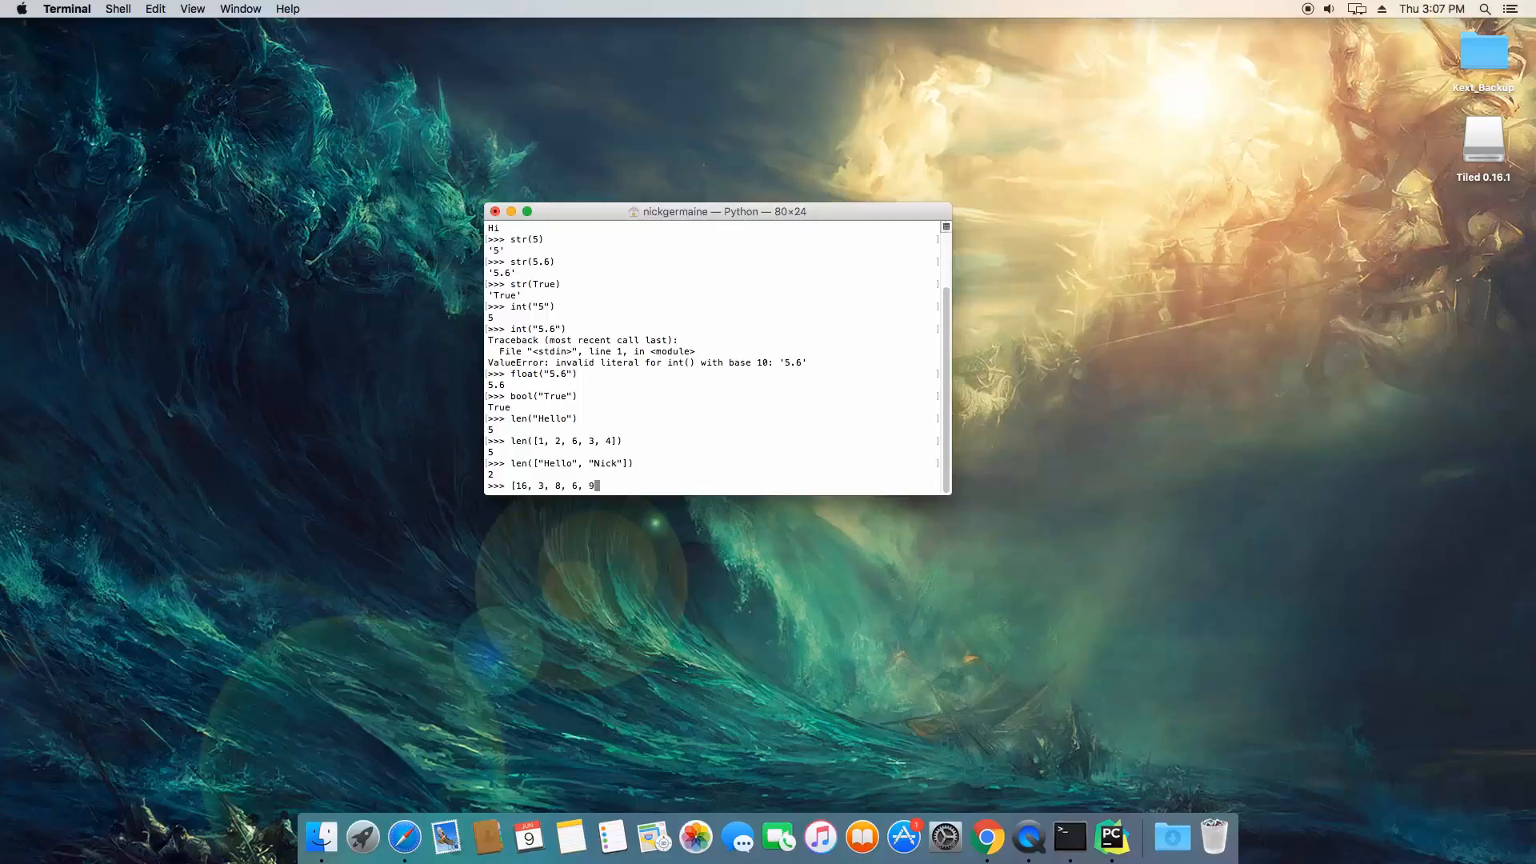
type("133,")
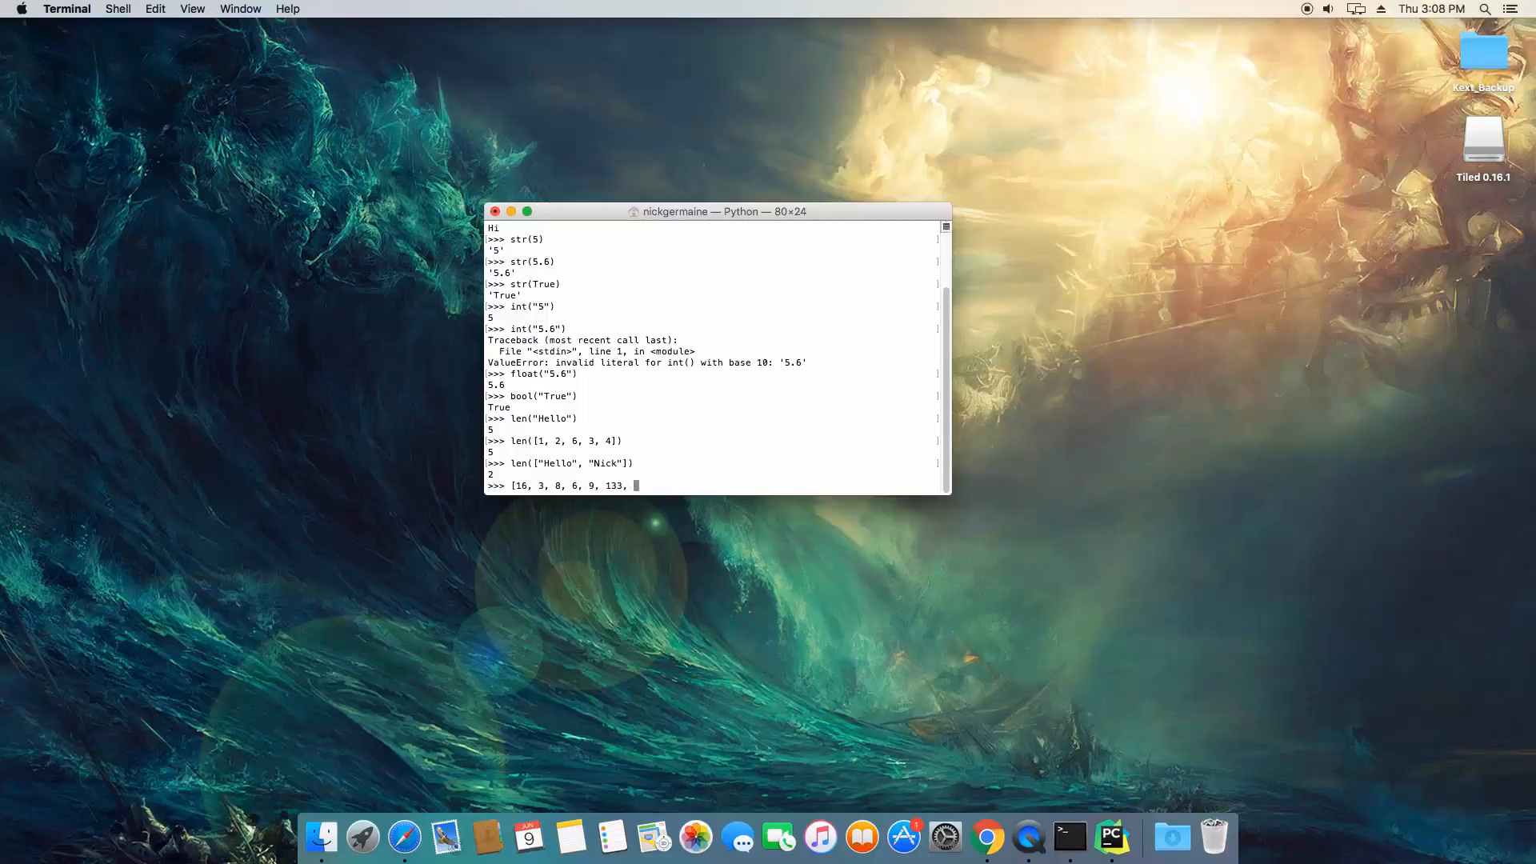
type("435, 21,")
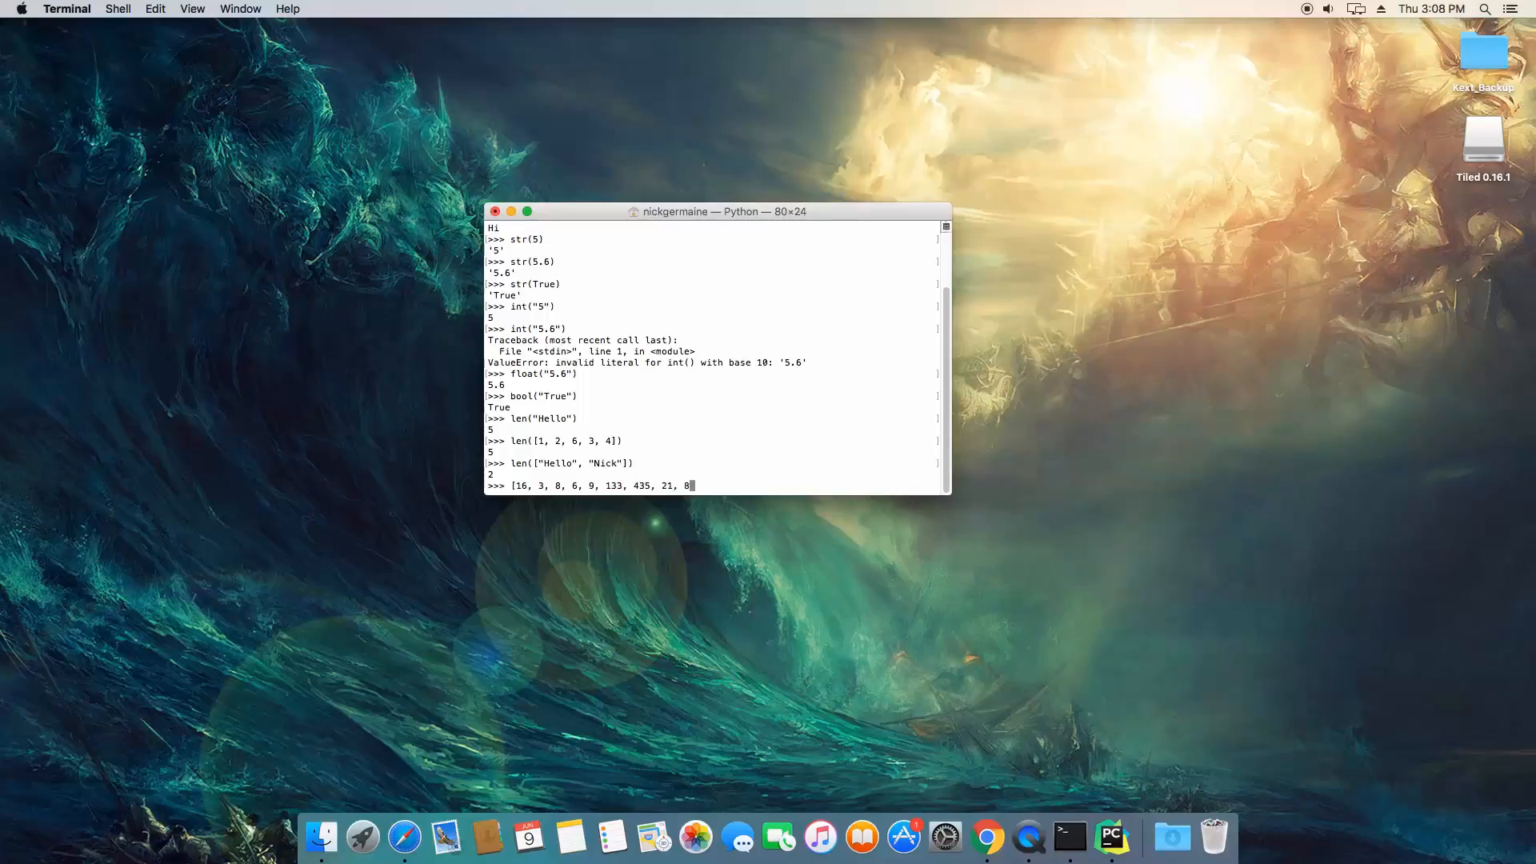
type("823, 45")
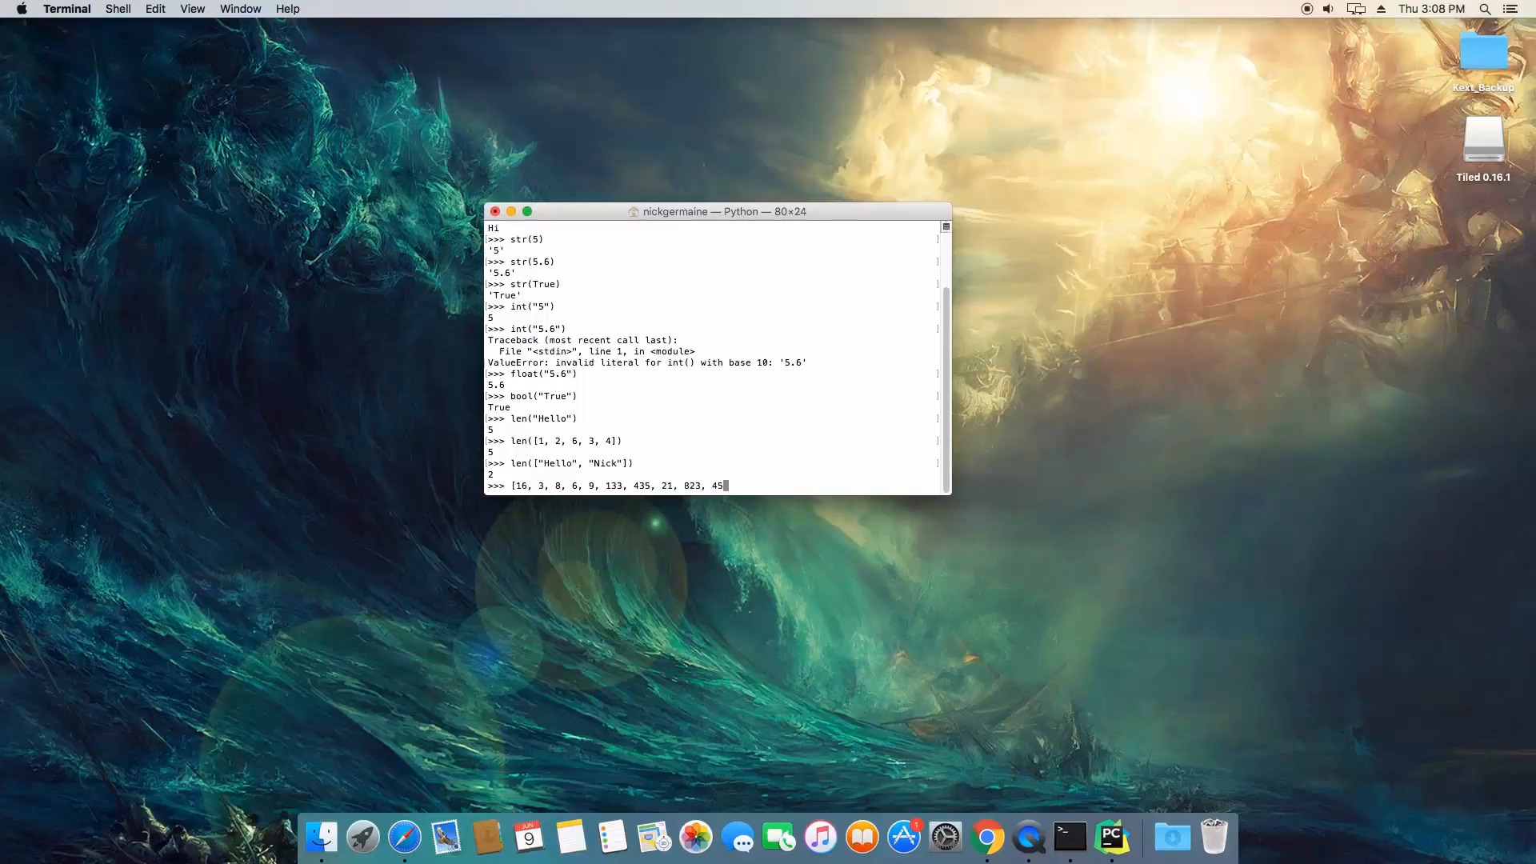
type("])")
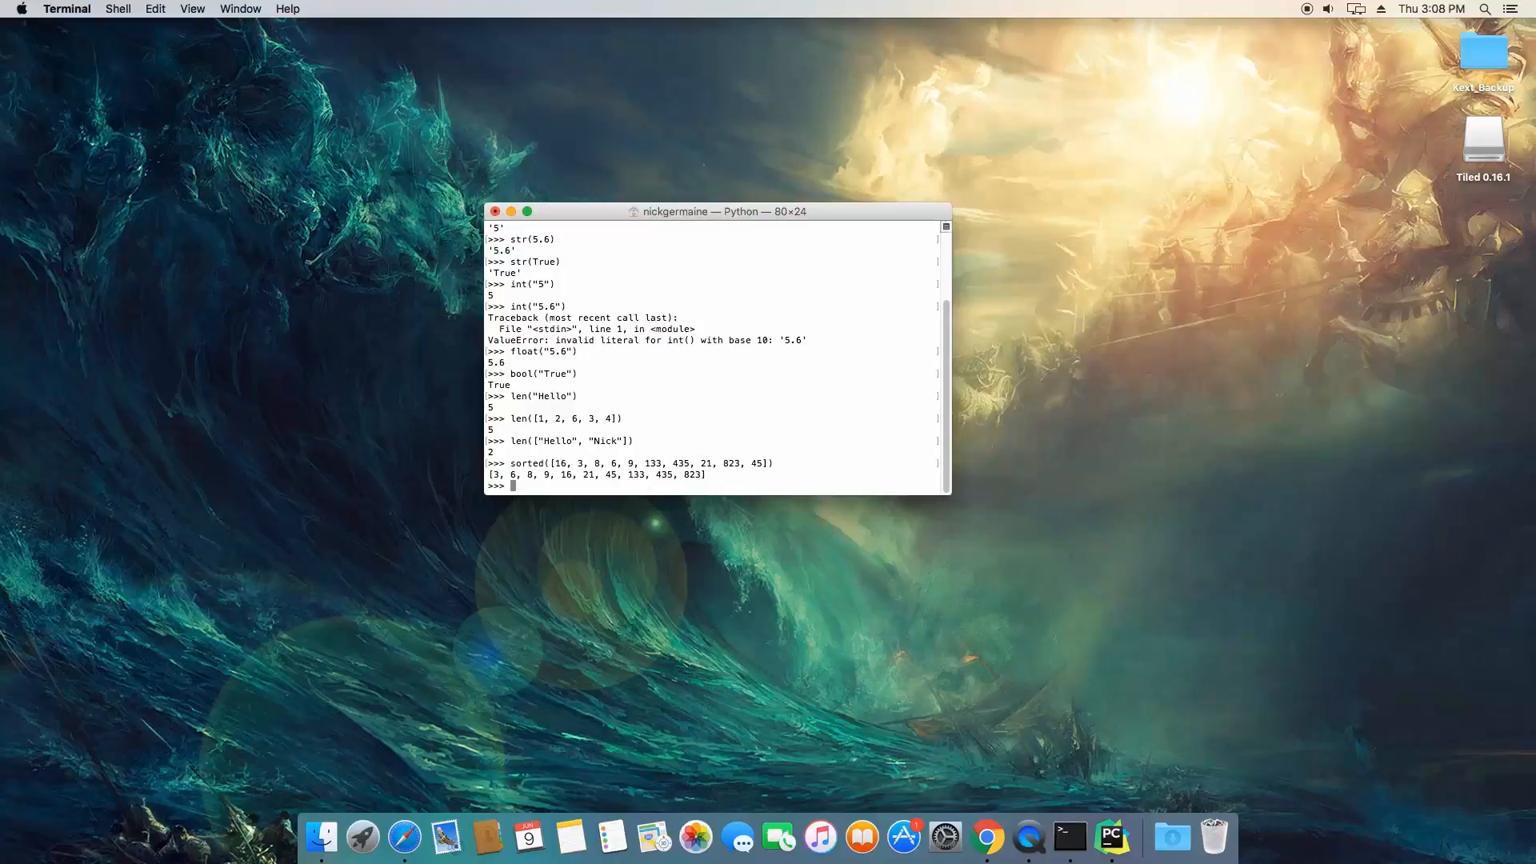
type("sort(")
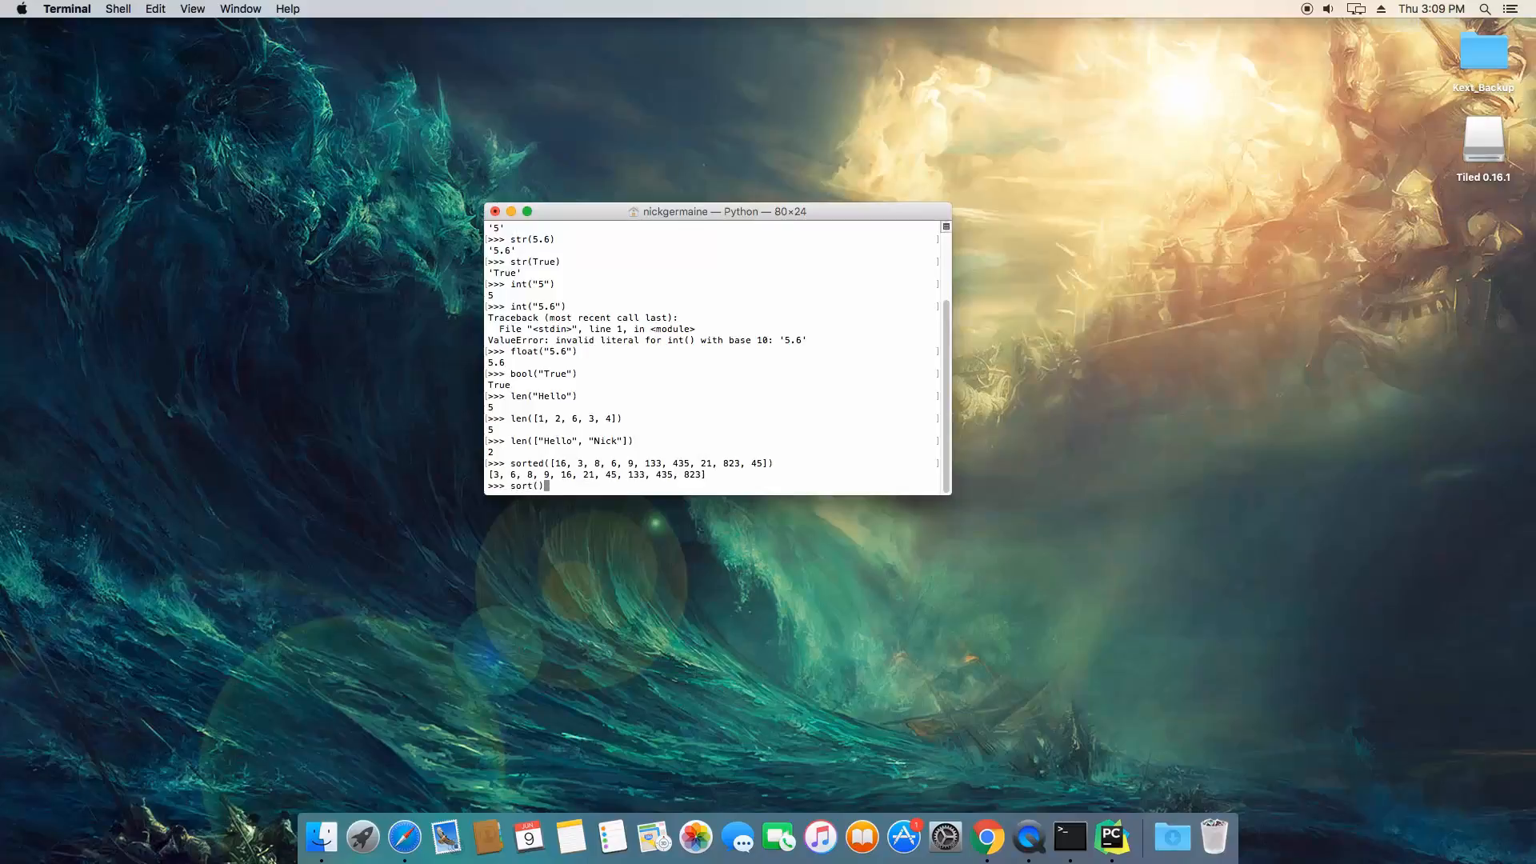
Get NameError from sort(), then sorted(["B","R","a","N"]) and the same with "A"
type("[\"B\", \"R\", \"a\", \"N")
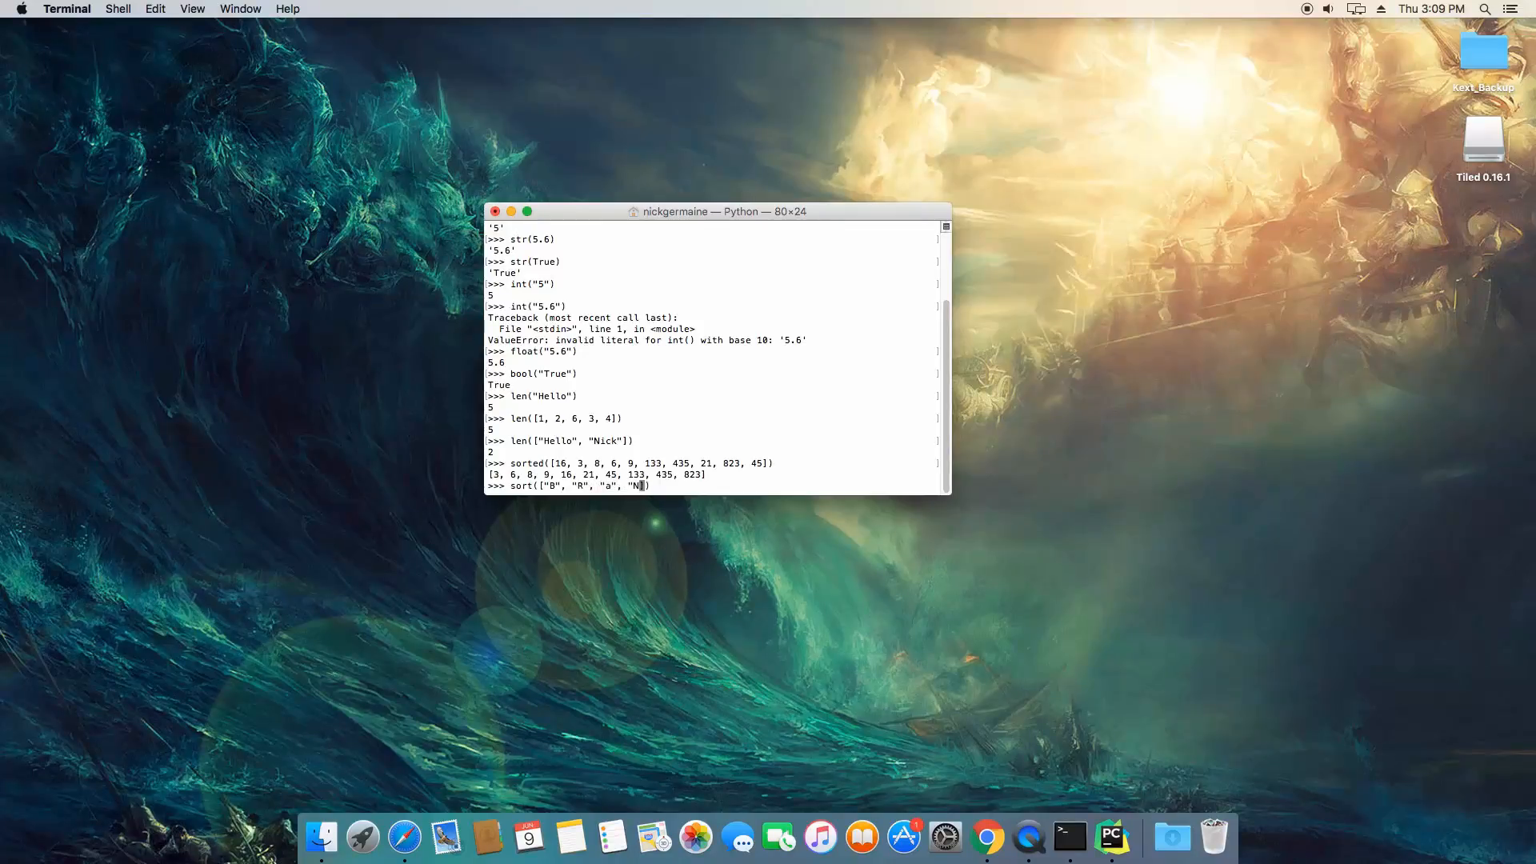
type("\",")
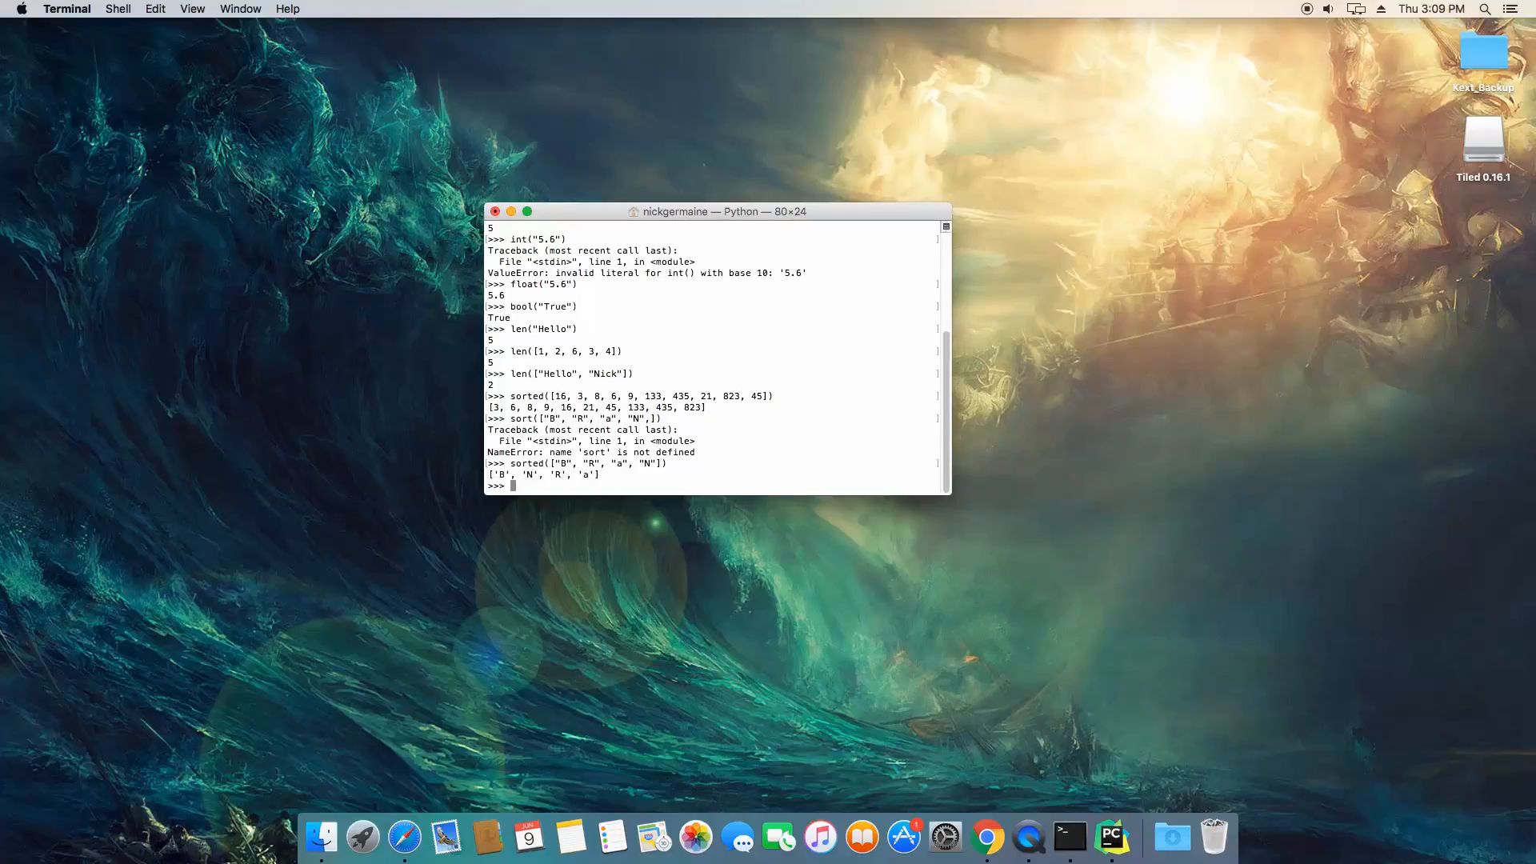
type("sorted([\"B\", \"R\", \"a\", \"N\"])")
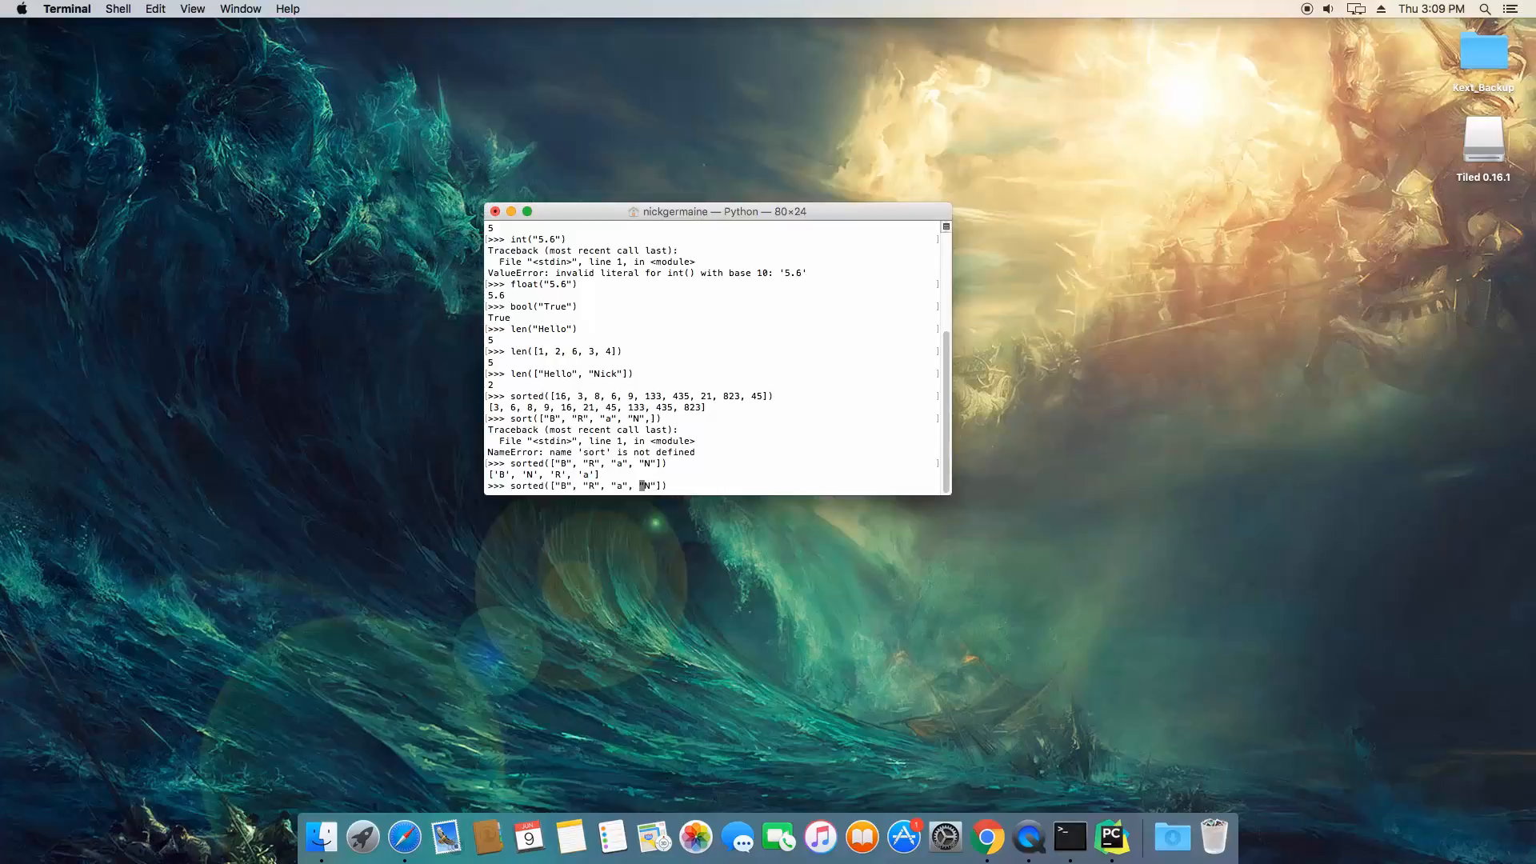
type("A")
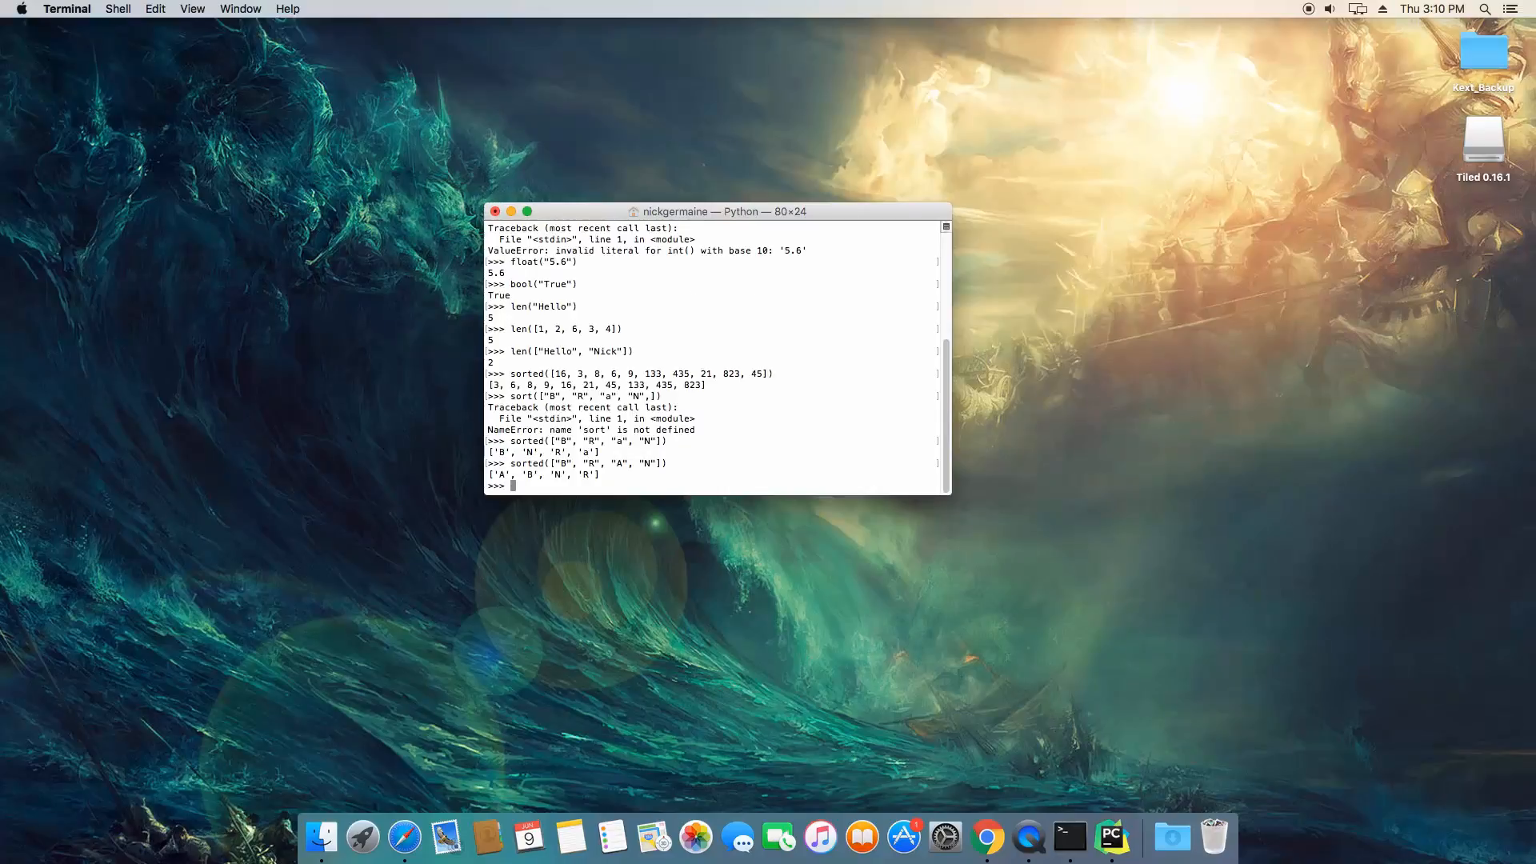
Run sorted(["B","R","A","N","C","d","f"]) giving ['A','B','C','N','R','d','f'], then extend the list
type("sorted([\"B\", \"R\", \"A\", \"N\",])")
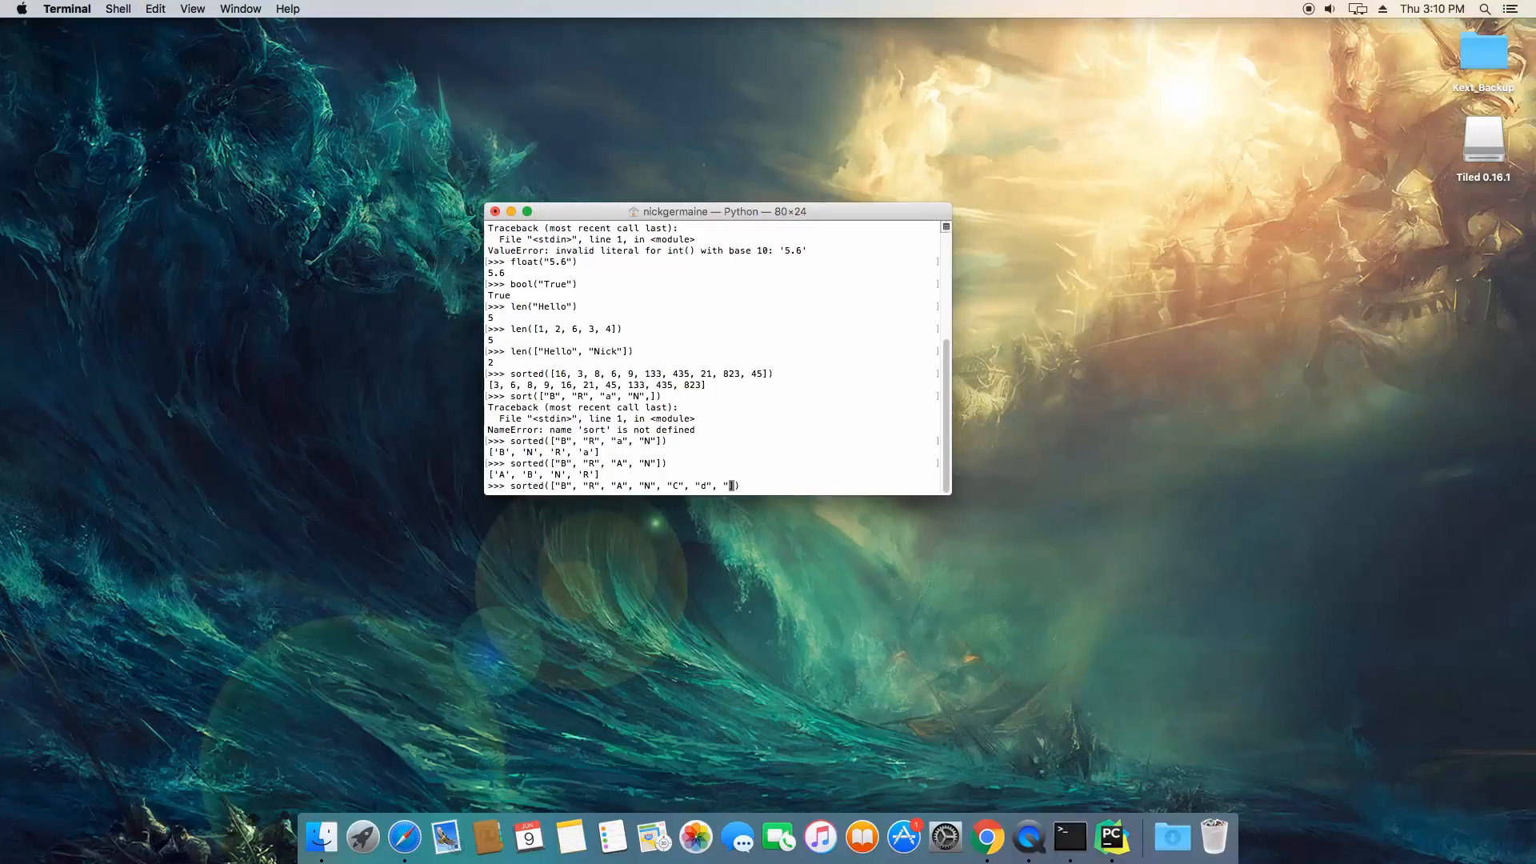
type("f,")
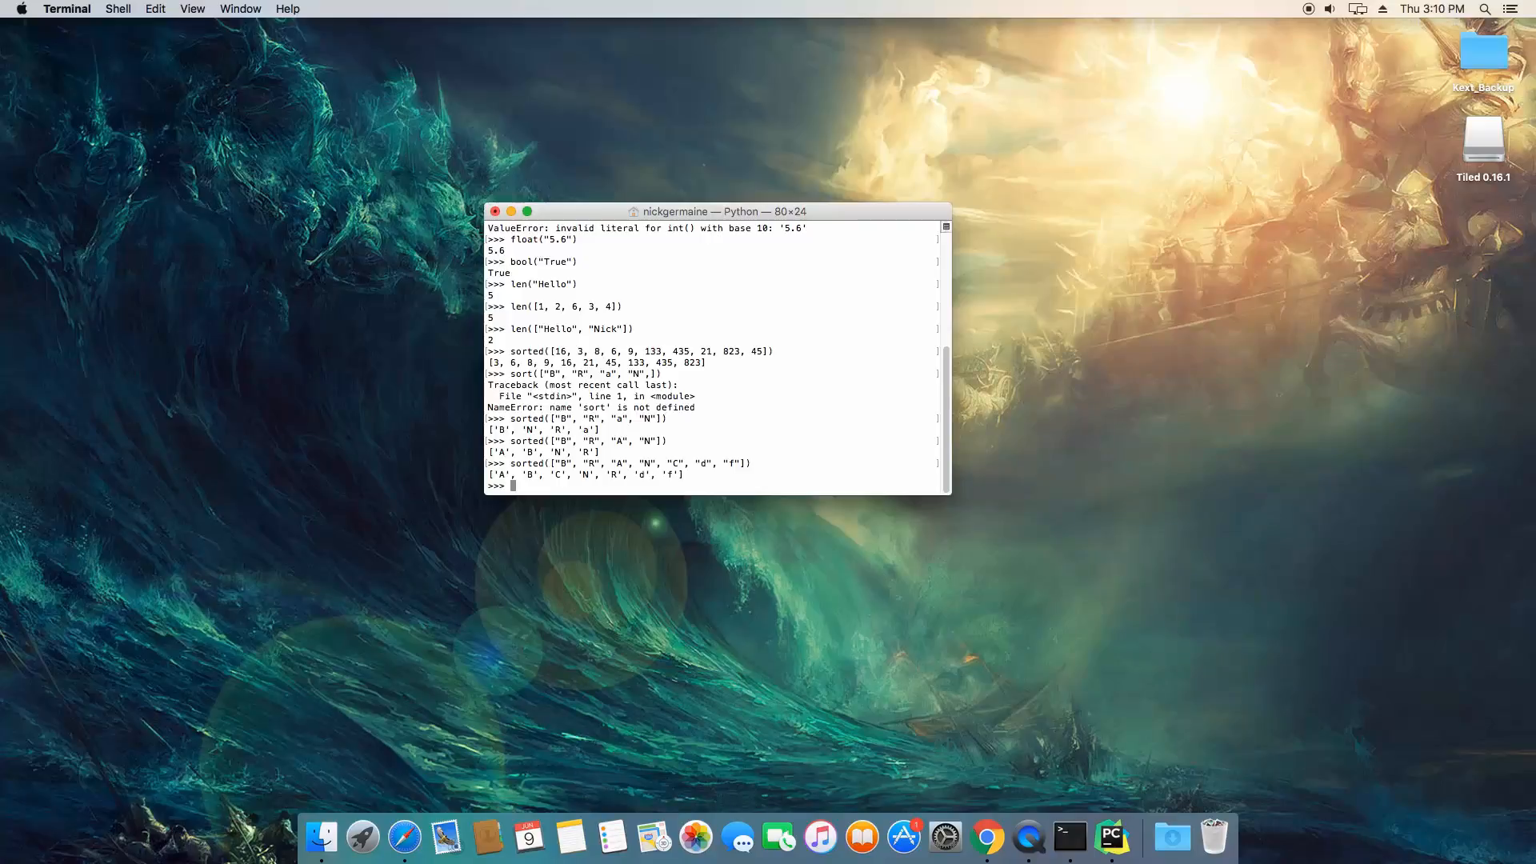
type("sorted([\"B\", \"R\", \"A\", \"N\", \"C\", \"d\", \"f\",")
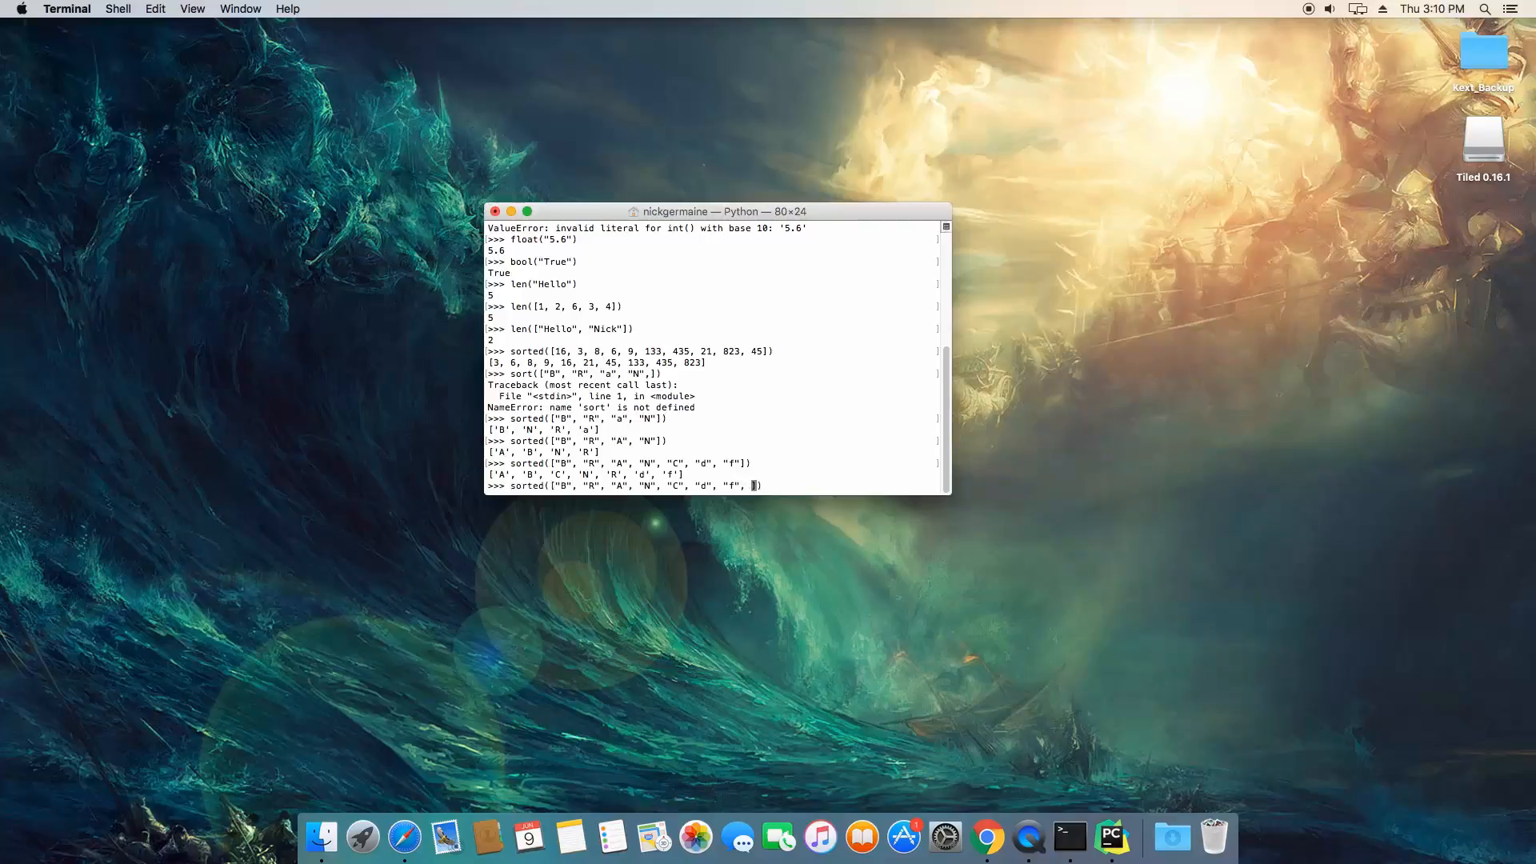
Get TypeError sorting integer 5 with letters, then sort with strings "5", "7", "8.13"
type("5")
key("Return")
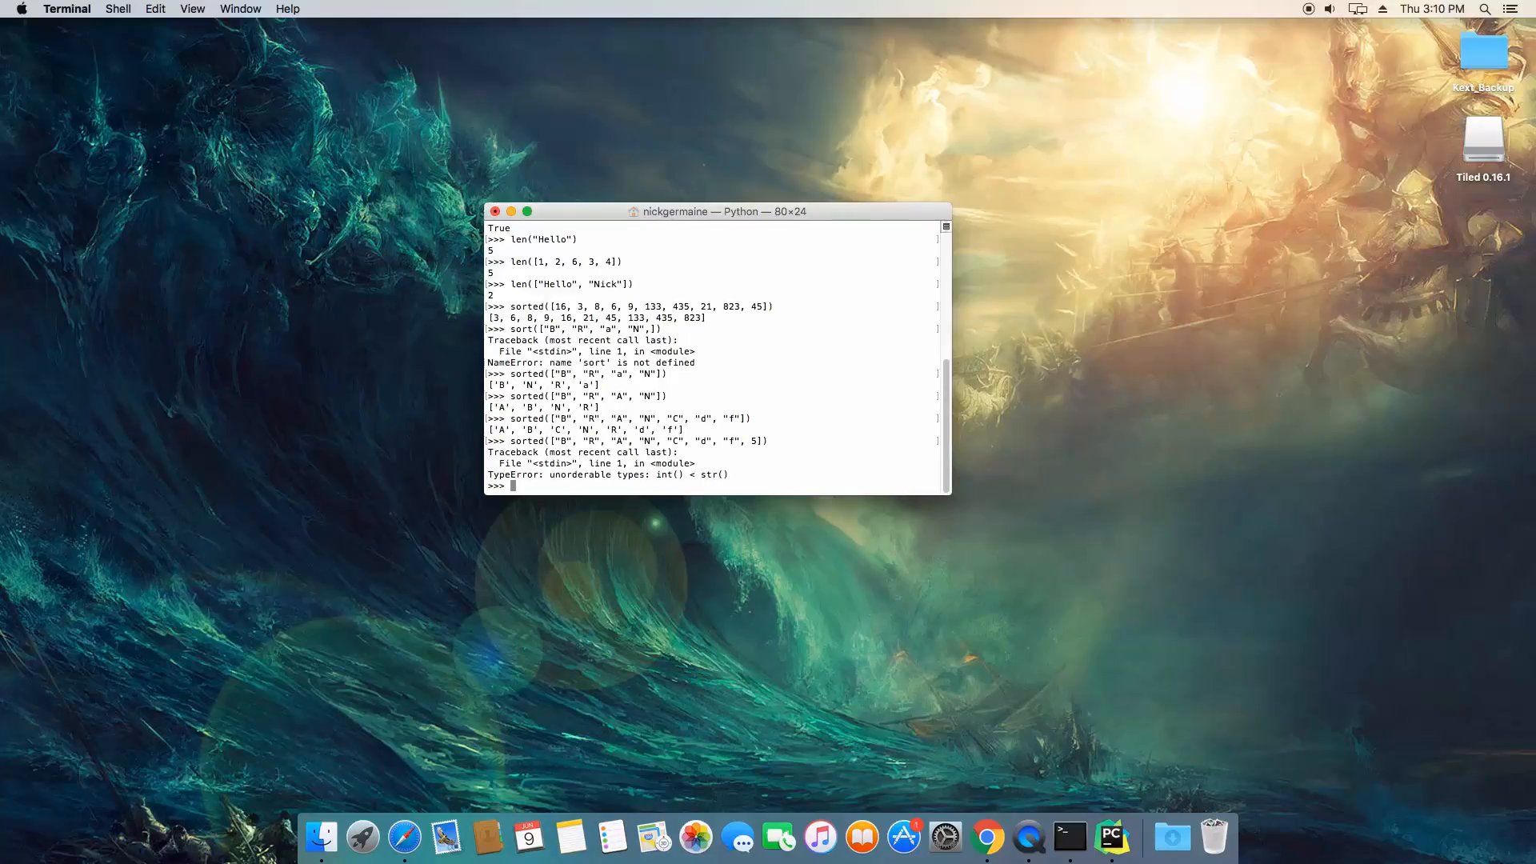
type("sorted([\"B\", \"R\", \"A\", \"N\", \"C\", \"d\", \"f\", \"5\"])")
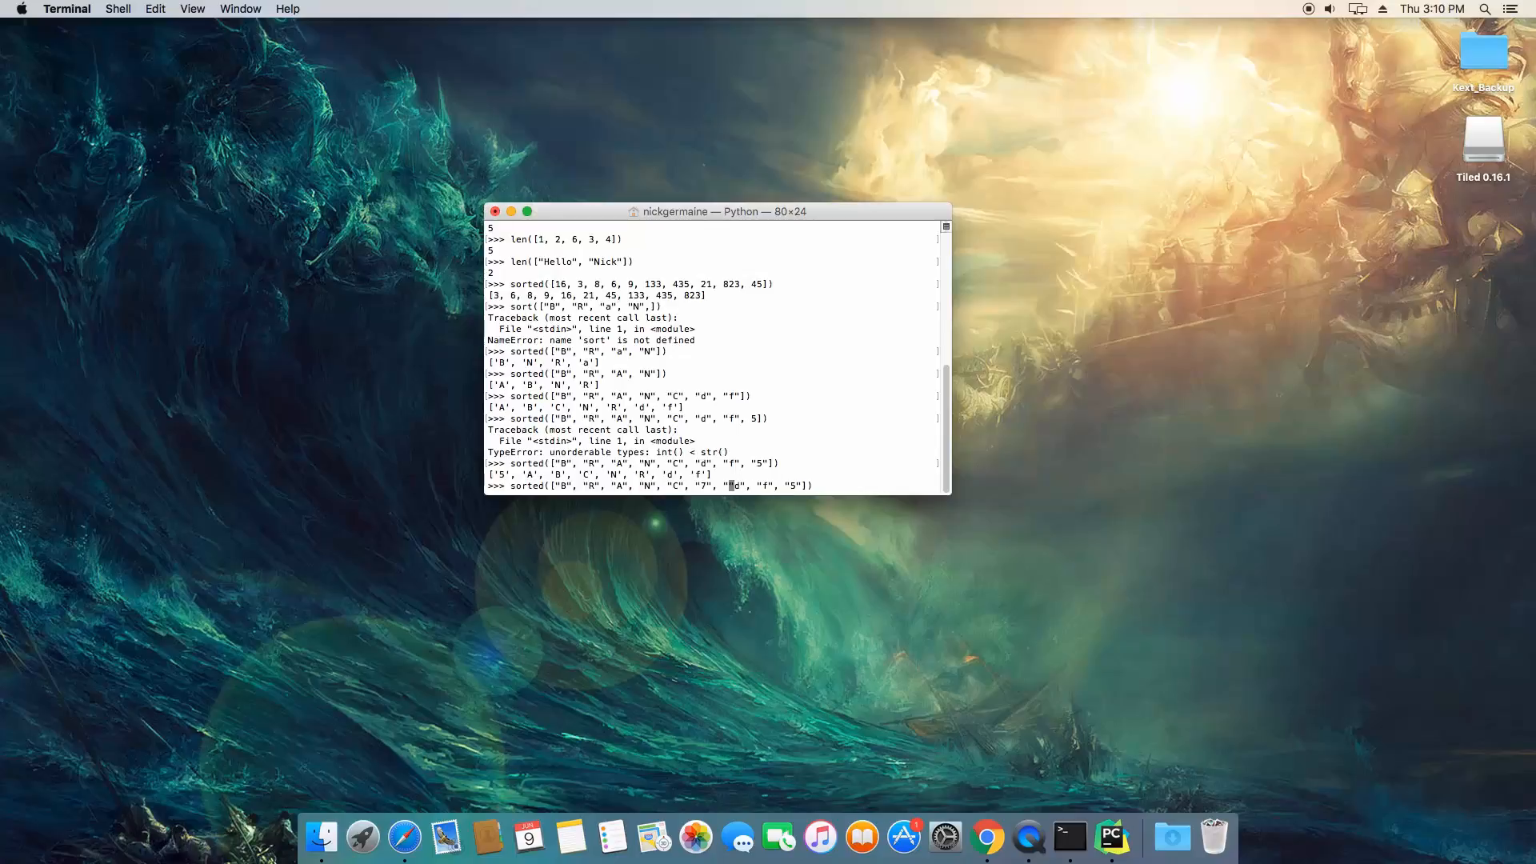
type("8.\"")
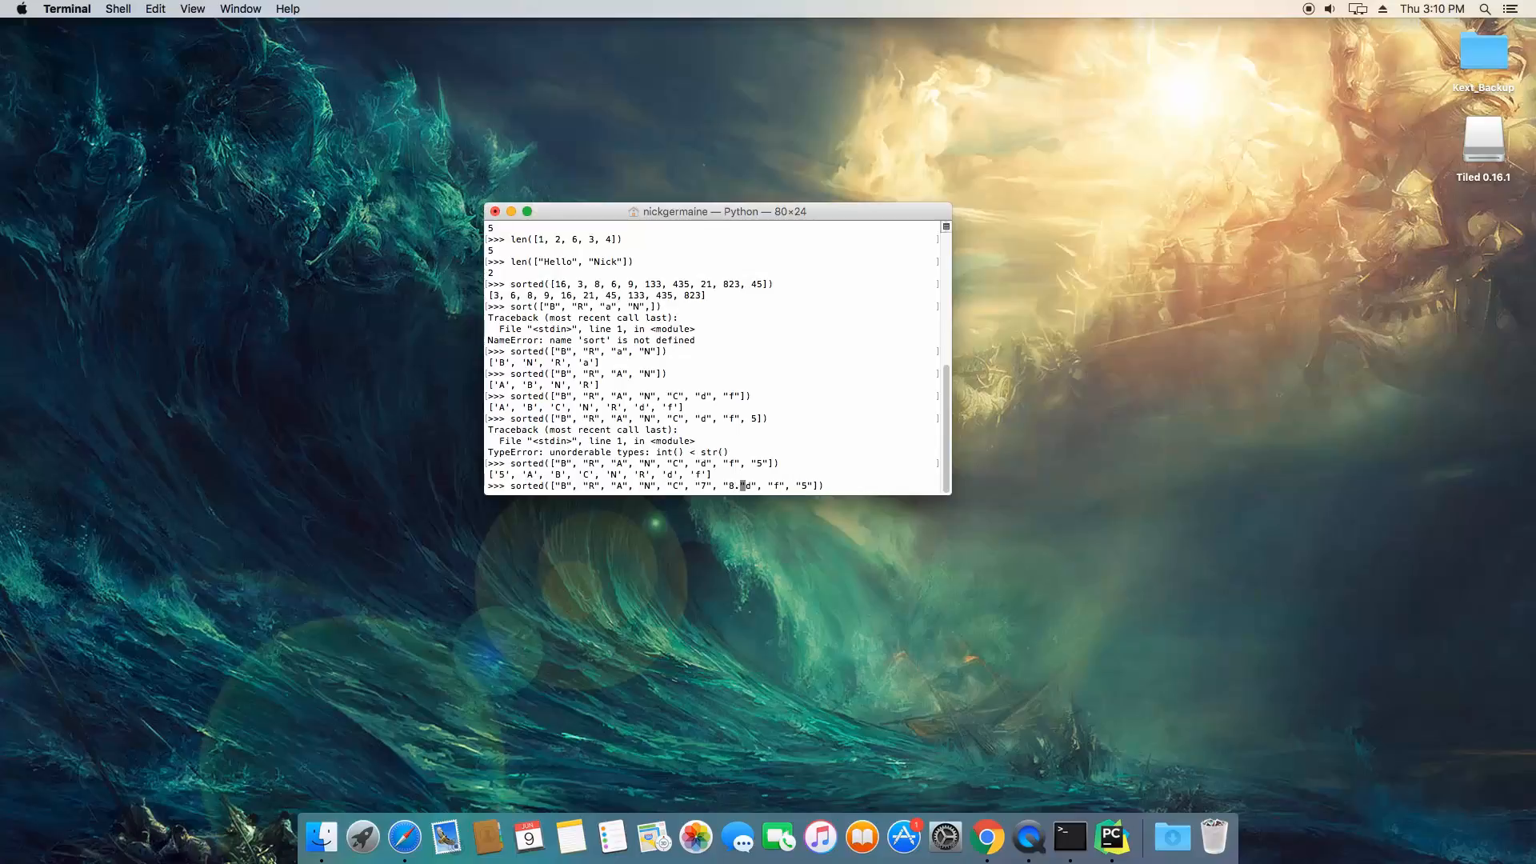
type("13\",")
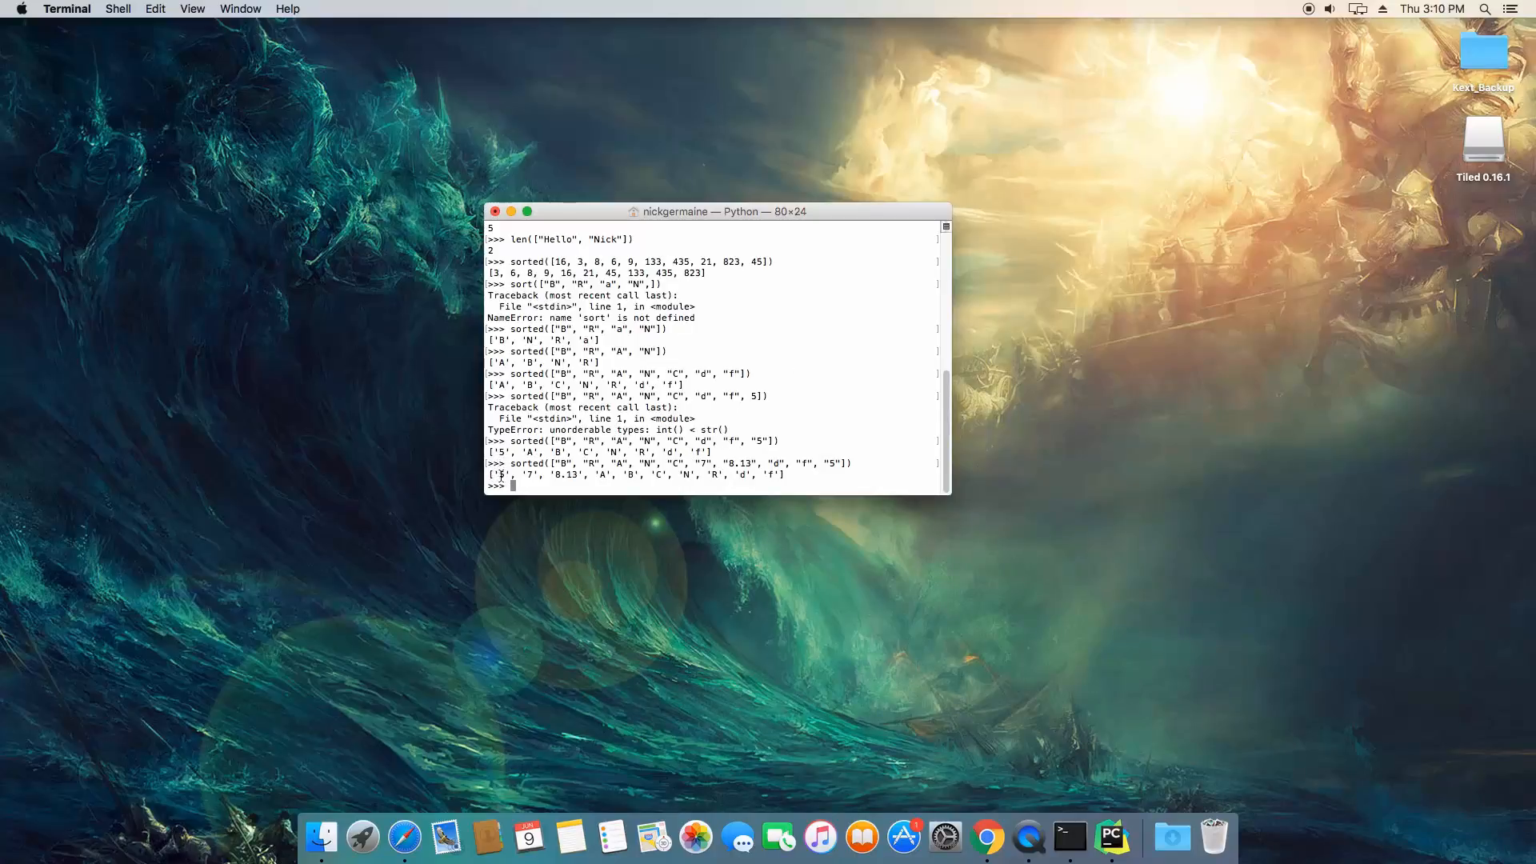
double_click(561, 474)
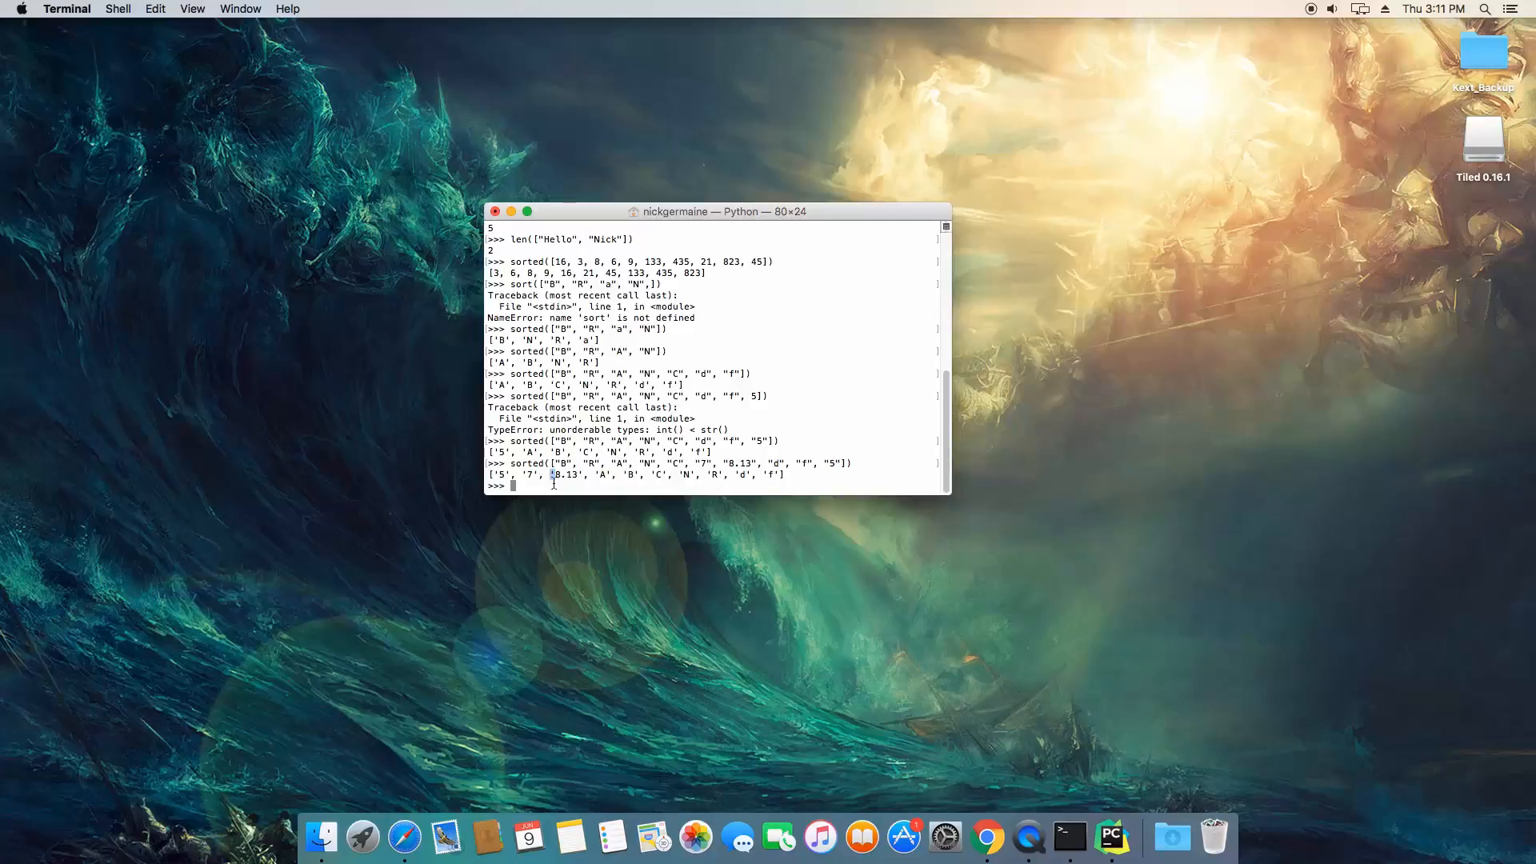
mouse_move(608, 489)
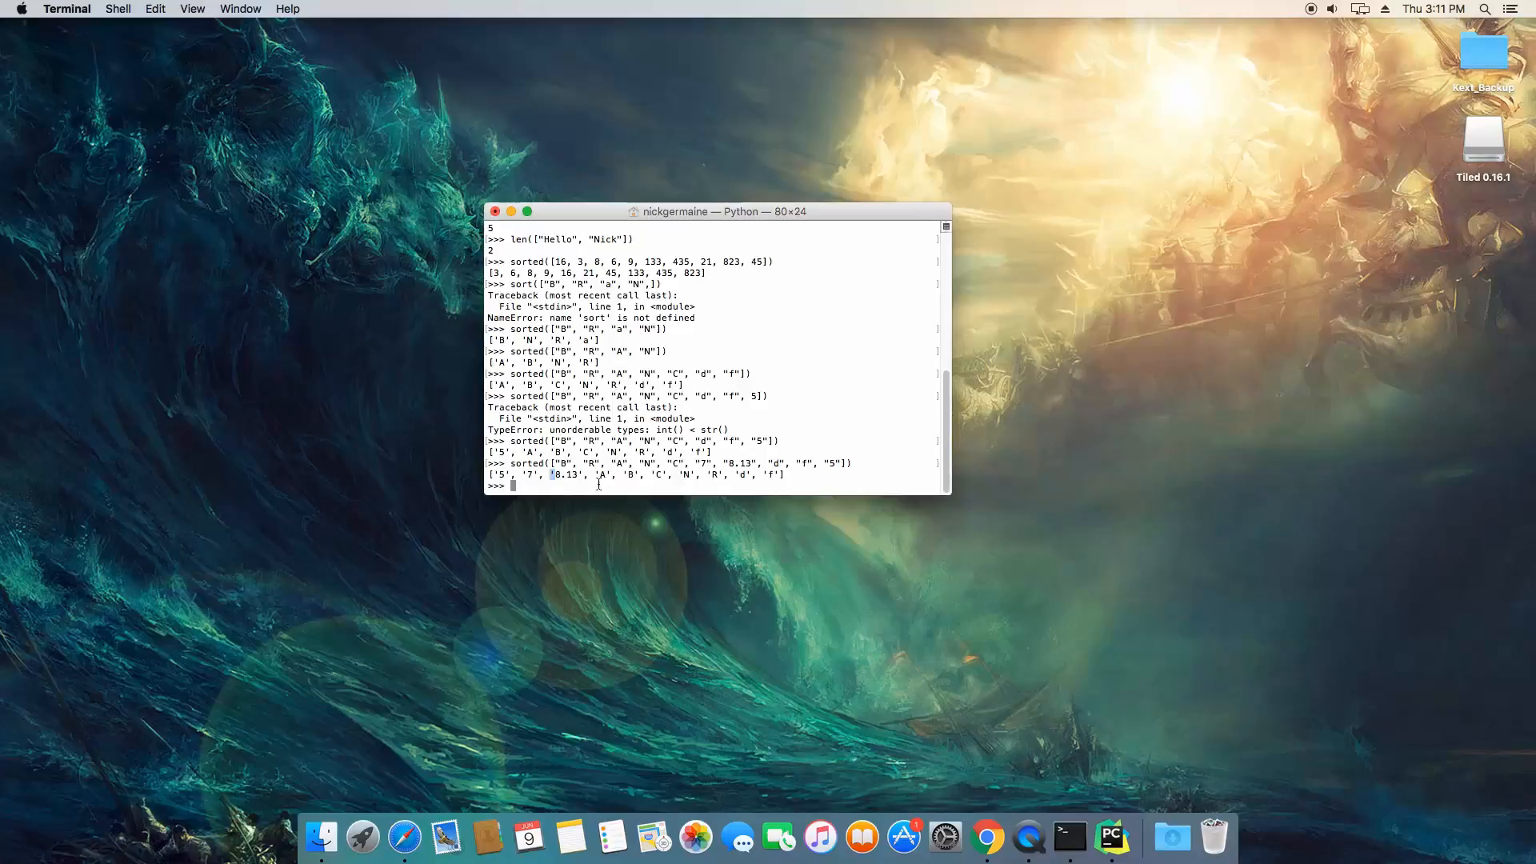
left_click_drag(591, 474, 647, 474)
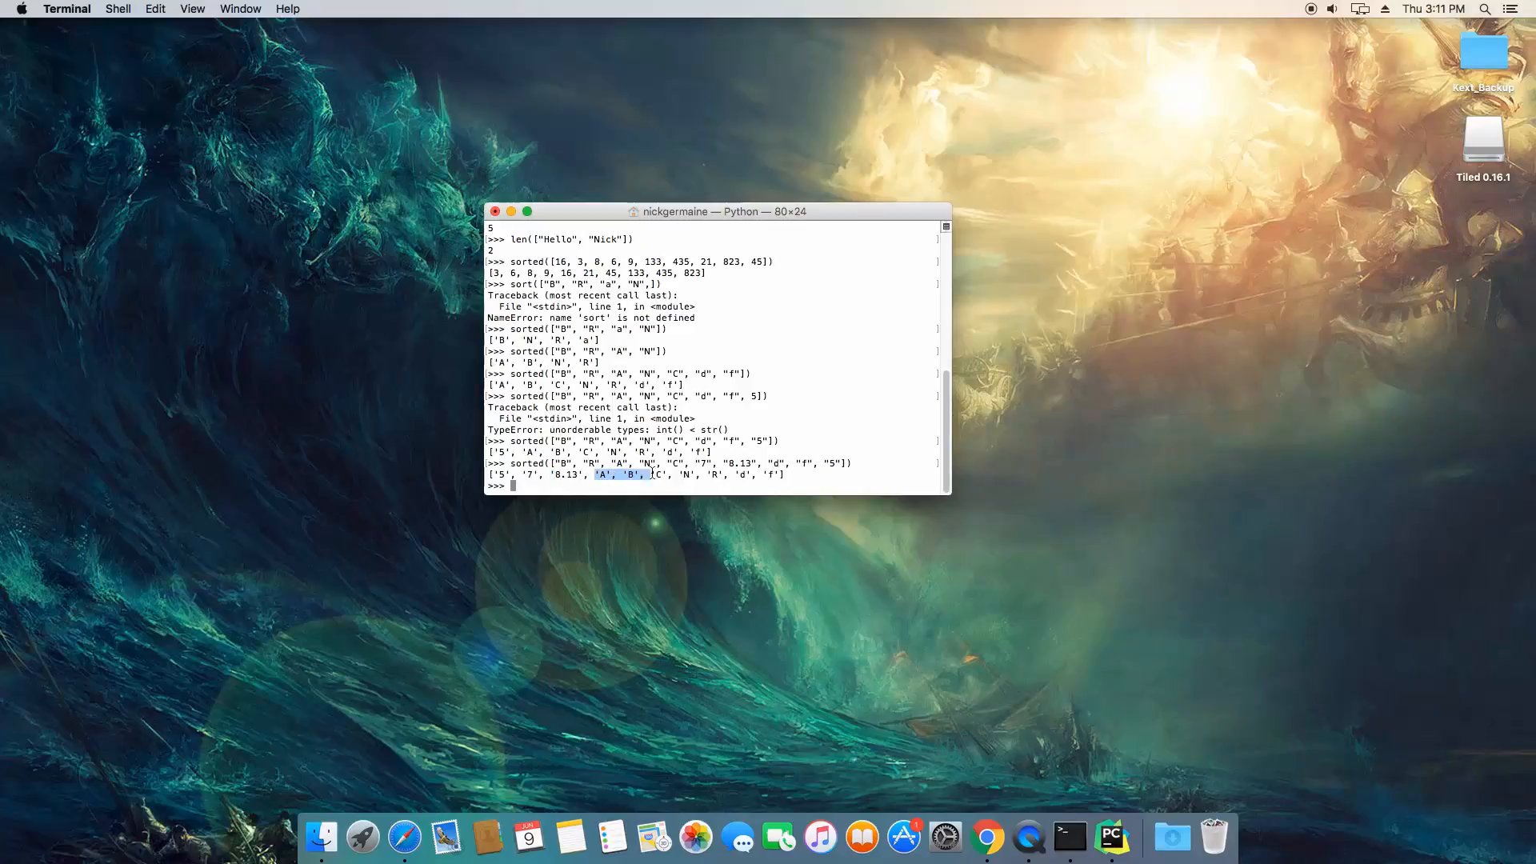
left_click_drag(600, 474, 720, 474)
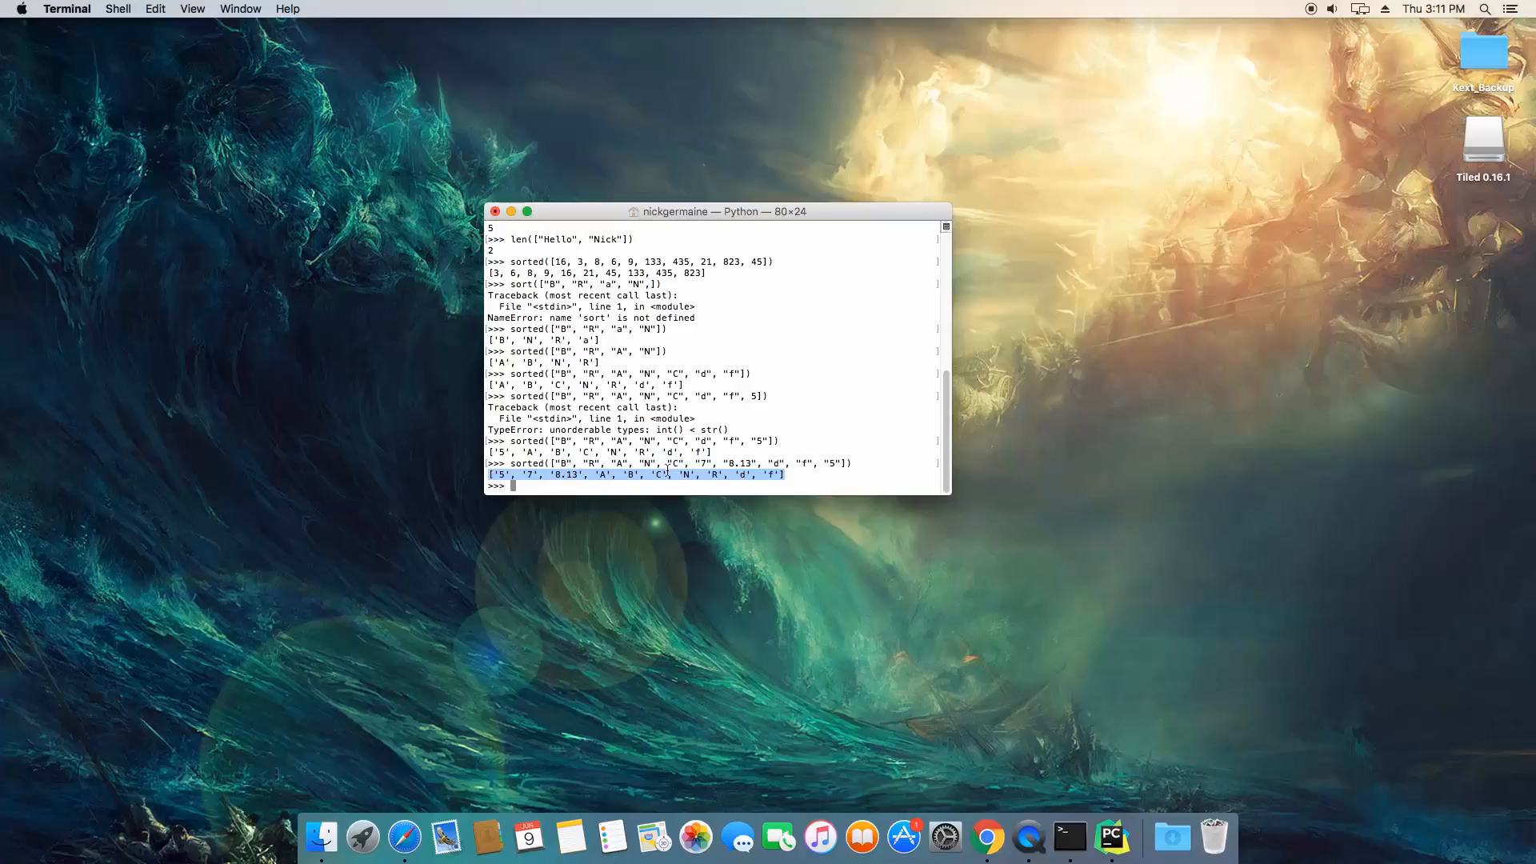
mouse_move(630, 428)
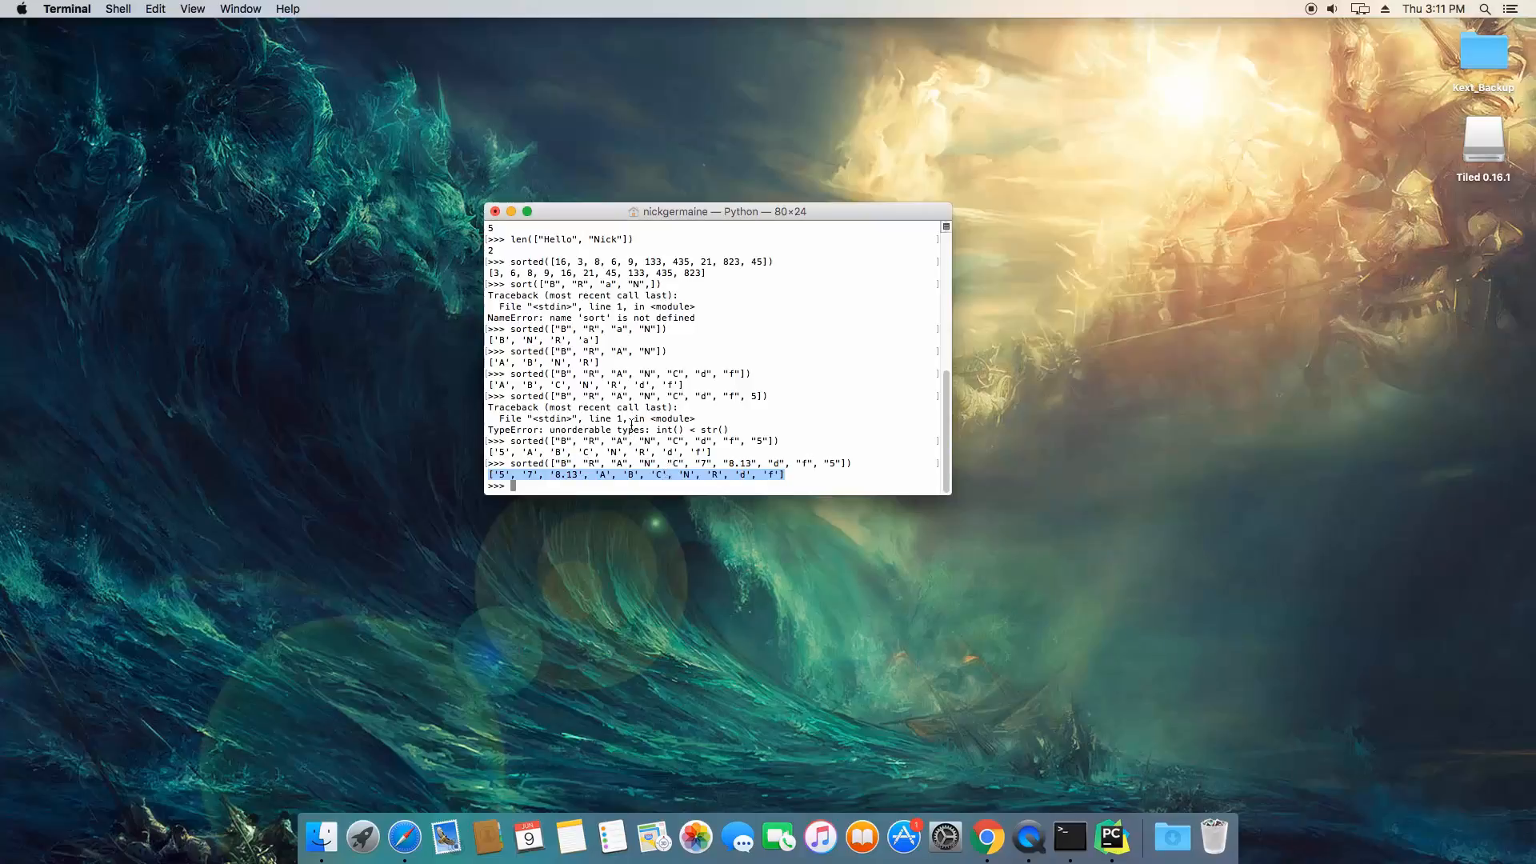